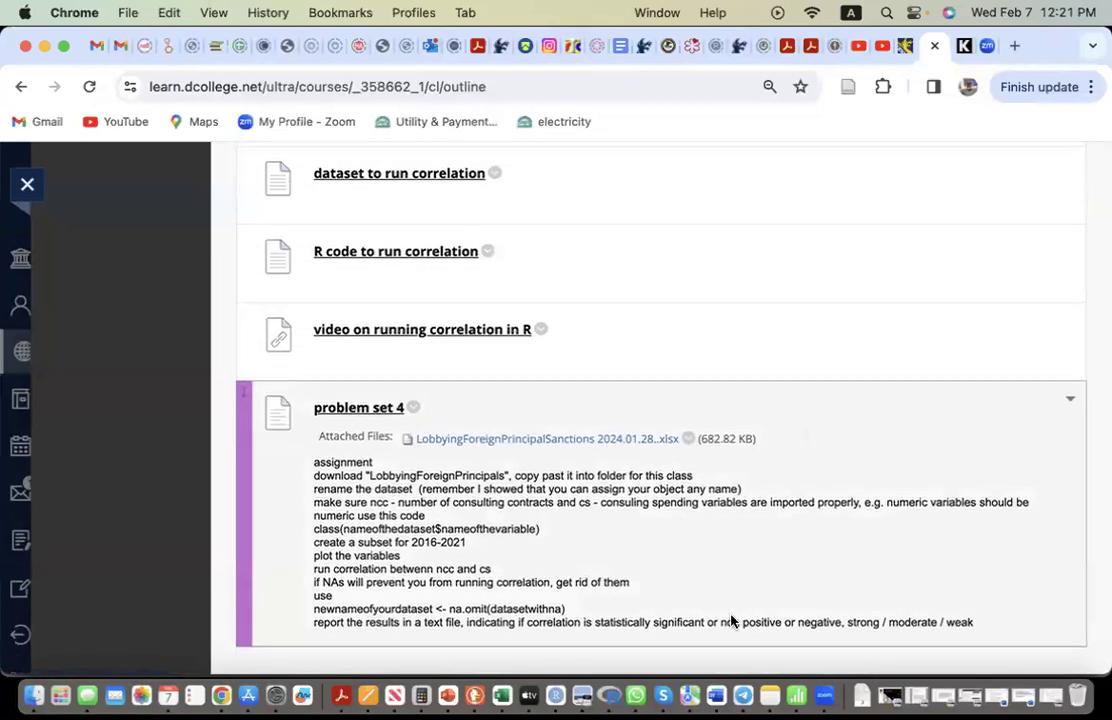
{"action": "mouse_move", "coordinate": [529, 694]}
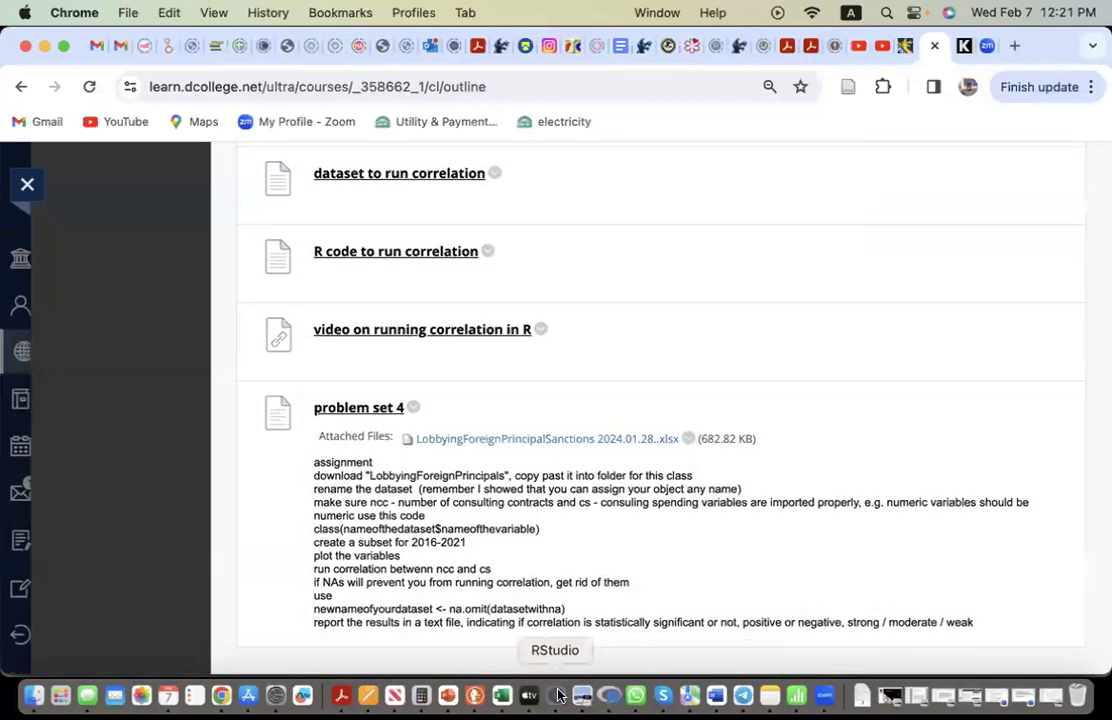
Step: Close problem set 2.R, saving its unsaved changes, and show the New File type list
{"action": "left_click", "coordinate": [529, 695]}
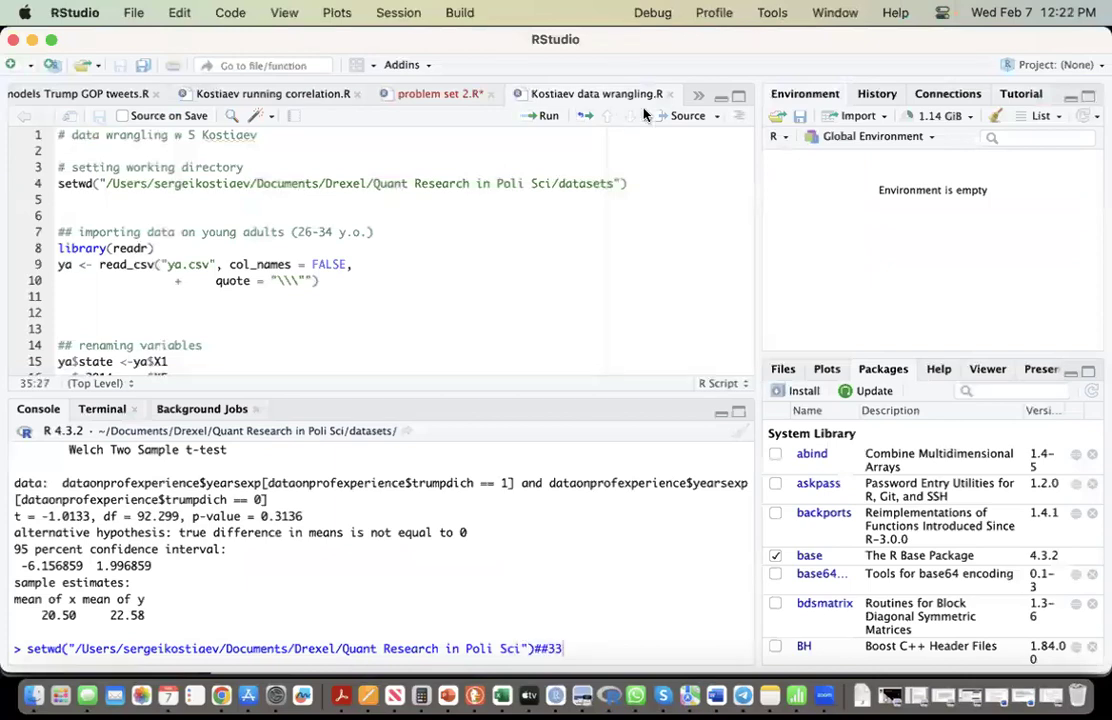
{"action": "left_click", "coordinate": [432, 93]}
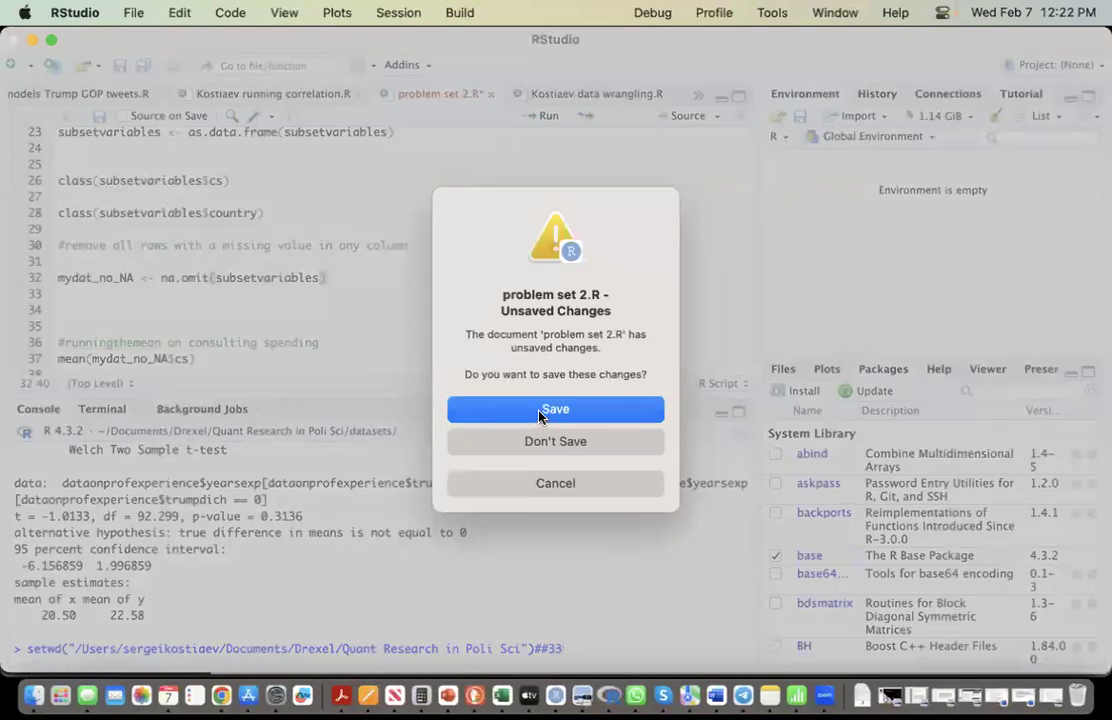
{"action": "left_click", "coordinate": [555, 441]}
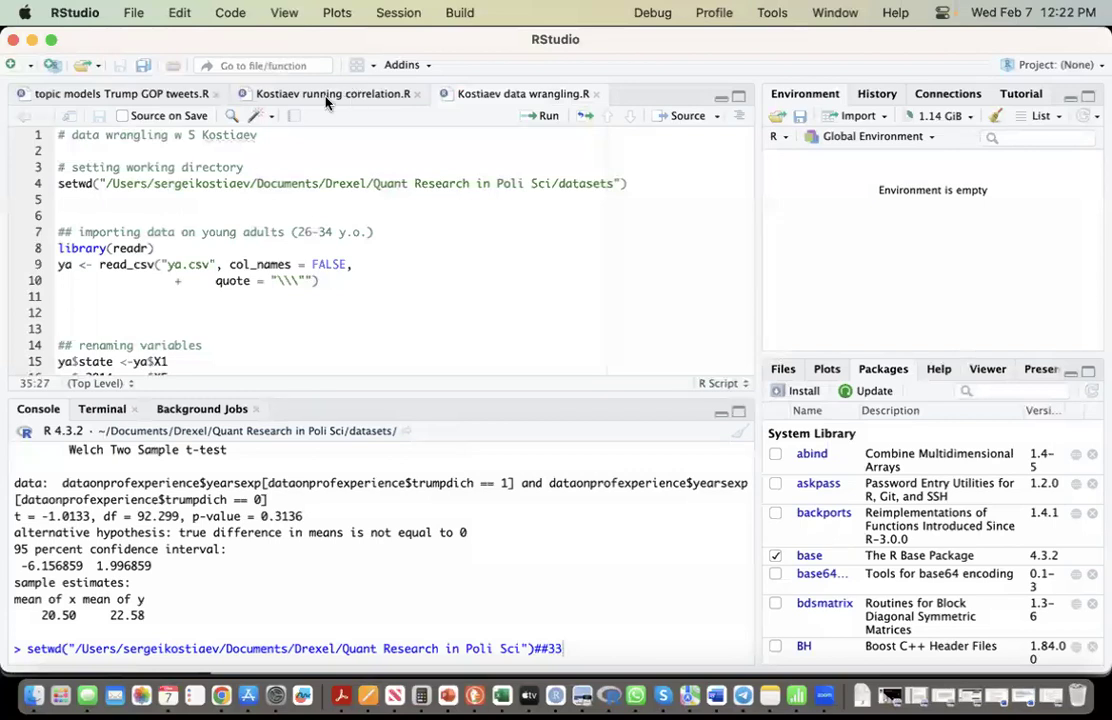
{"action": "left_click", "coordinate": [13, 64]}
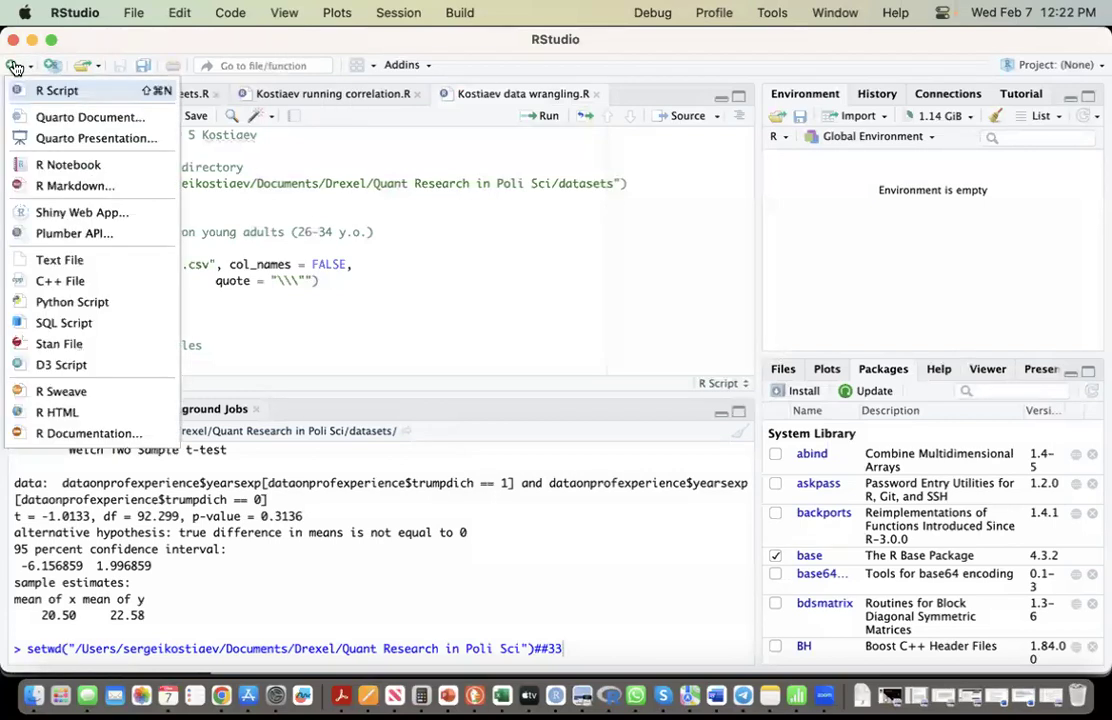
Step: Create an R script headed '# problem set 4 your name' and save it as Kostiaev problem set 4
{"action": "left_click", "coordinate": [57, 90]}
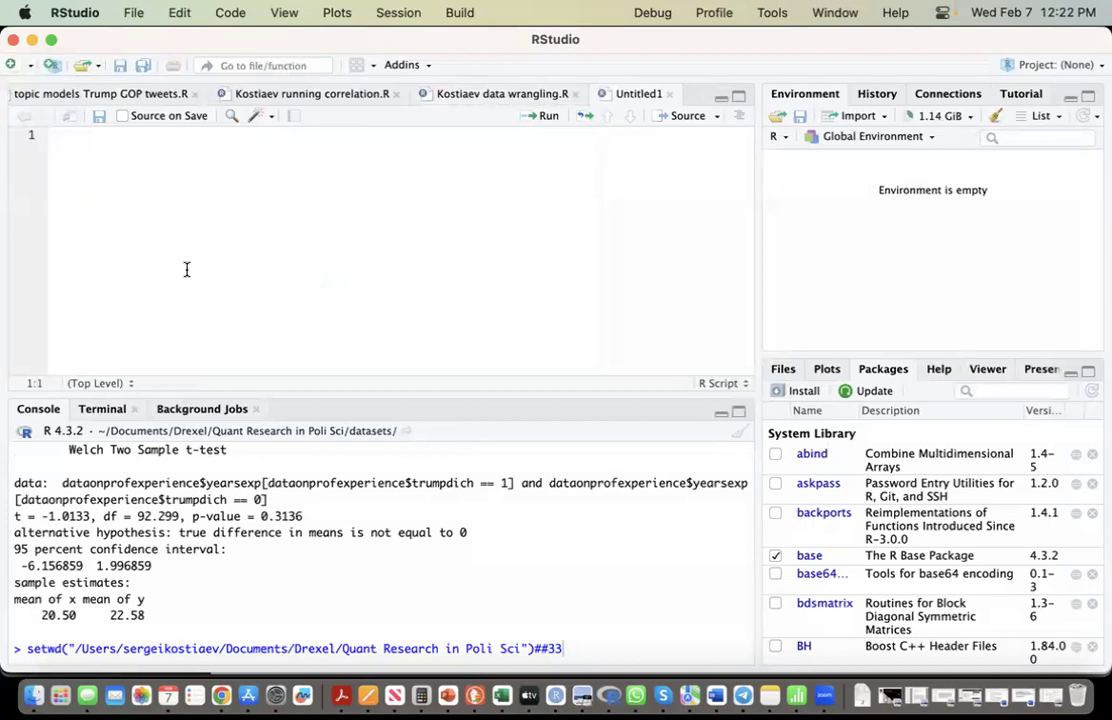
{"action": "type", "text": "#"}
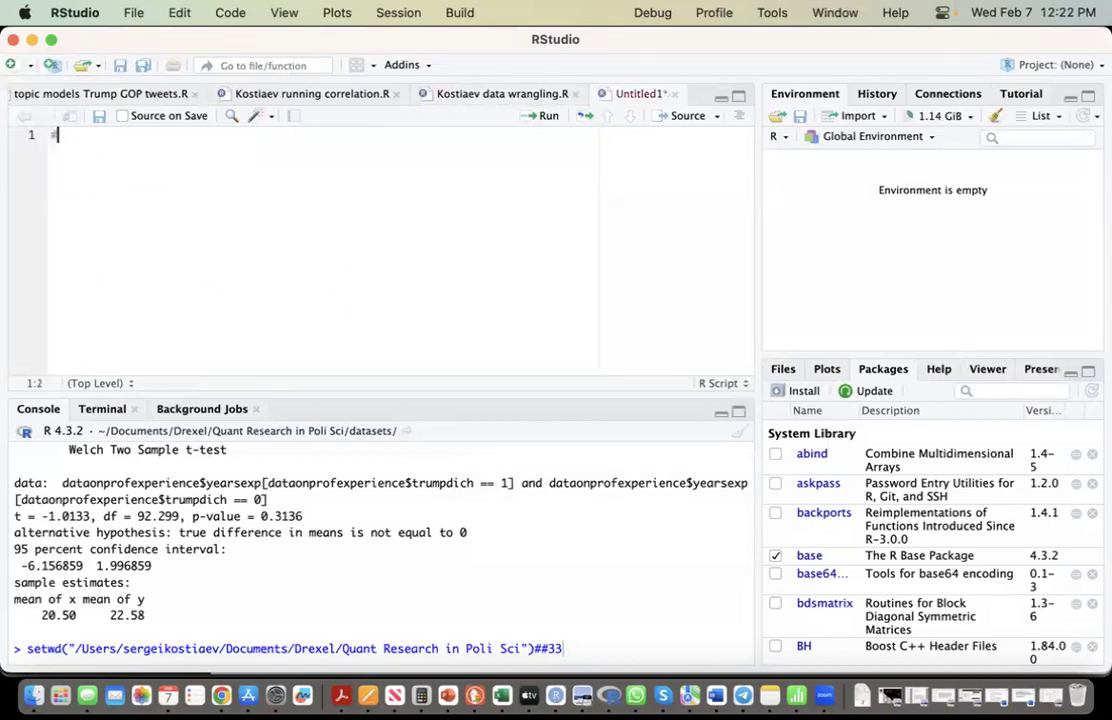
{"action": "type", "text": "# probl"}
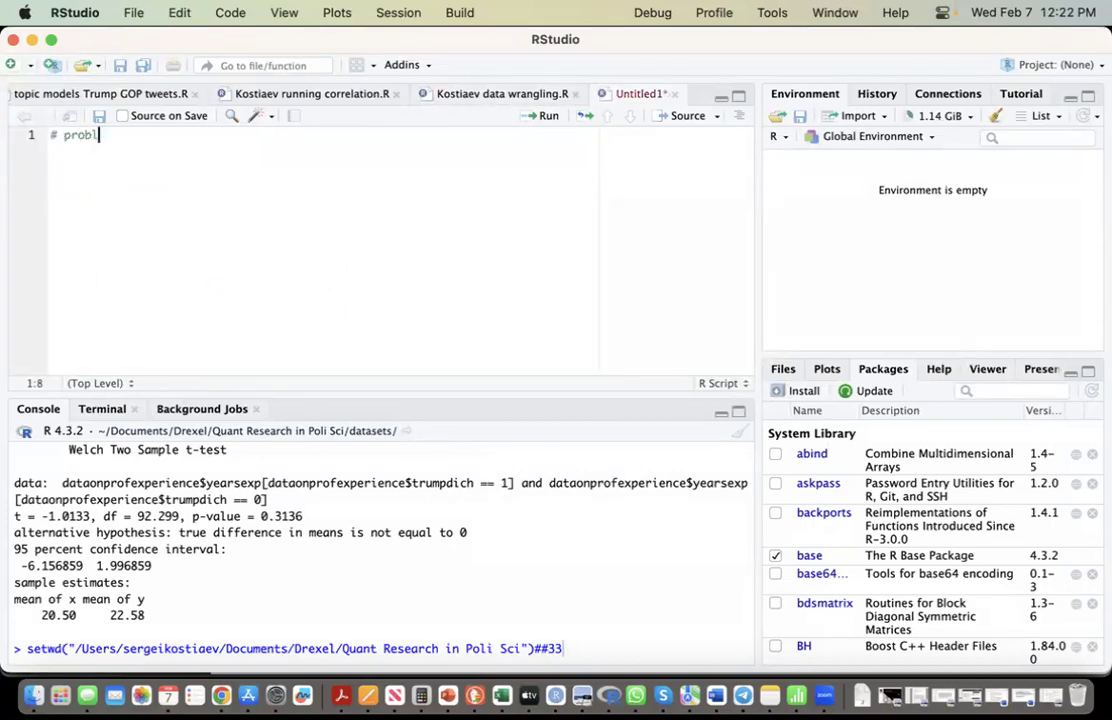
{"action": "type", "text": "em set 4"}
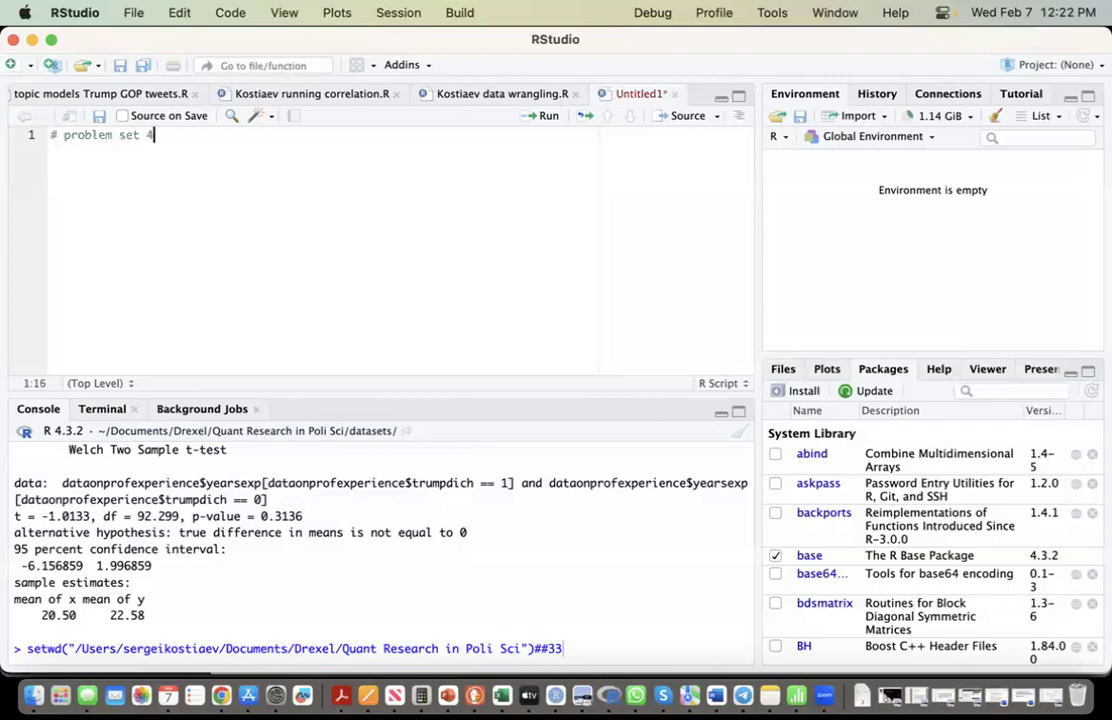
{"action": "type", "text": "your name"}
{"action": "type", "text": "Kostiaev problem set 4.R"}
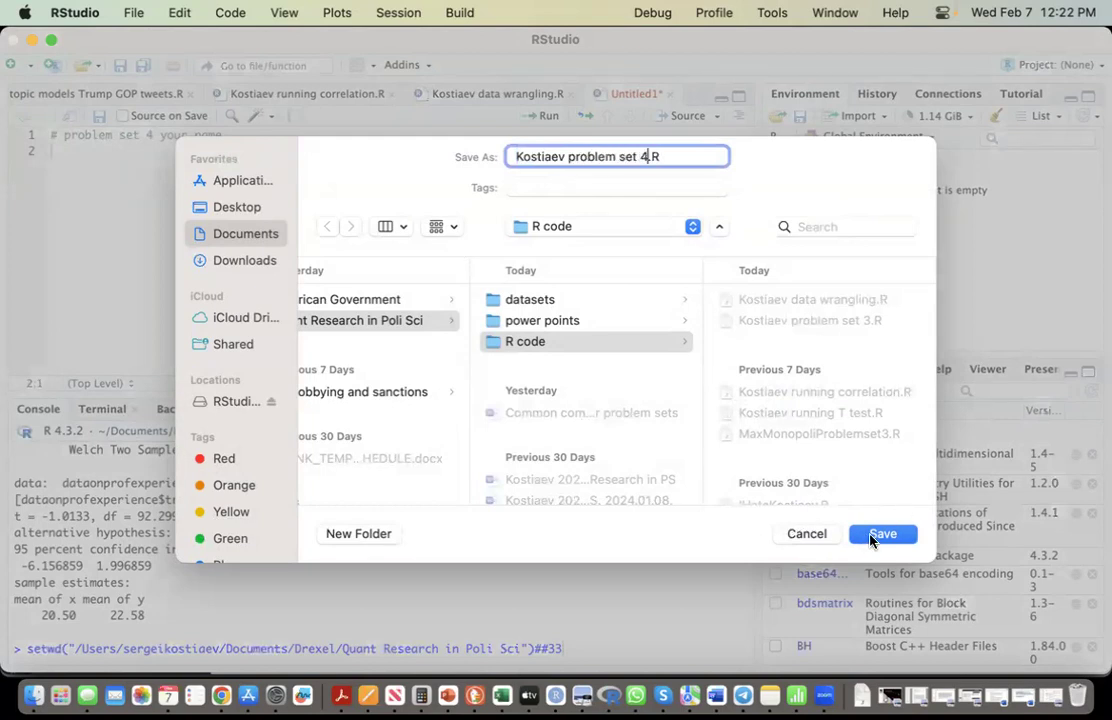
{"action": "left_click", "coordinate": [882, 533]}
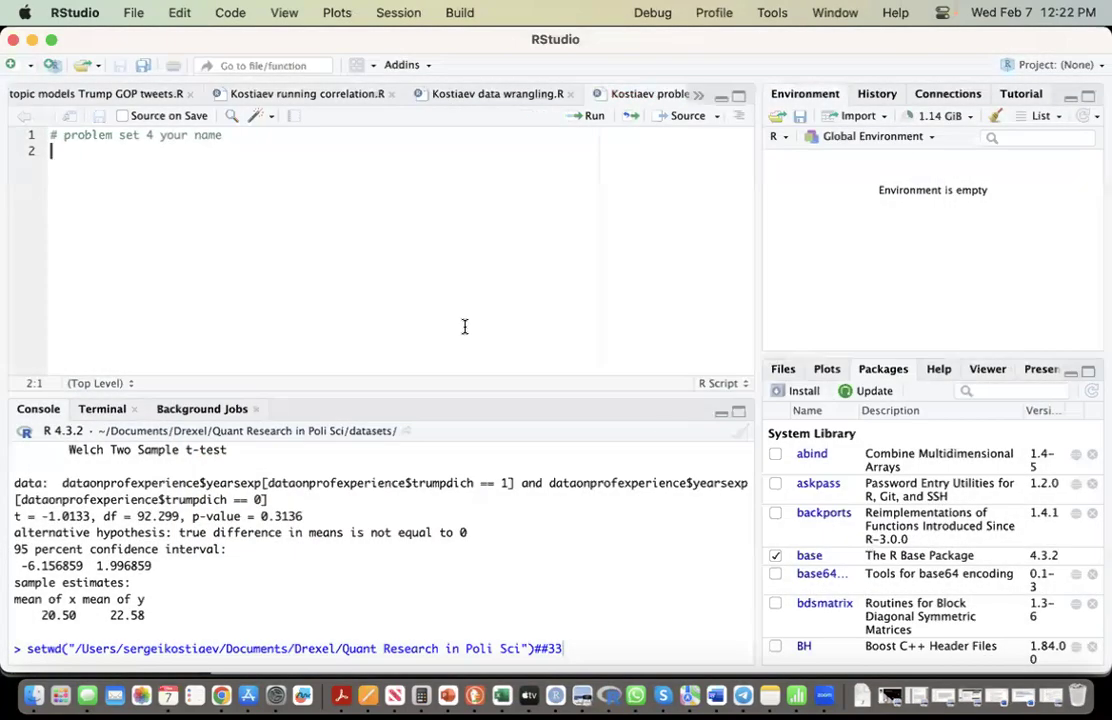
{"action": "mouse_move", "coordinate": [222, 206]}
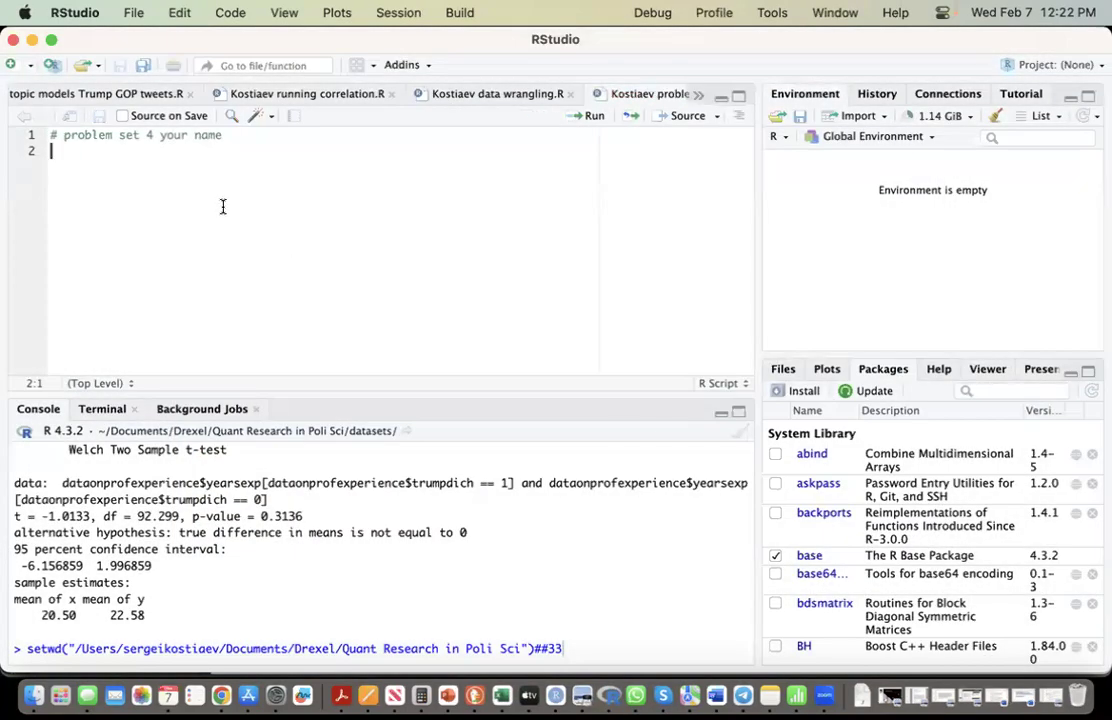
Step: Add a '# setting working directory' comment to the script
{"action": "type", "text": "#"}
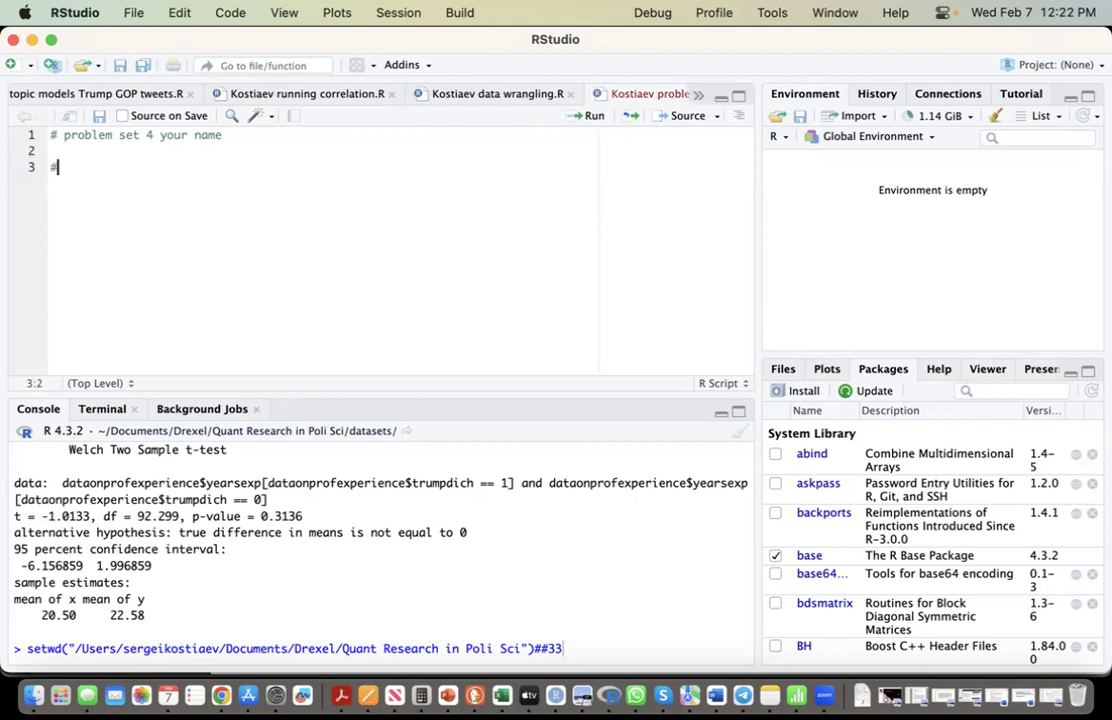
{"action": "type", "text": "# setting worki"}
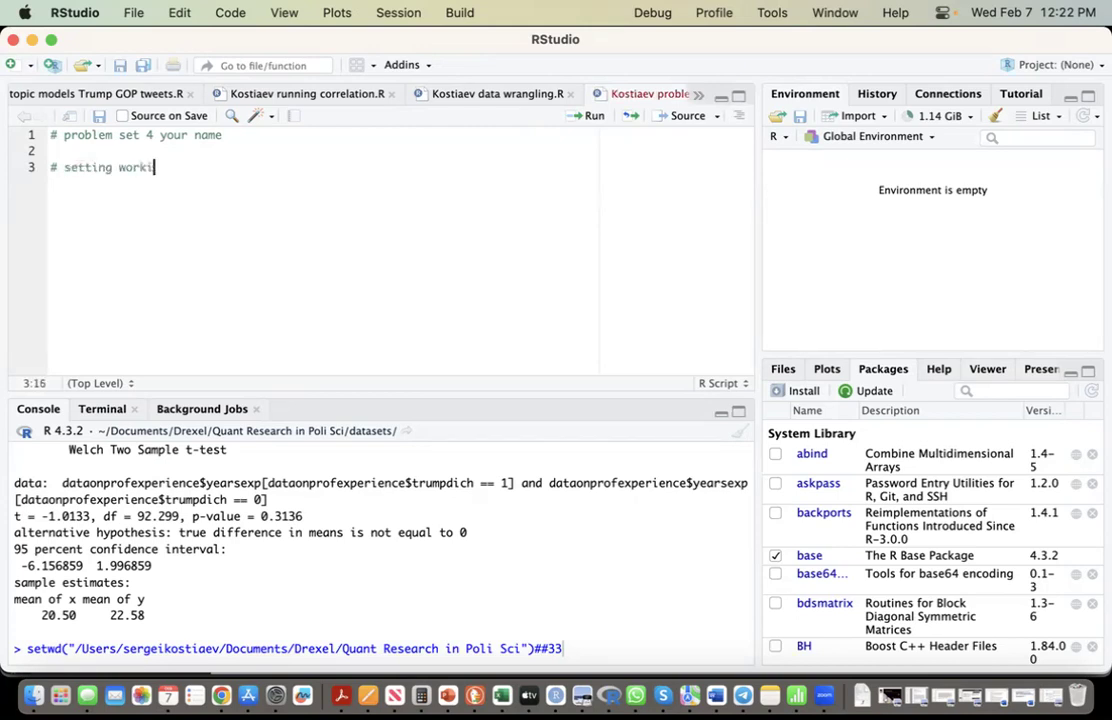
{"action": "type", "text": "ng directory"}
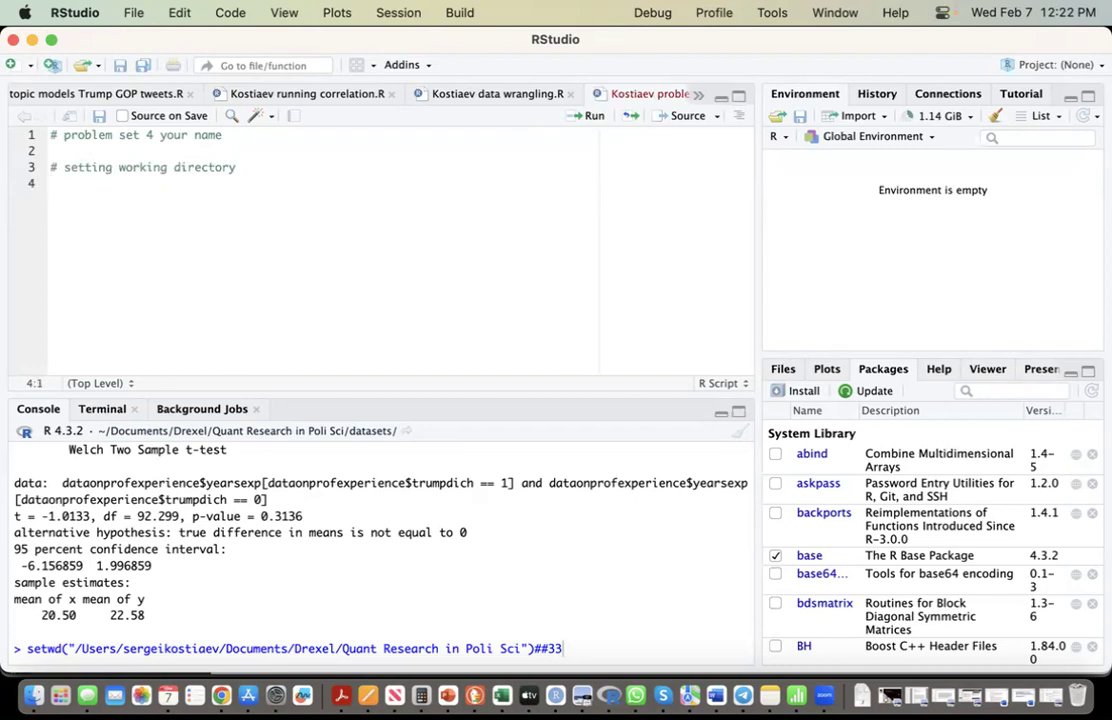
Step: Set the working directory to the datasets folder and put its setwd line in the script
{"action": "left_click", "coordinate": [398, 12]}
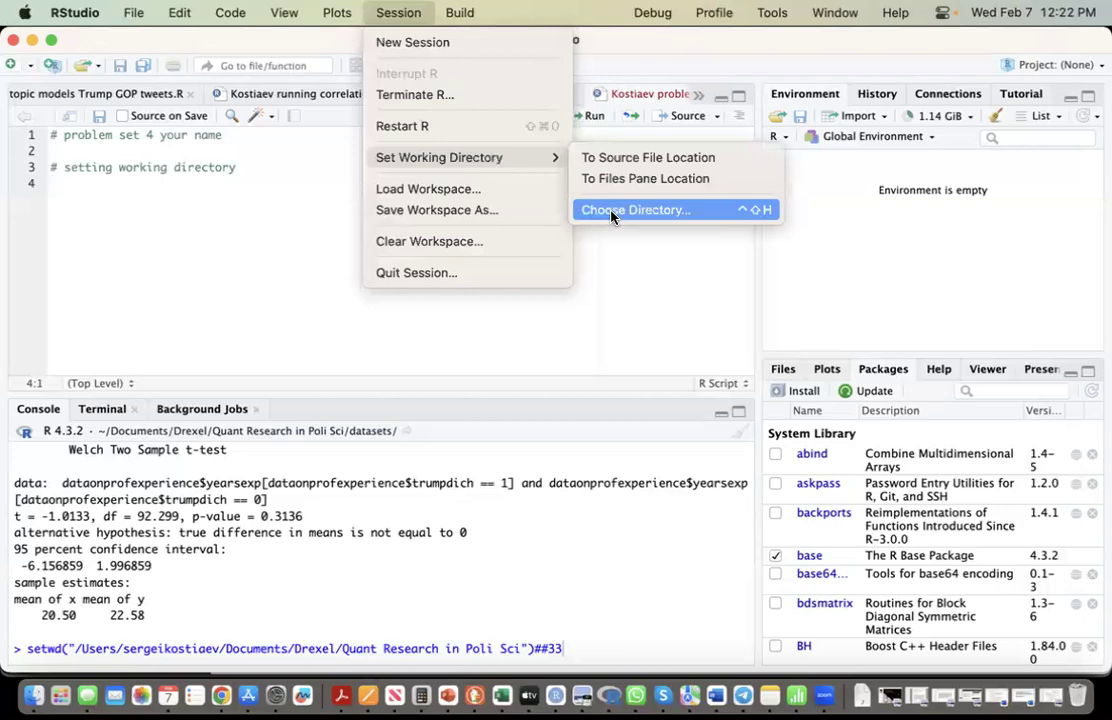
{"action": "left_click", "coordinate": [637, 209]}
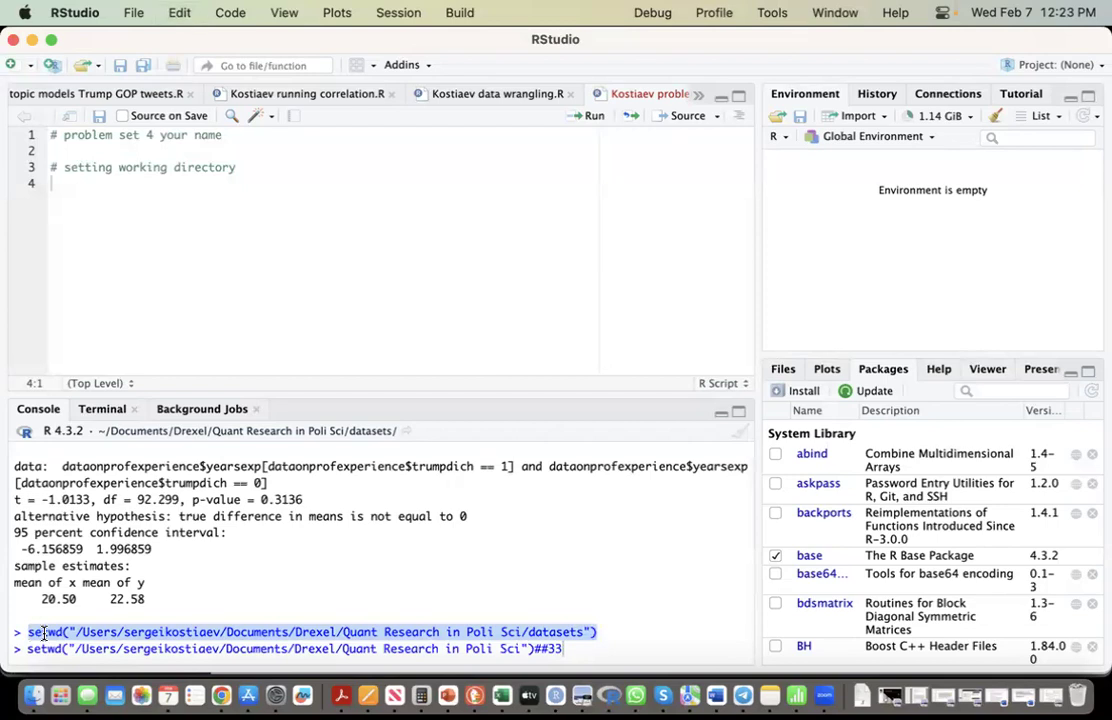
{"action": "left_click", "coordinate": [58, 183]}
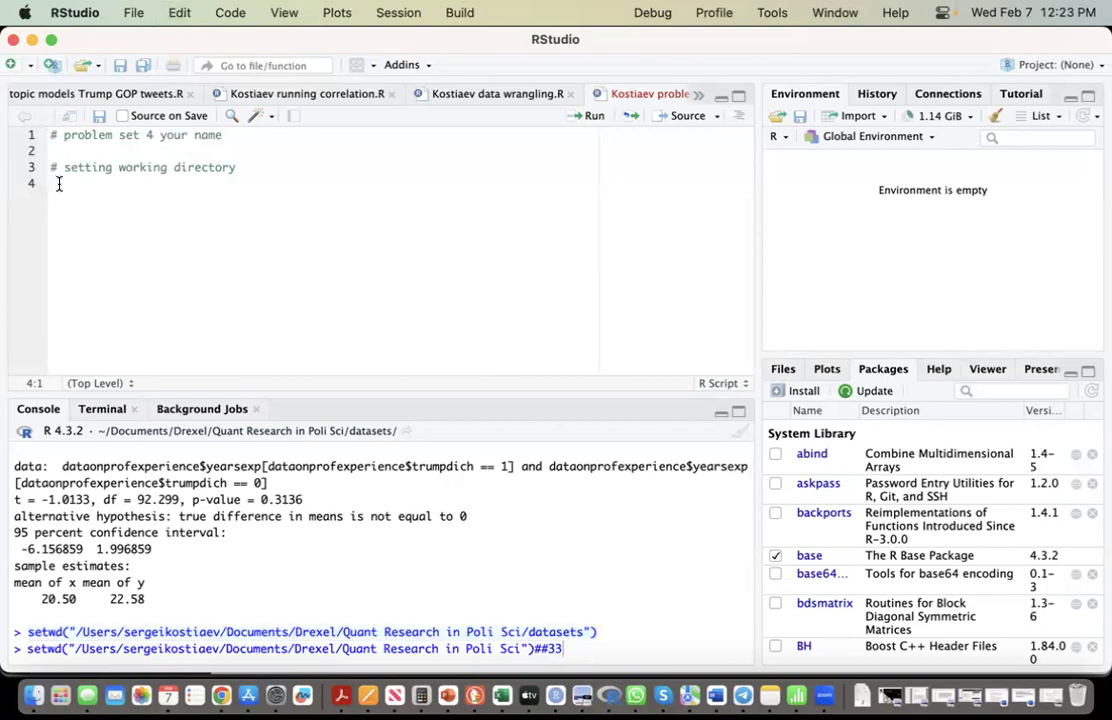
{"action": "type", "text": "setwd(\"/Users/sergeikostiaev/Documents/Drexel/Quant Research in Poli Sci/datasets\")"}
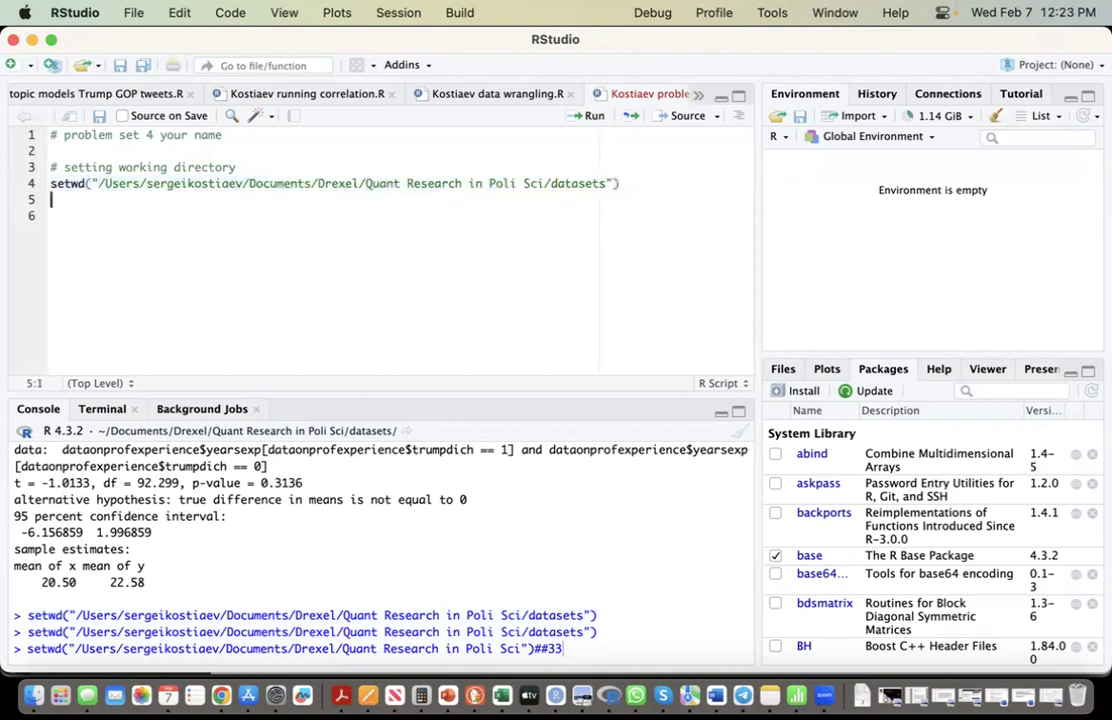
Step: Add a '# importing dataset' comment line and check the File menu for Import Dataset
{"action": "type", "text": "#"}
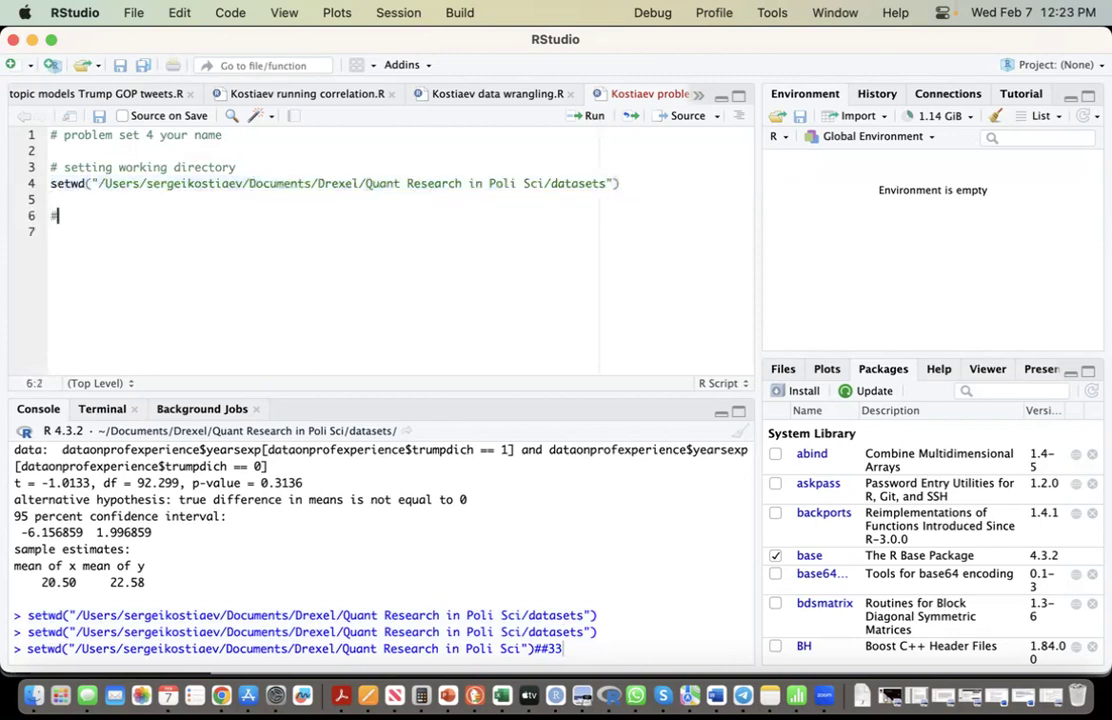
{"action": "type", "text": "import"}
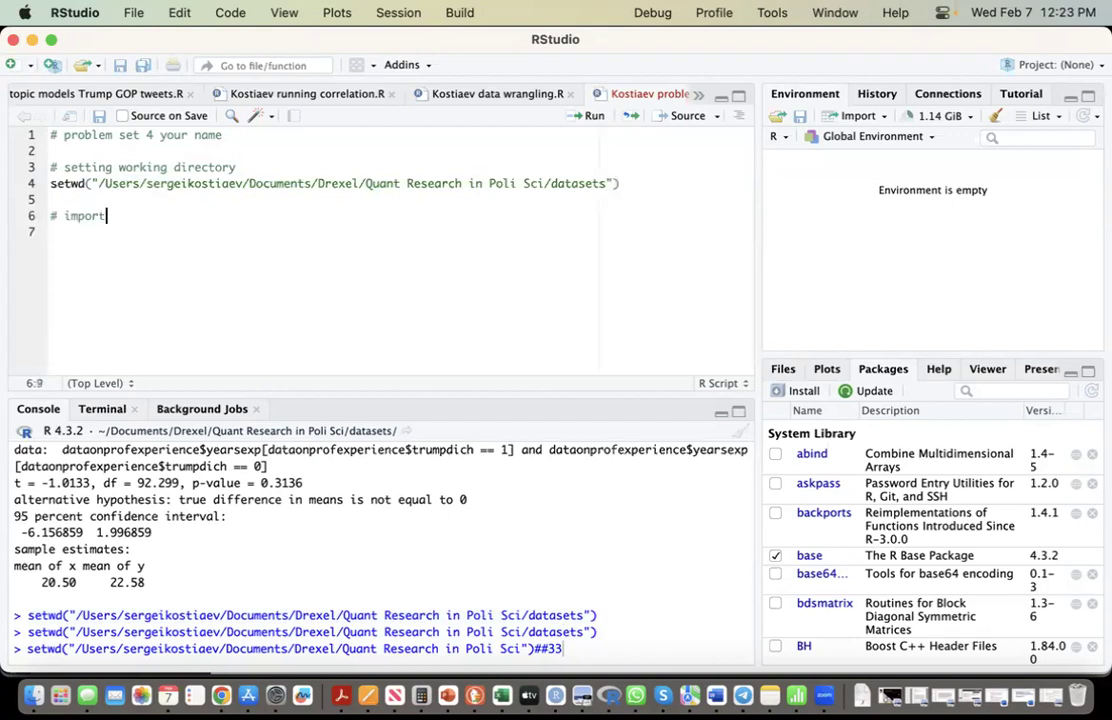
{"action": "type", "text": "ing da"}
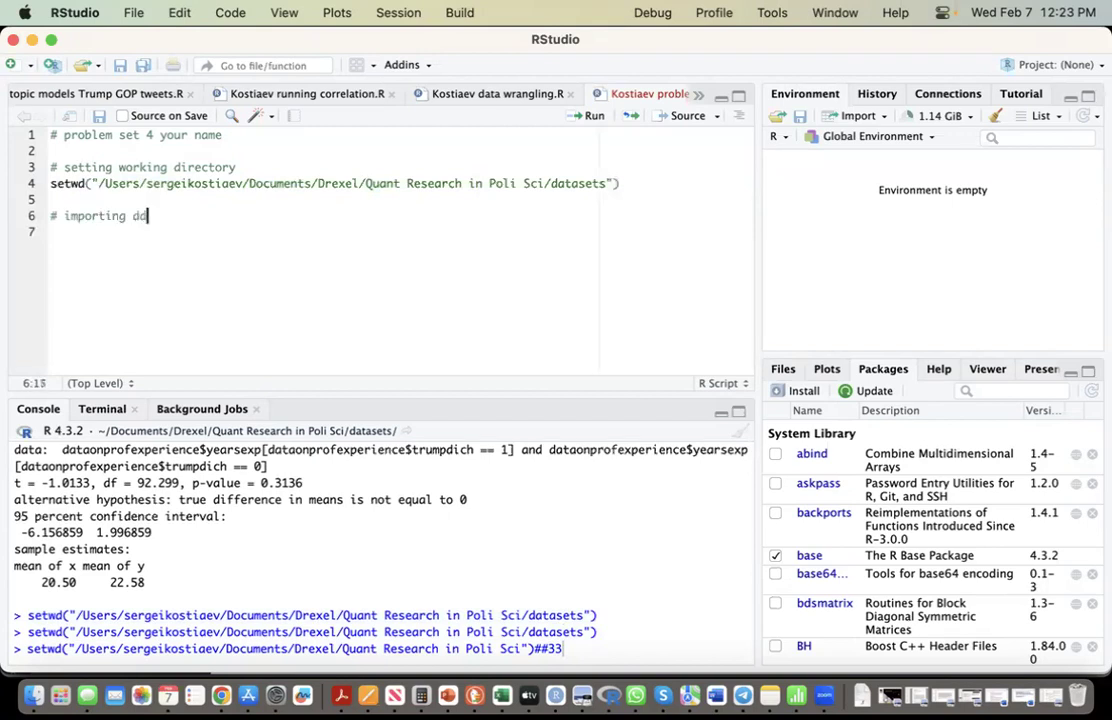
{"action": "type", "text": "ataset"}
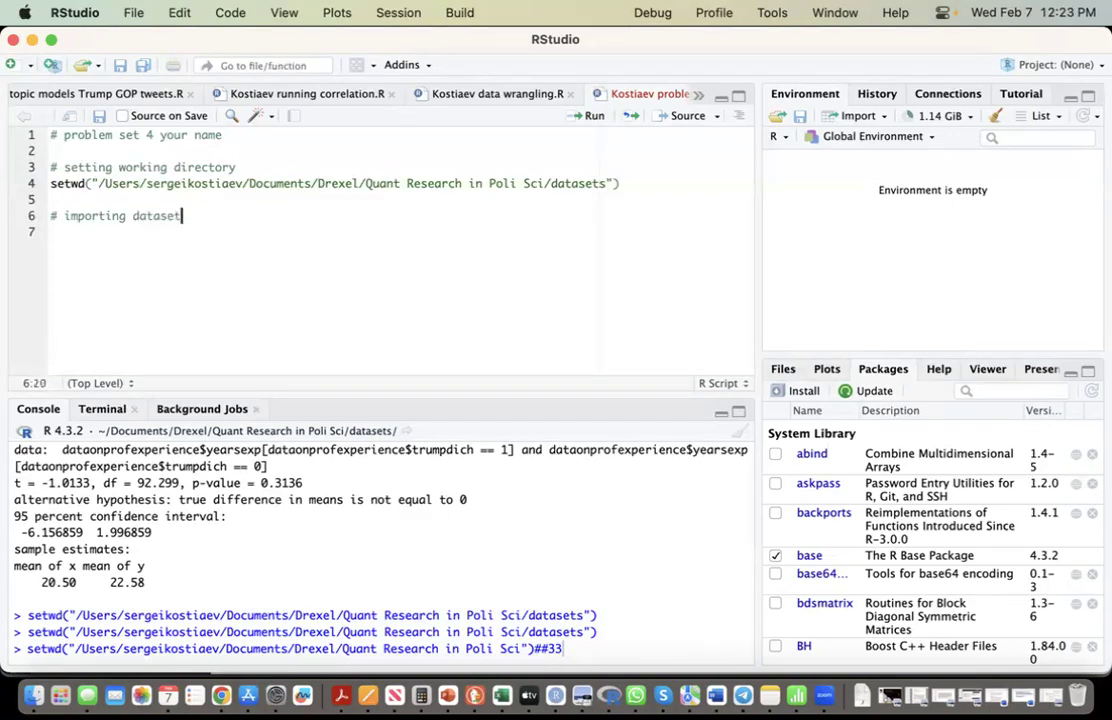
{"action": "key", "text": "Return"}
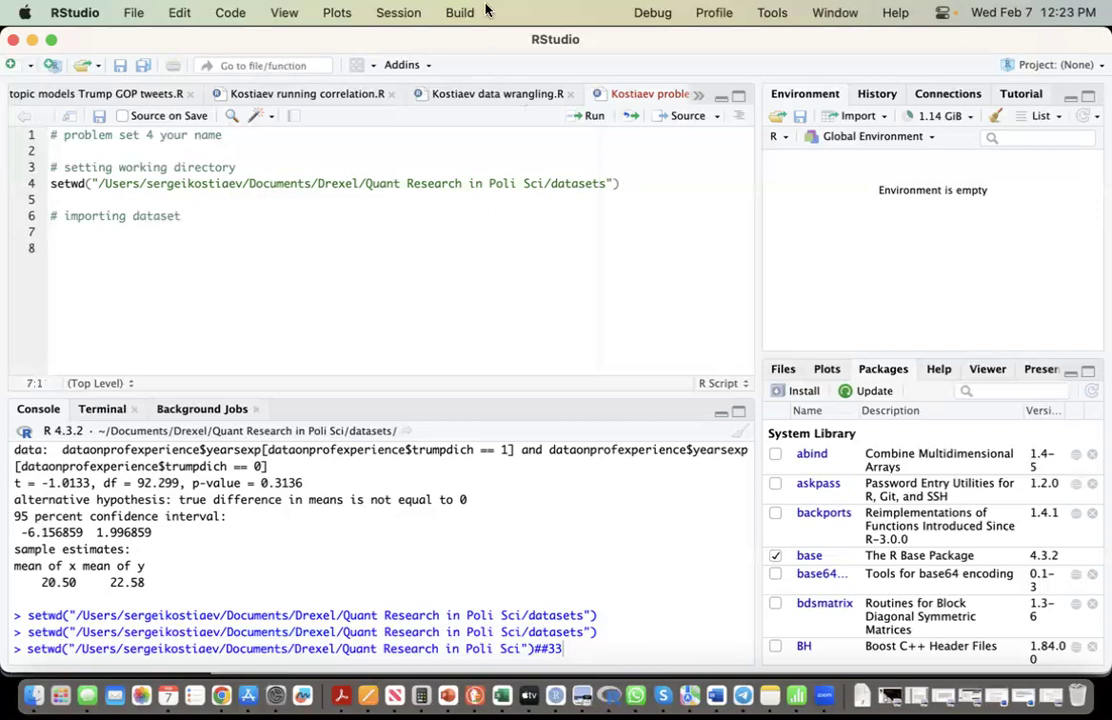
{"action": "left_click", "coordinate": [133, 12]}
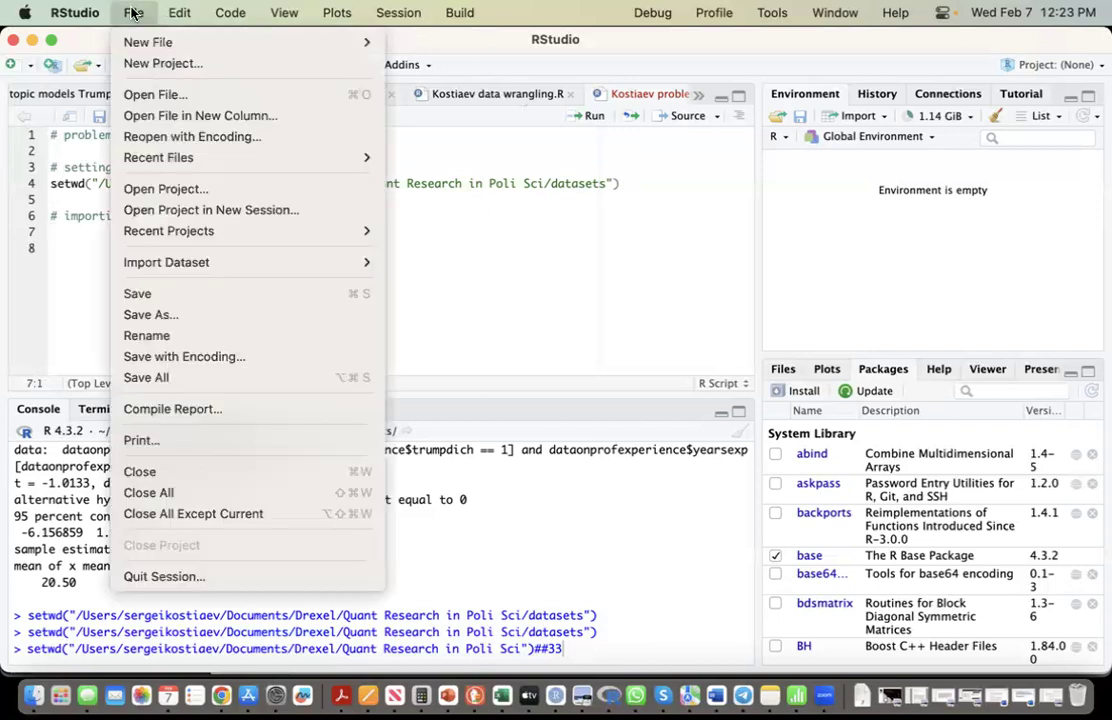
{"action": "left_click", "coordinate": [230, 12]}
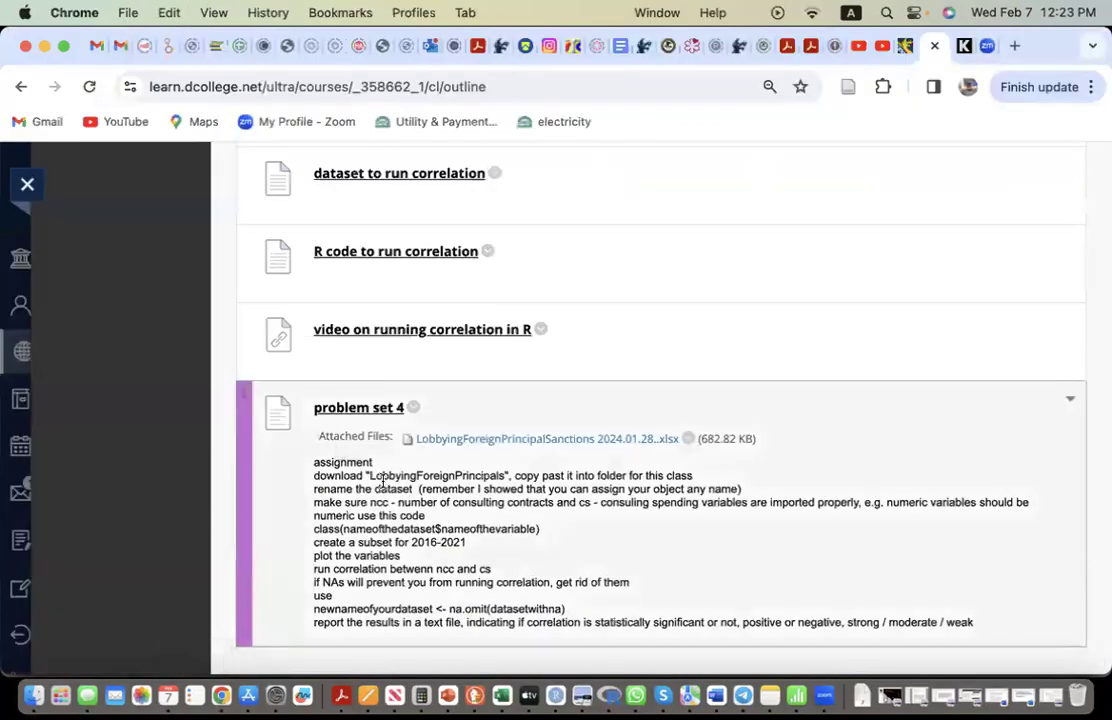
{"action": "mouse_move", "coordinate": [555, 694]}
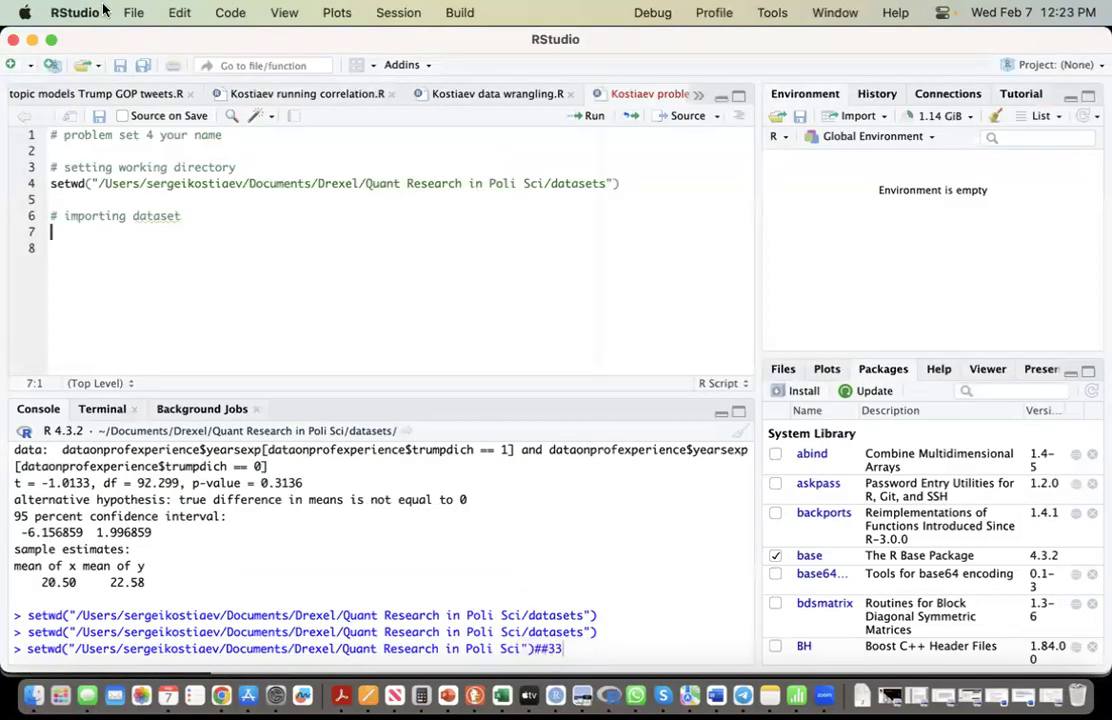
Step: Preview LobbyingForeignPrincipalSanctions 2024.01.28..xlsx from datasets in the Excel import dialog
{"action": "left_click", "coordinate": [133, 12]}
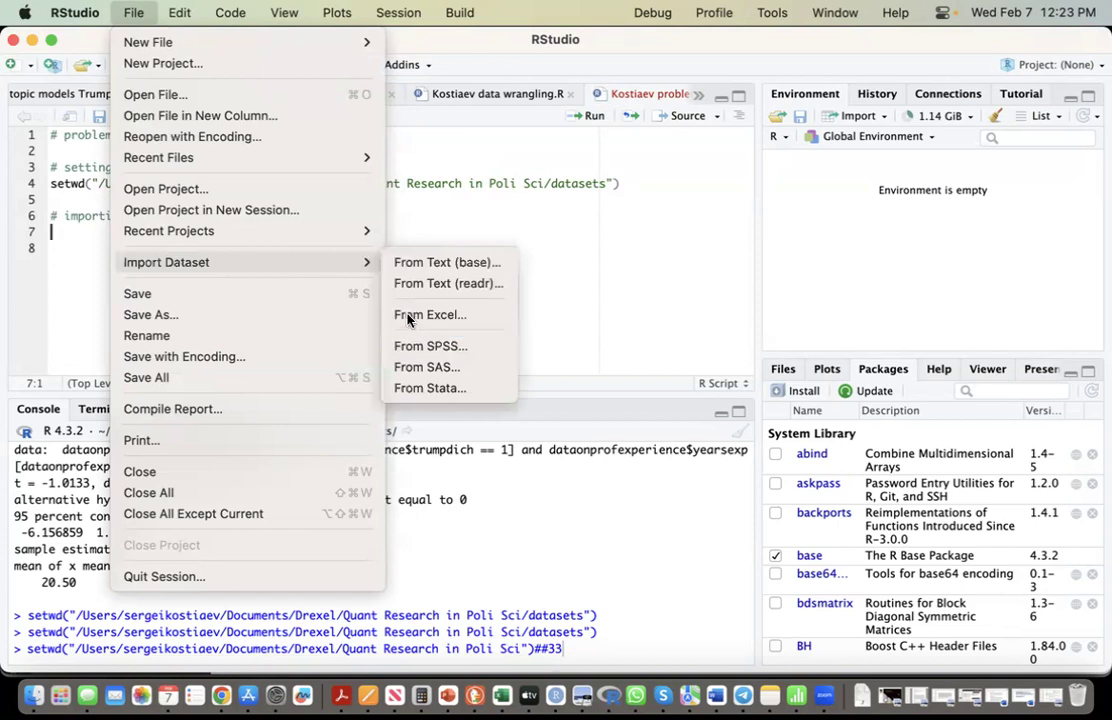
{"action": "left_click", "coordinate": [430, 314]}
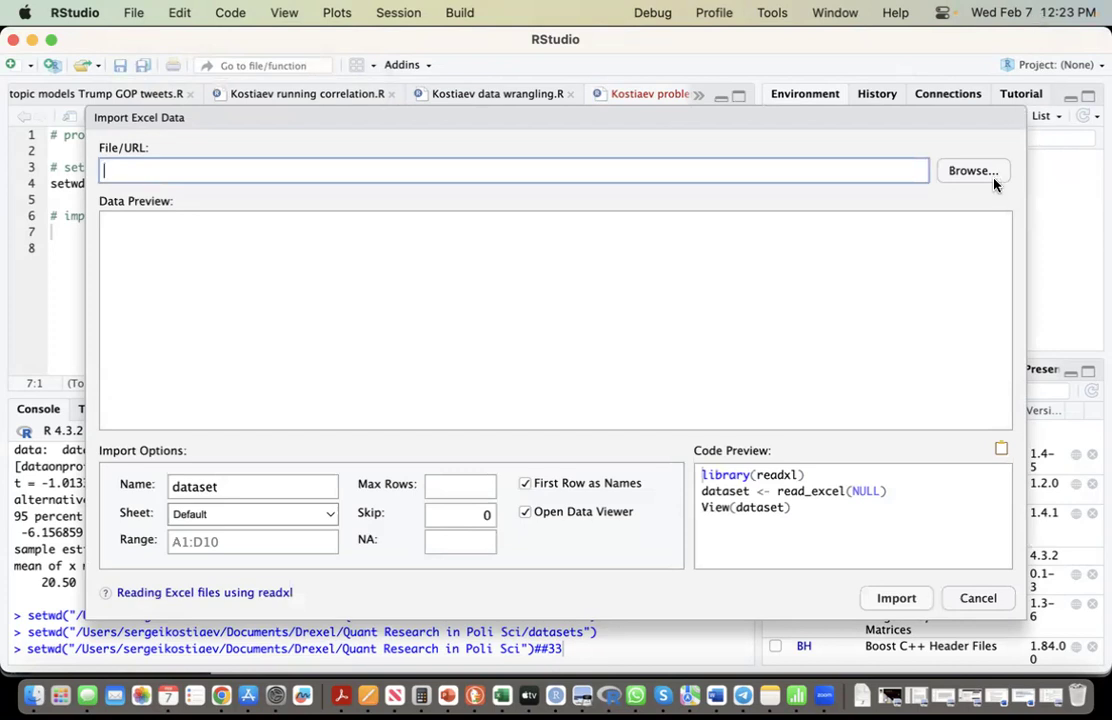
{"action": "left_click", "coordinate": [972, 170]}
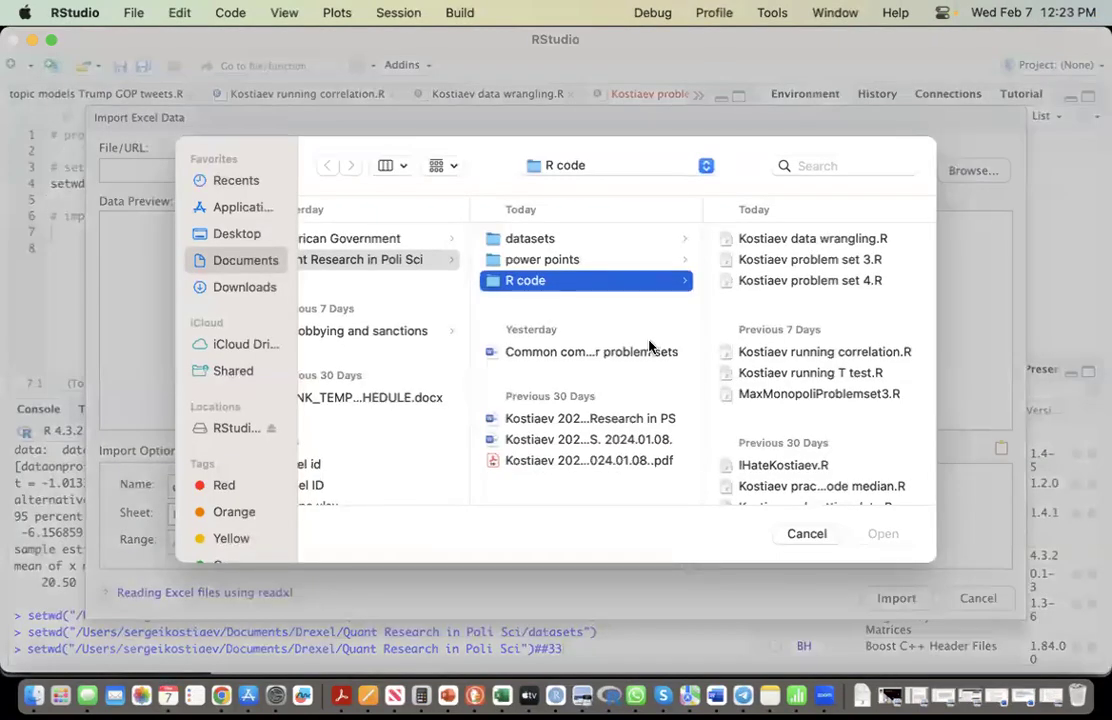
{"action": "left_click", "coordinate": [530, 238]}
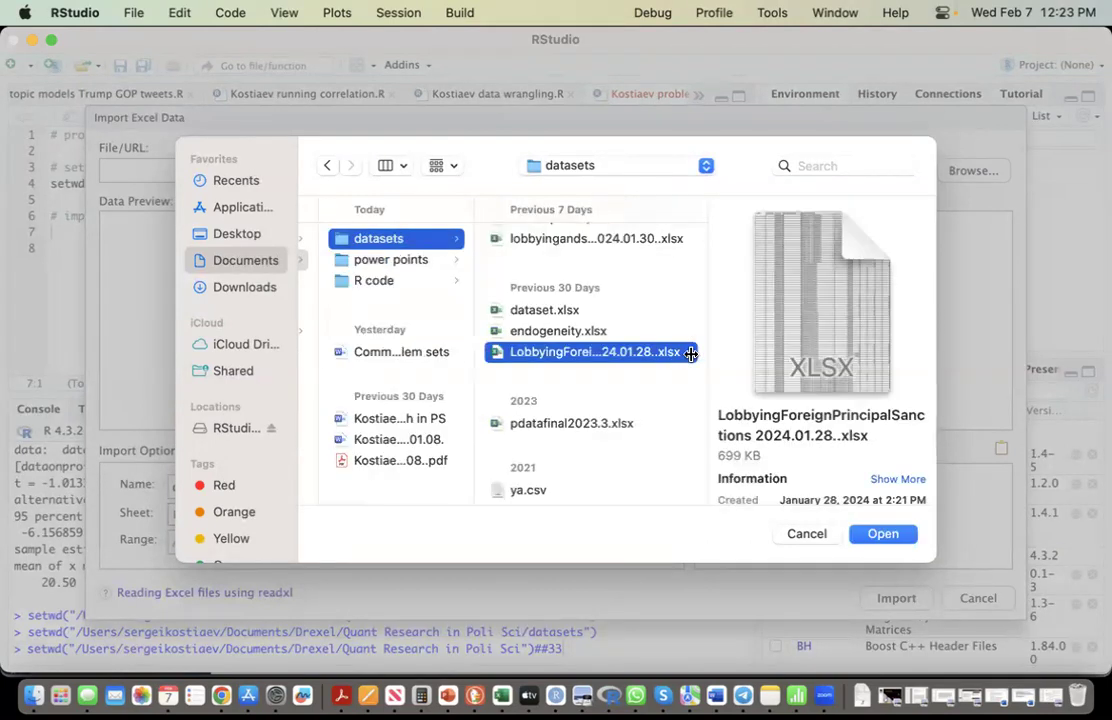
{"action": "left_click", "coordinate": [882, 533]}
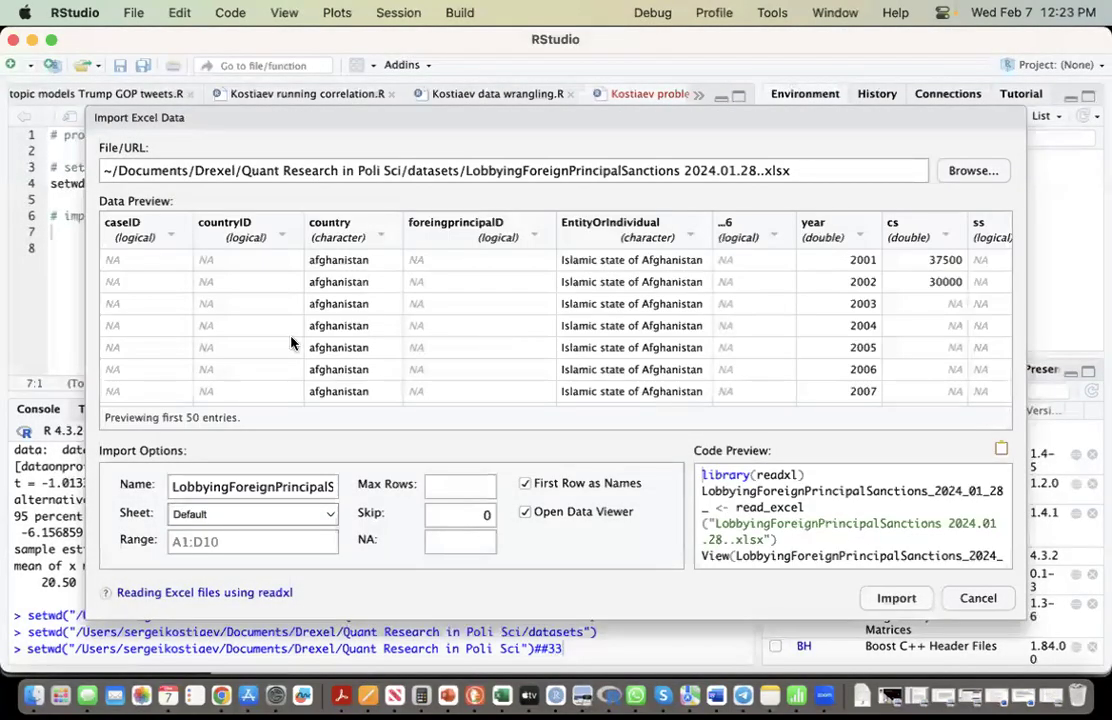
Step: Set the year and cs columns to Numeric in the import preview, and check the ncc column type
{"action": "scroll", "scroll_direction": "right", "scroll_amount": 3}
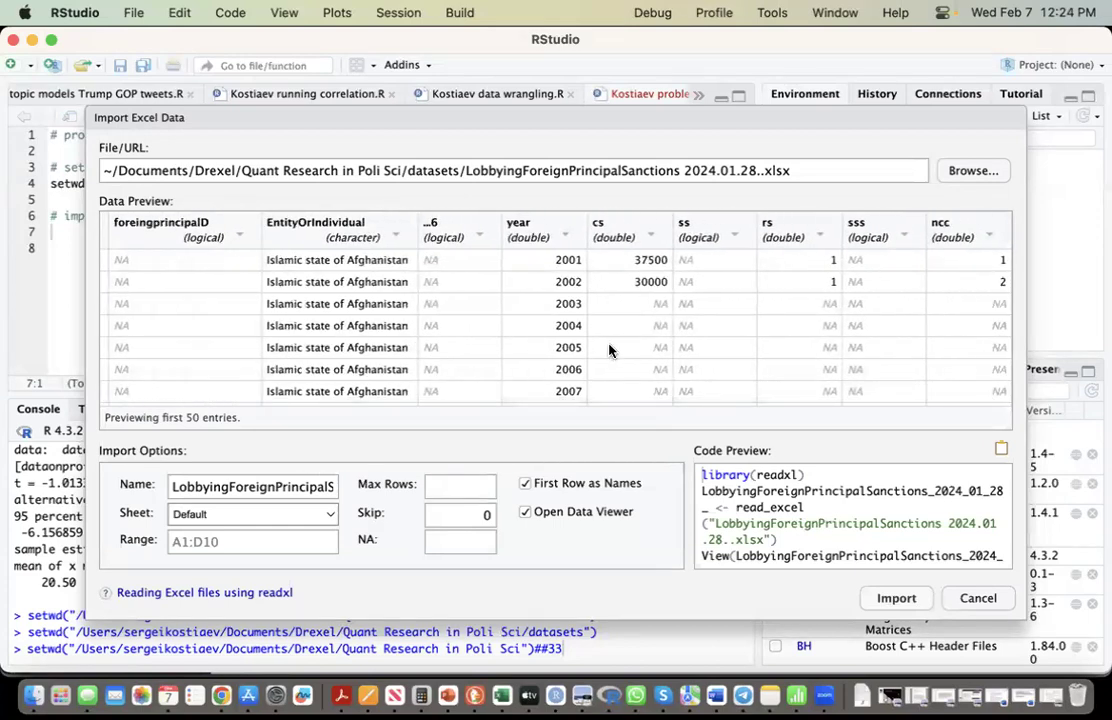
{"action": "left_click", "coordinate": [569, 237]}
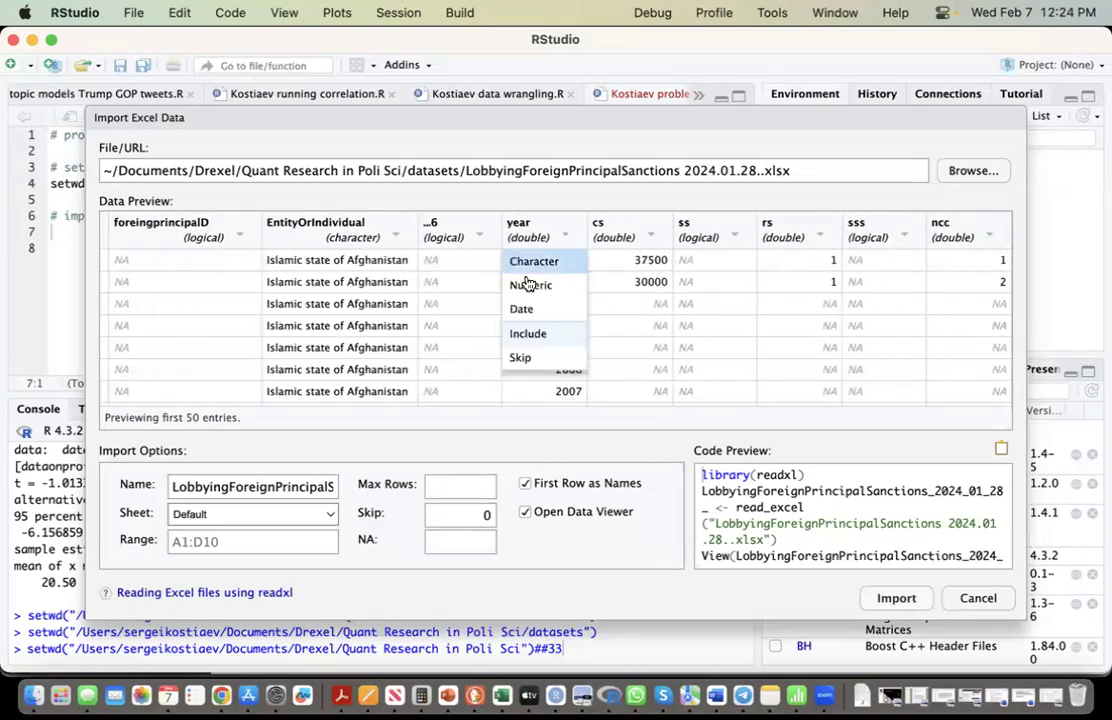
{"action": "left_click", "coordinate": [530, 285]}
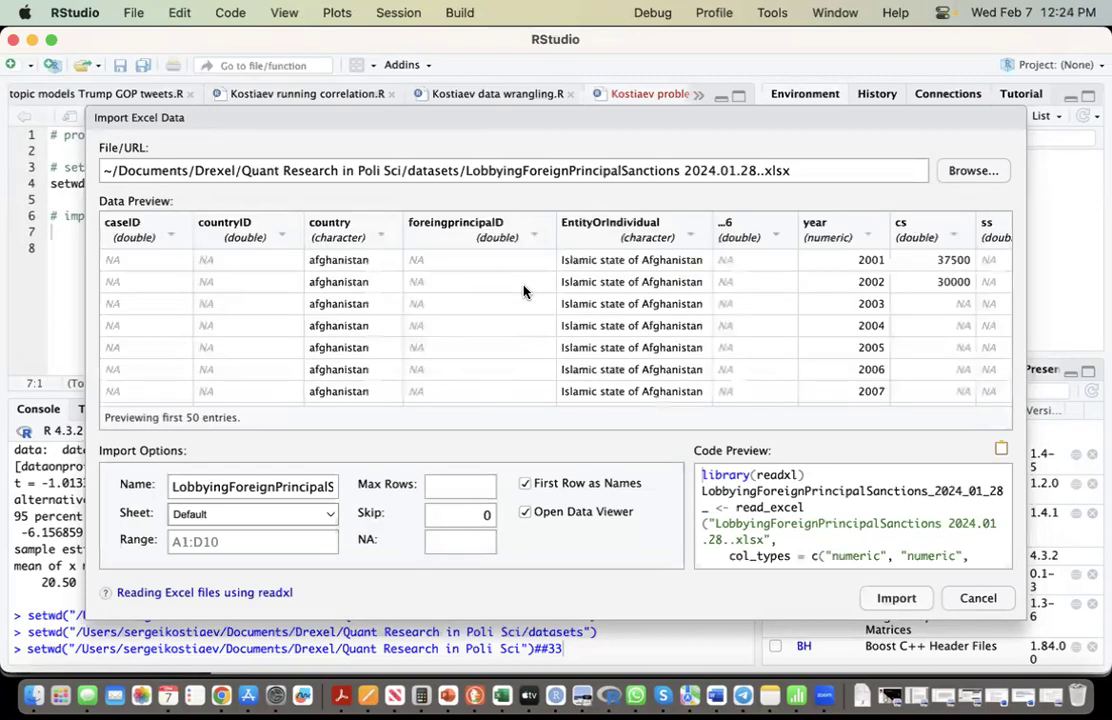
{"action": "scroll", "scroll_direction": "right", "scroll_amount": 3}
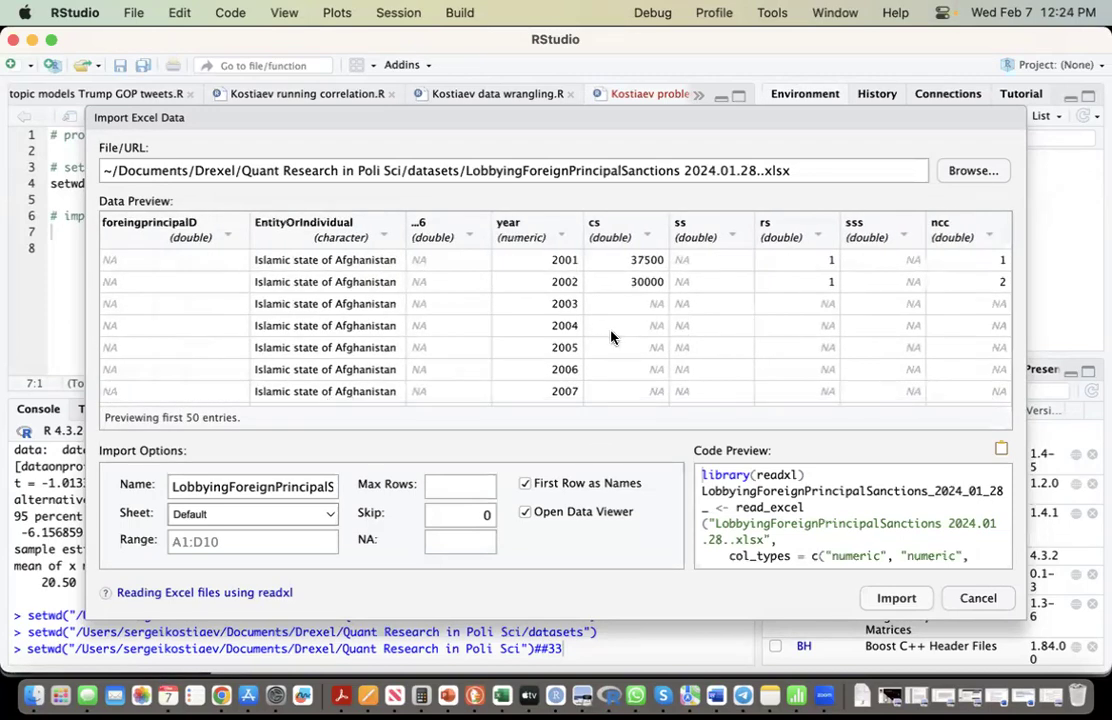
{"action": "mouse_move", "coordinate": [647, 240]}
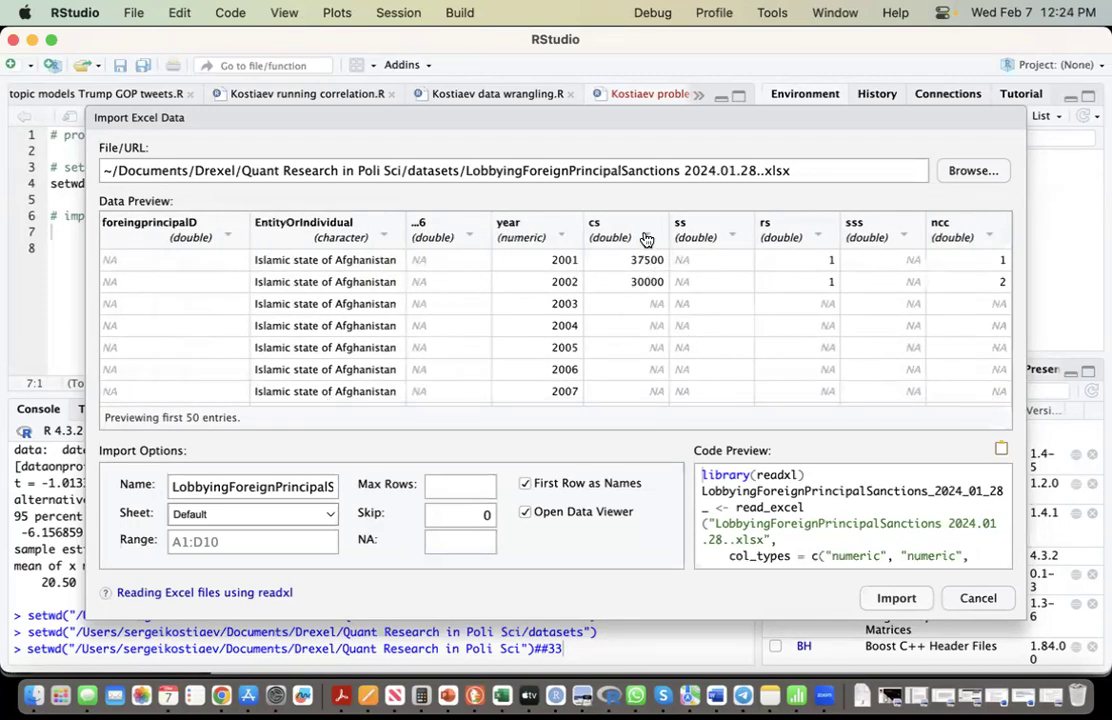
{"action": "left_click", "coordinate": [647, 237]}
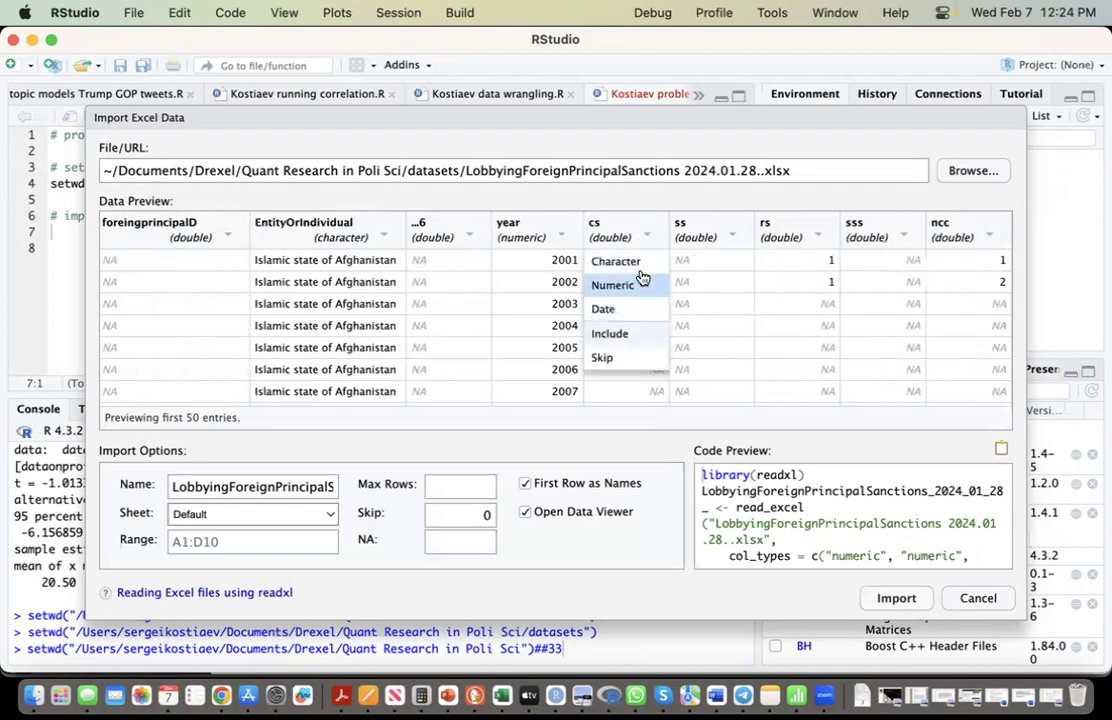
{"action": "mouse_move", "coordinate": [640, 293]}
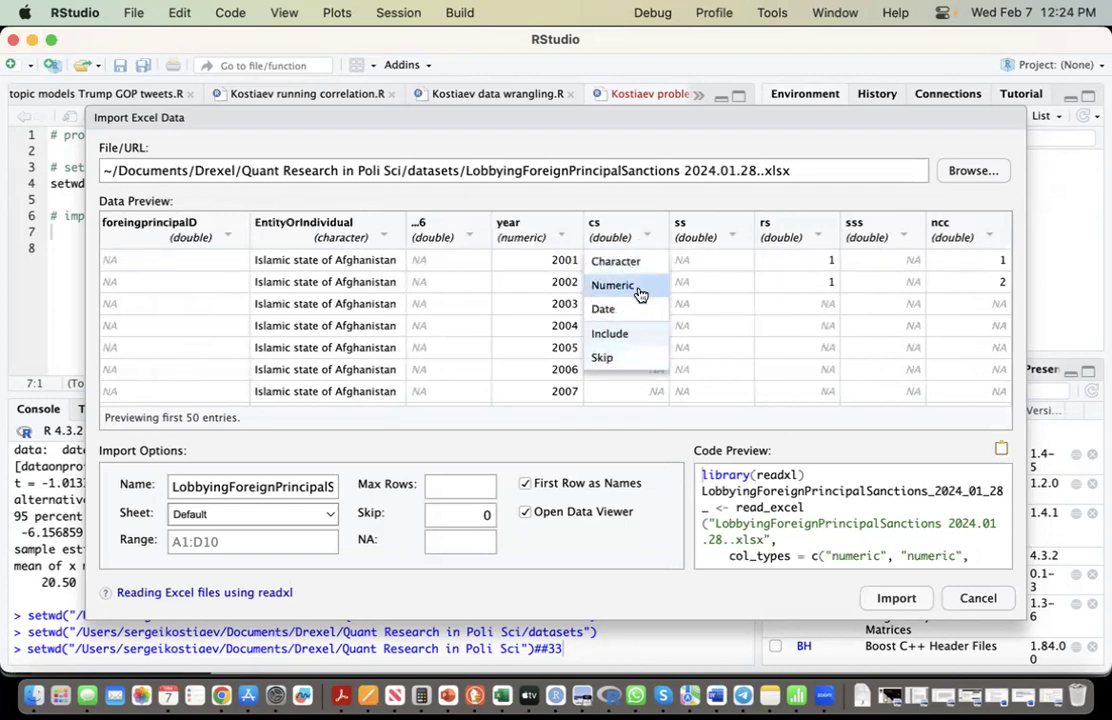
{"action": "left_click", "coordinate": [611, 285]}
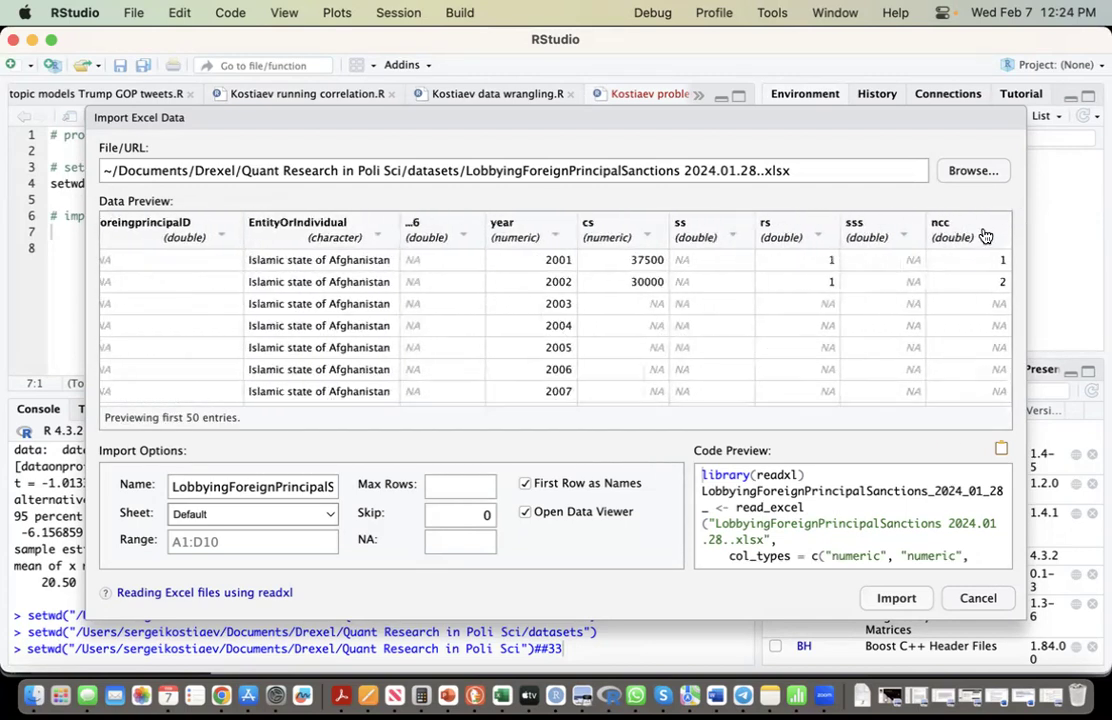
{"action": "left_click", "coordinate": [985, 236]}
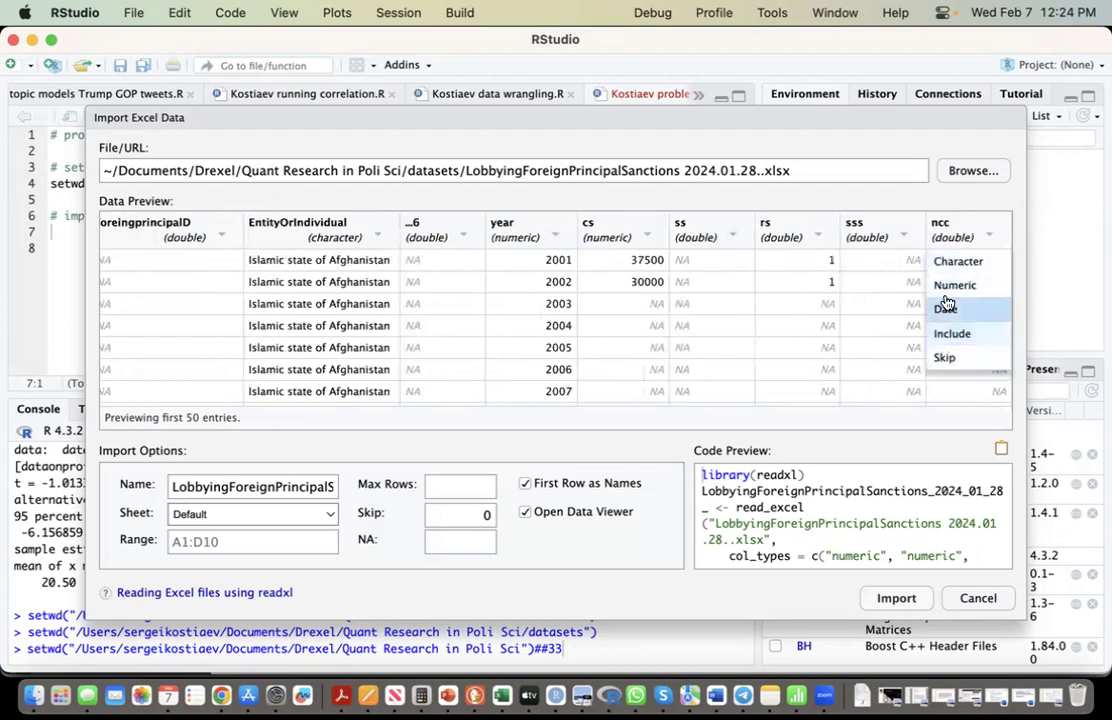
{"action": "left_click", "coordinate": [955, 284]}
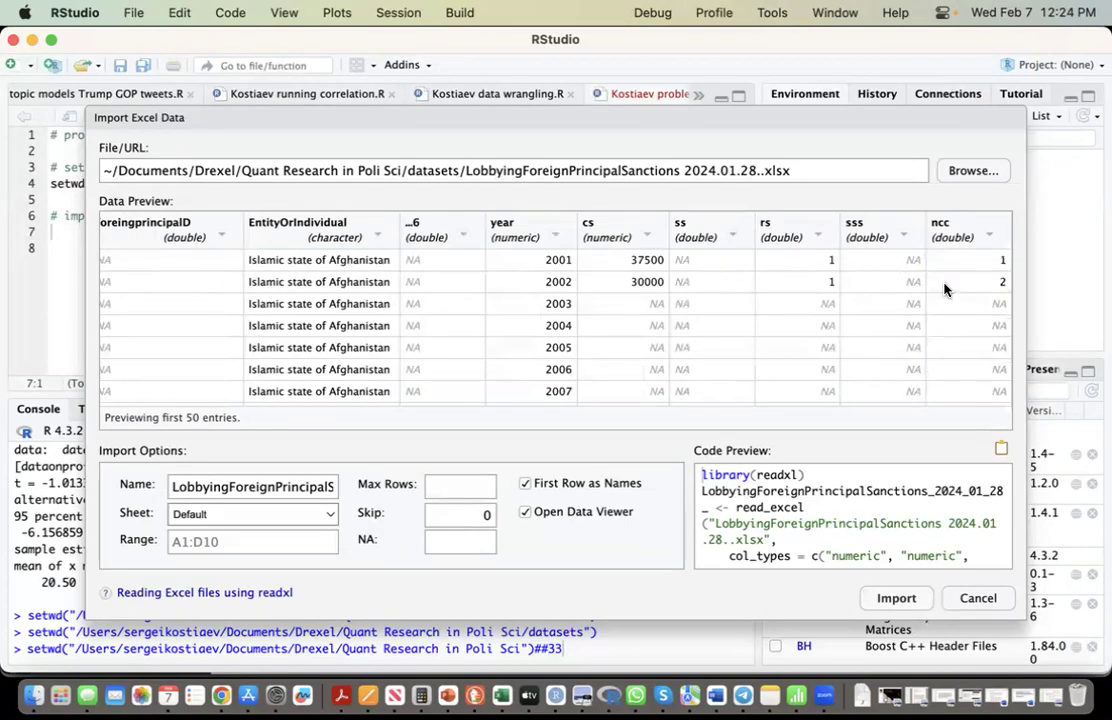
{"action": "scroll", "scroll_direction": "left", "scroll_amount": 3}
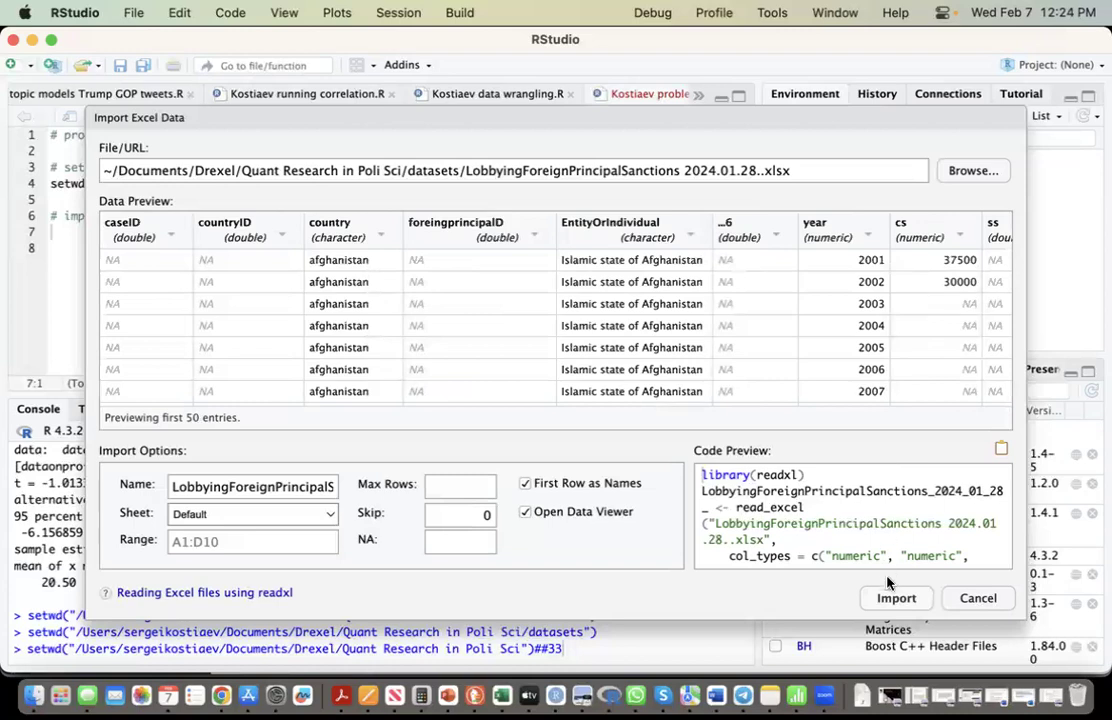
Step: Import the sanctions data as 10,854 rows by 12 variables and return to problem set 4
{"action": "left_click", "coordinate": [895, 597]}
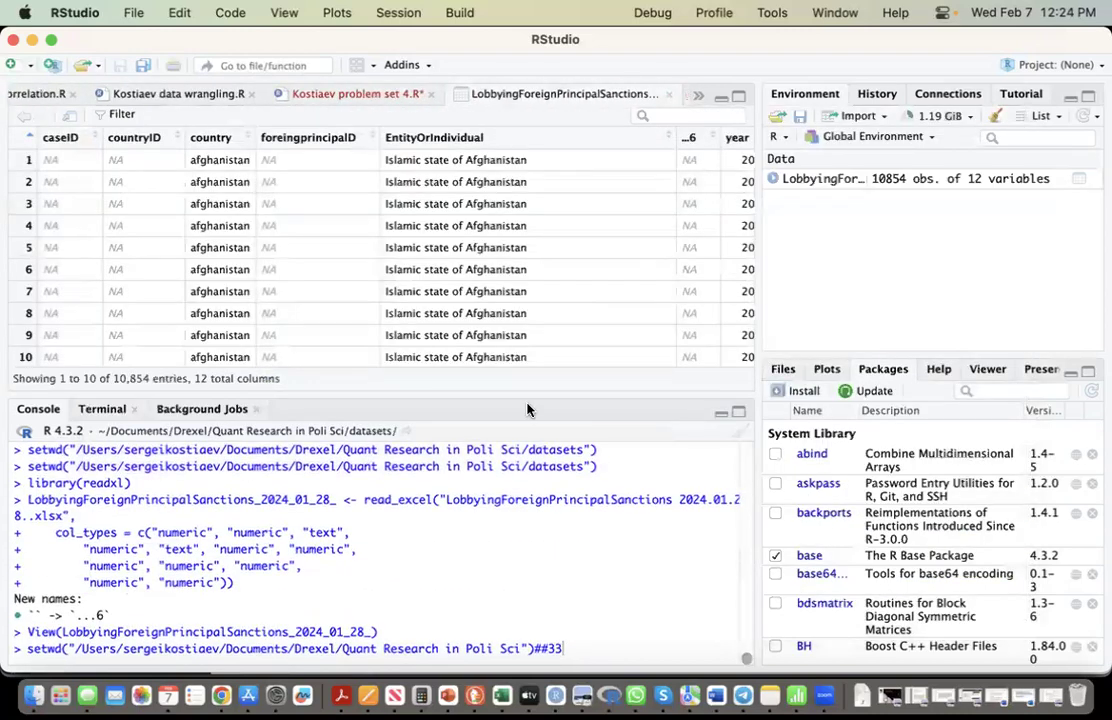
{"action": "mouse_move", "coordinate": [636, 694]}
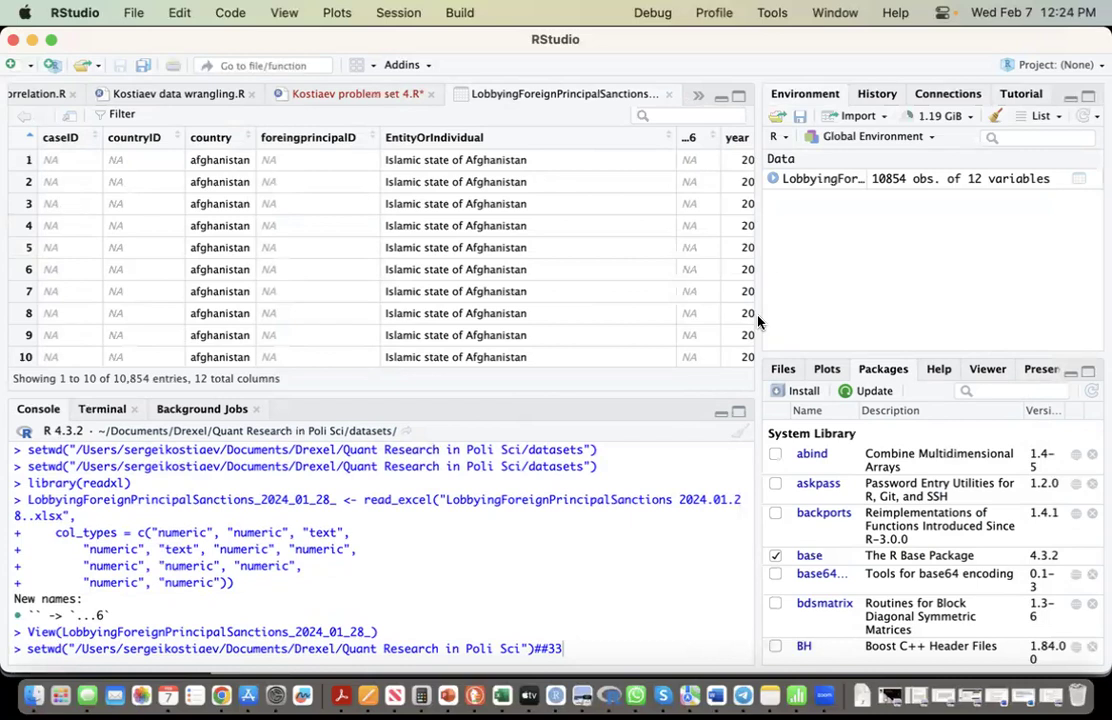
{"action": "mouse_move", "coordinate": [745, 325]}
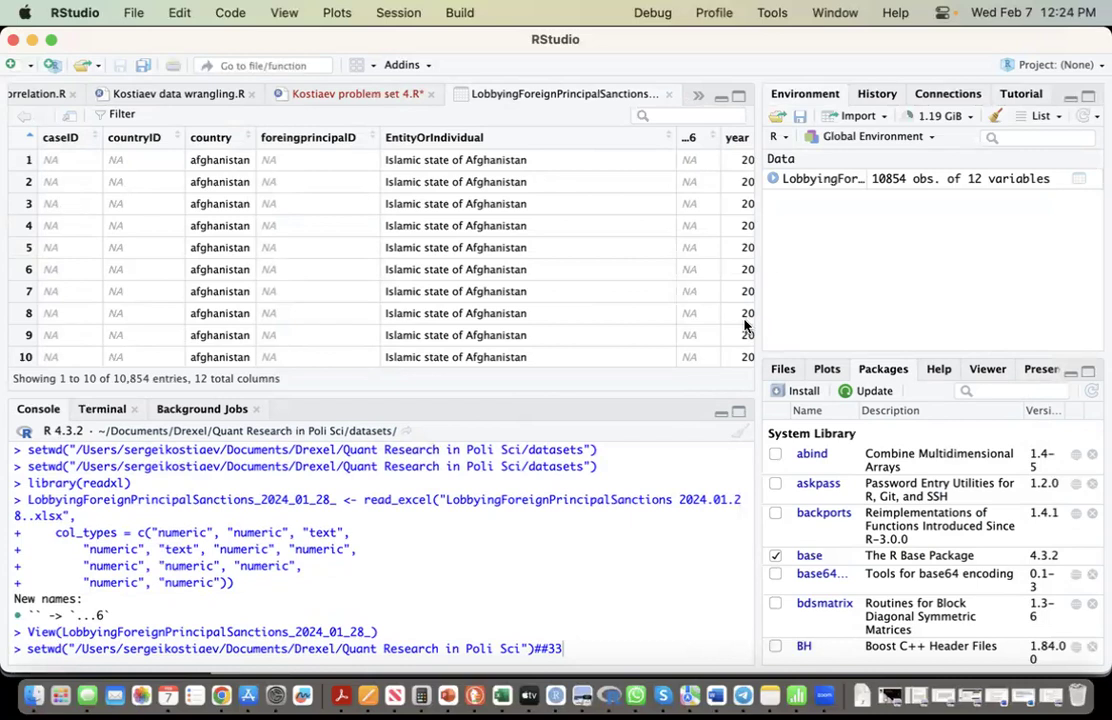
{"action": "mouse_move", "coordinate": [744, 320]}
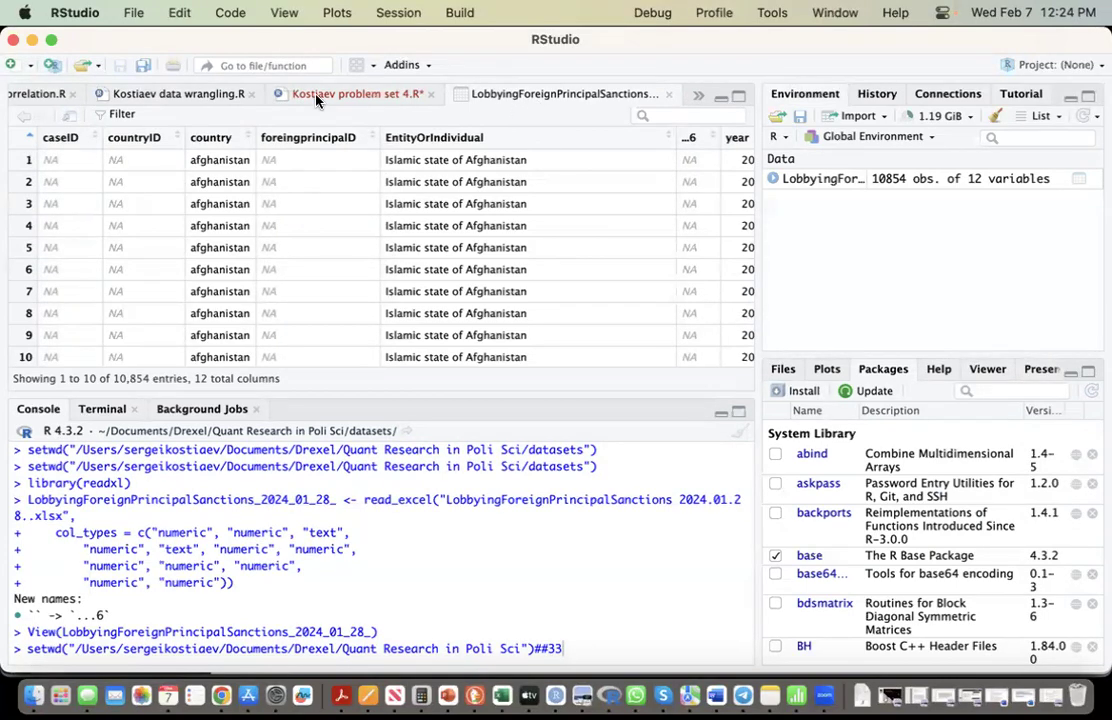
{"action": "left_click", "coordinate": [357, 93]}
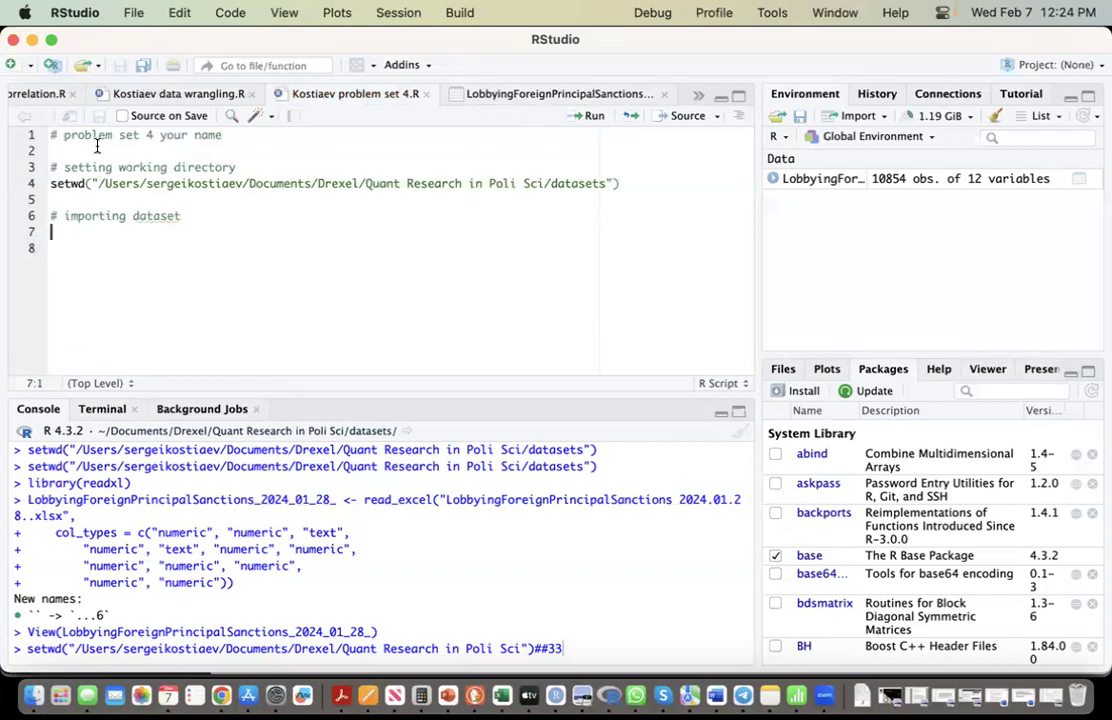
Step: Discard a stray Untitled1 script without saving, back to the problem set 4 script
{"action": "left_click", "coordinate": [12, 65]}
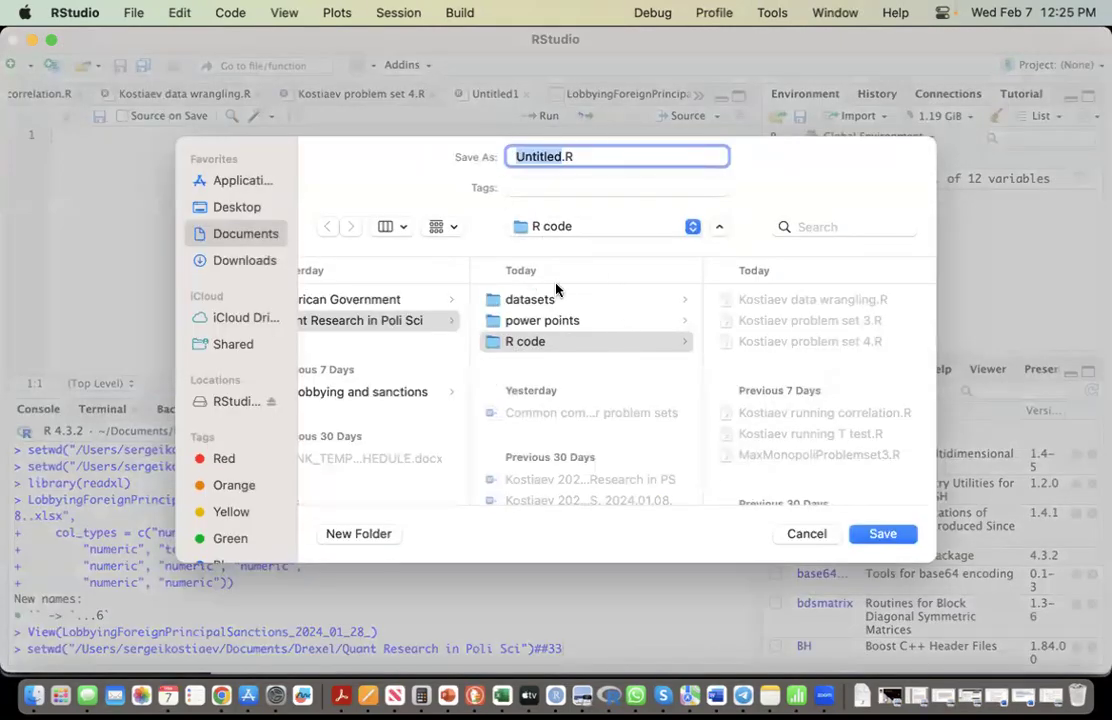
{"action": "mouse_move", "coordinate": [540, 325]}
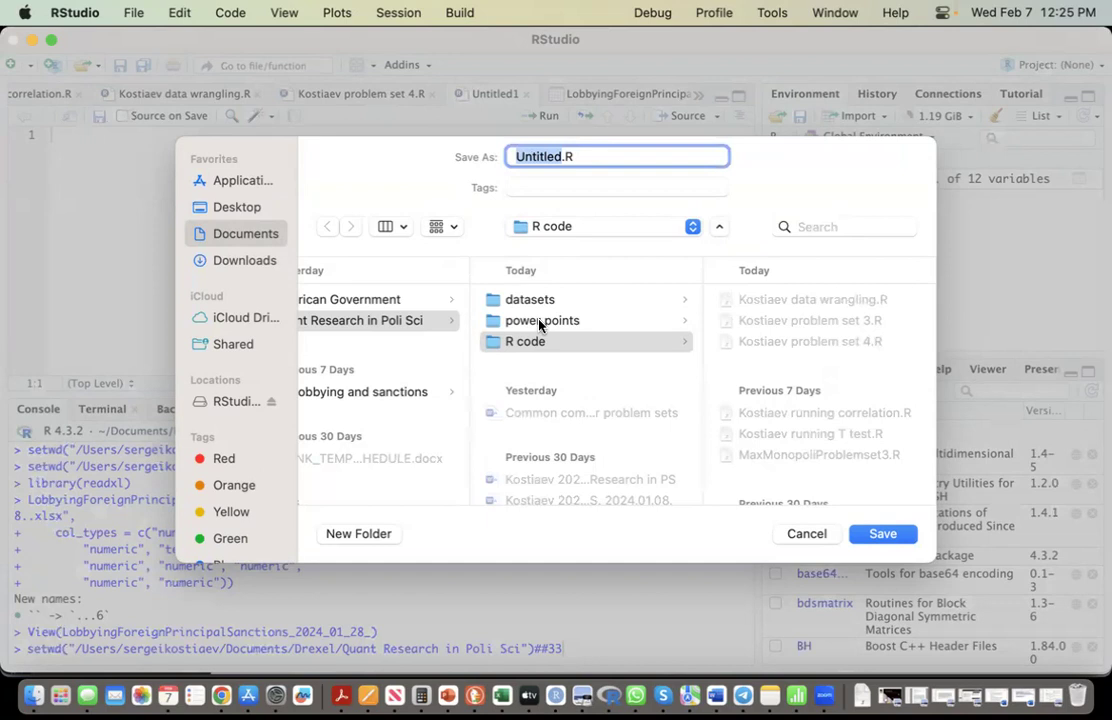
{"action": "left_click", "coordinate": [806, 533]}
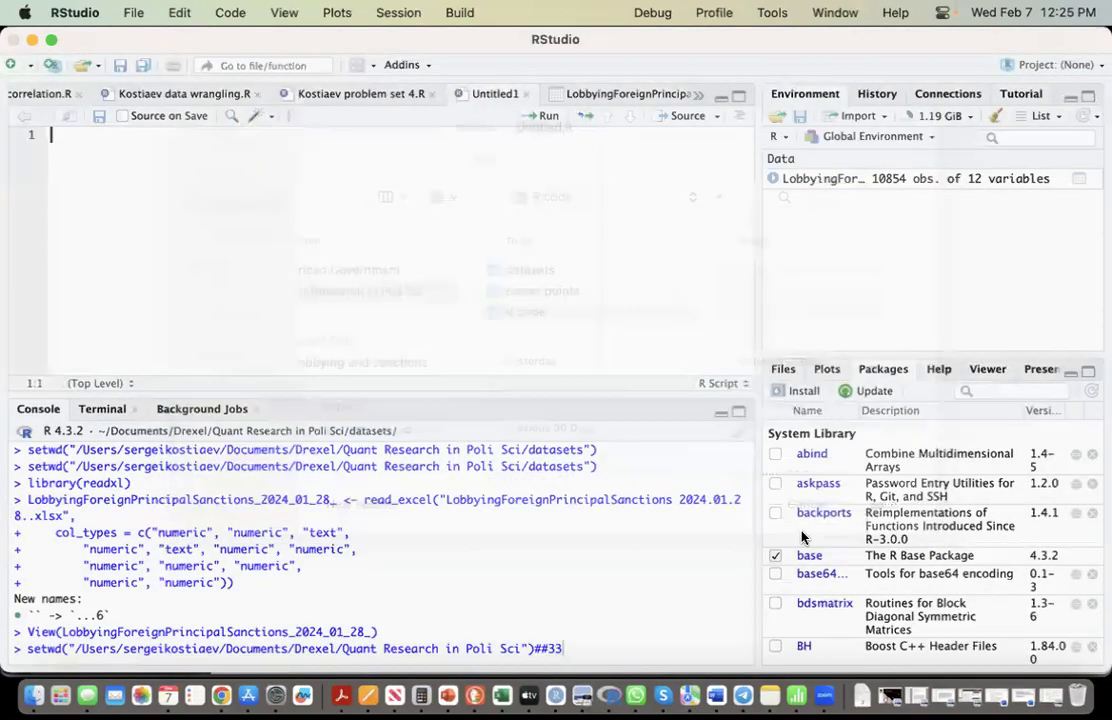
{"action": "left_click", "coordinate": [560, 93]}
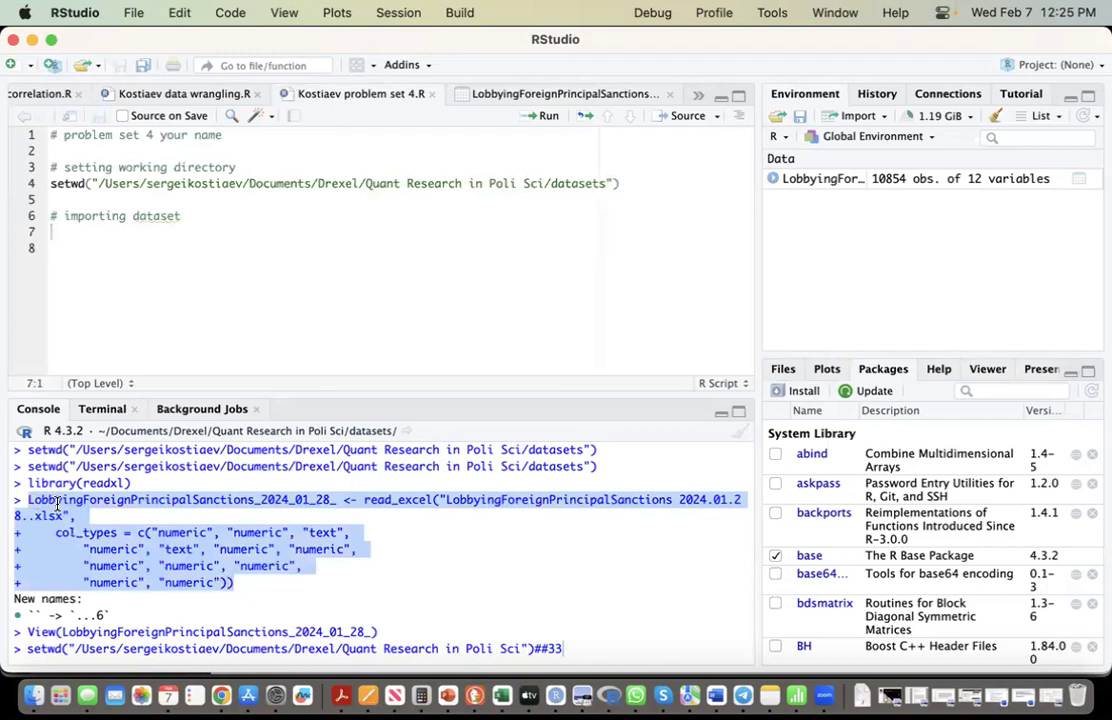
Step: Paste the read_excel command with column types on line 7 and move below it
{"action": "left_click", "coordinate": [55, 232]}
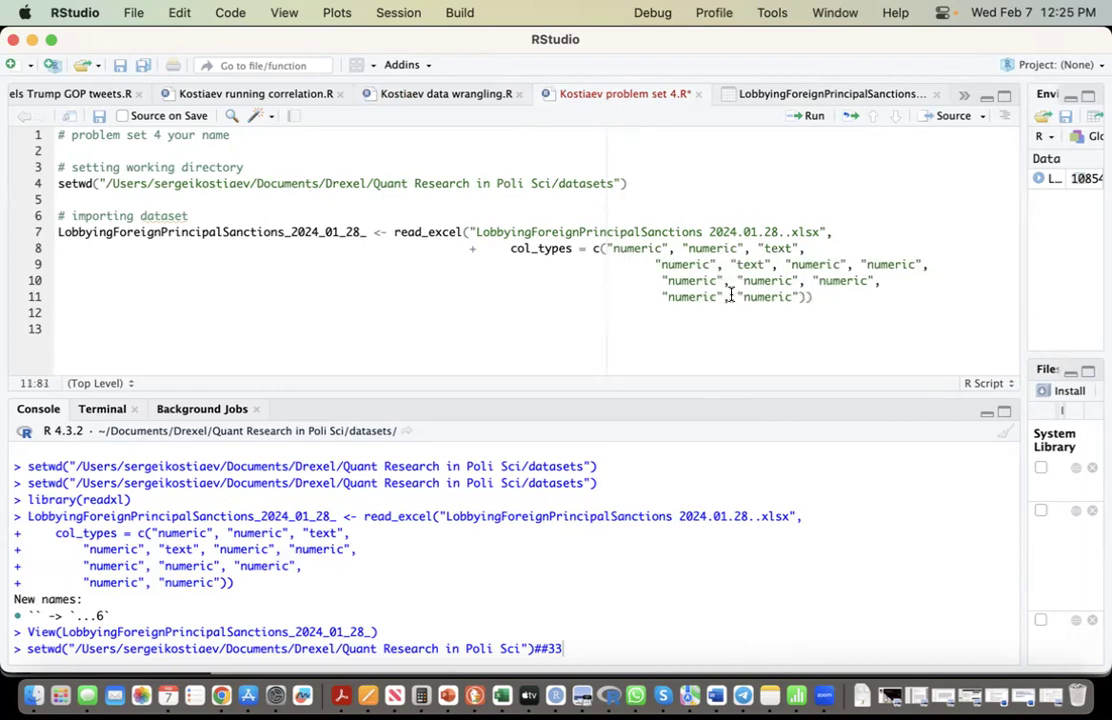
{"action": "left_click", "coordinate": [489, 248]}
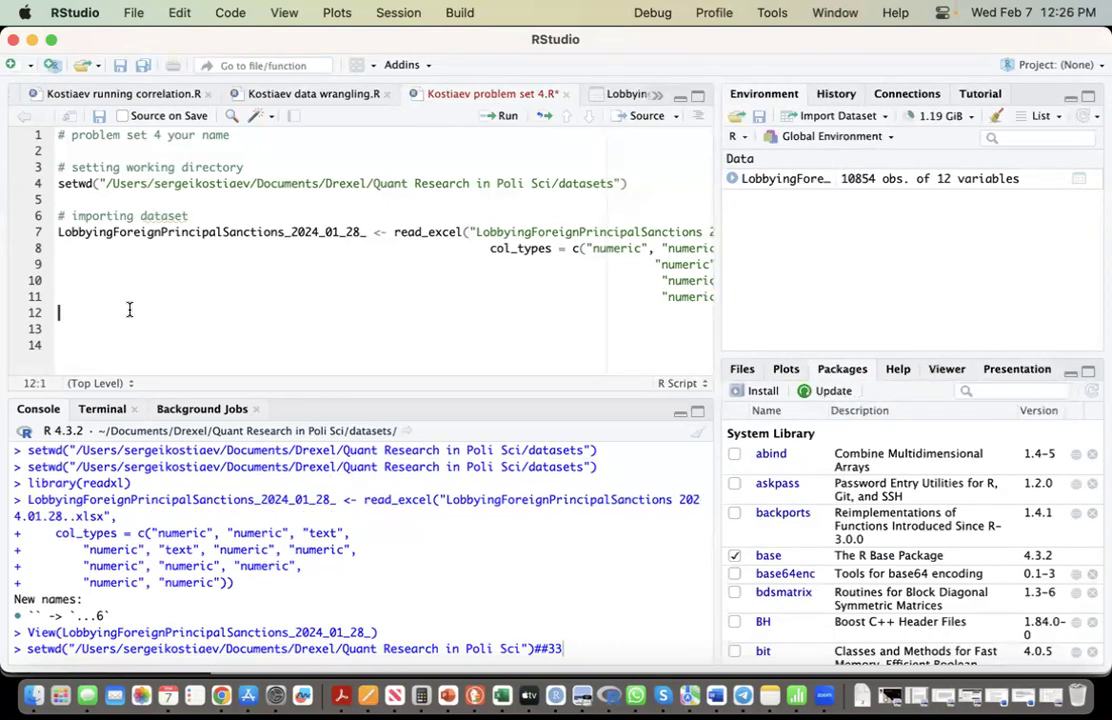
Step: Write a '# renaming dataset' comment and the line lfp <- LobbyingForeignPrincipalSanctions_2024_01_28_
{"action": "type", "text": "#"}
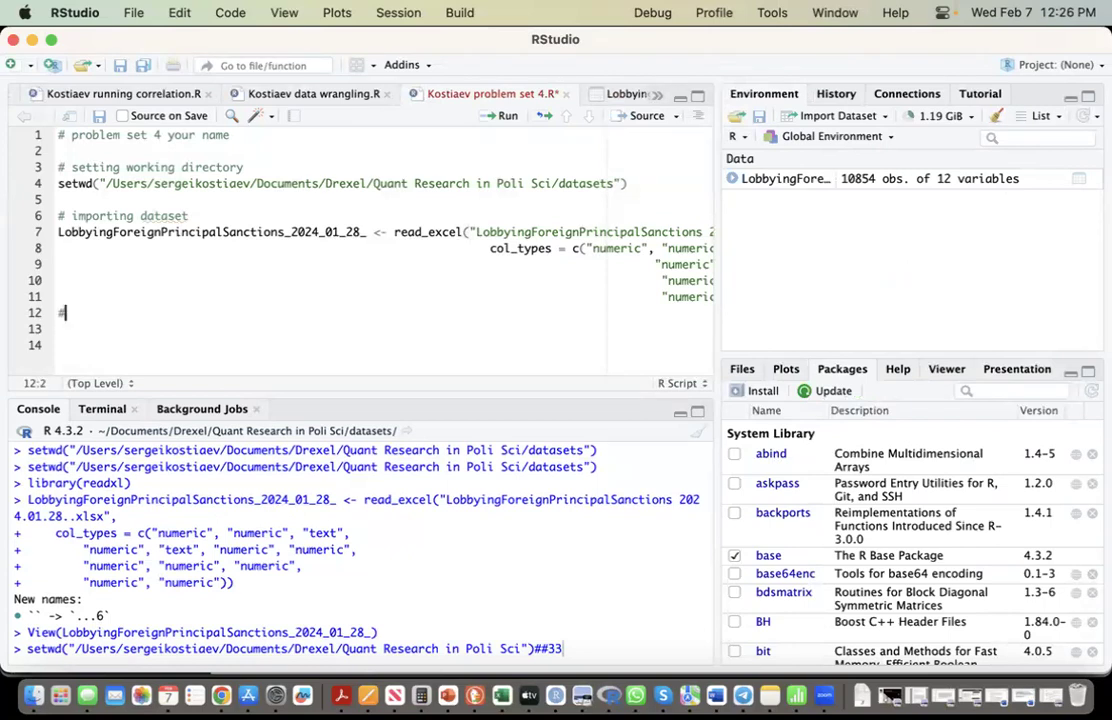
{"action": "type", "text": "# renaming d"}
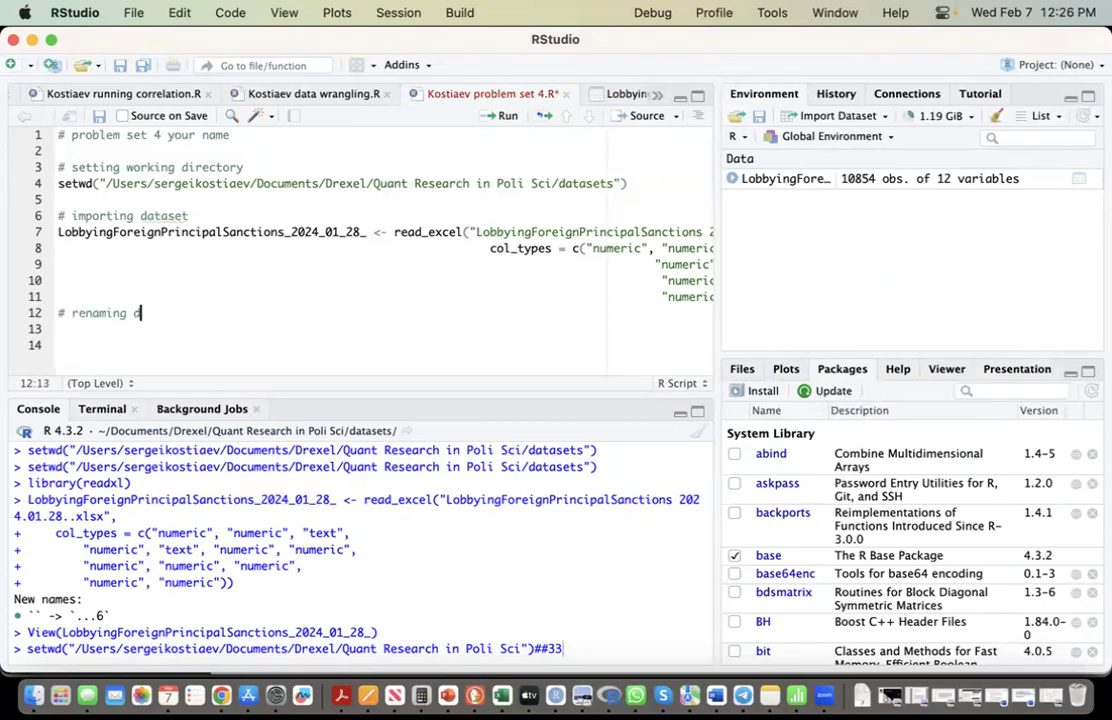
{"action": "type", "text": "ataset"}
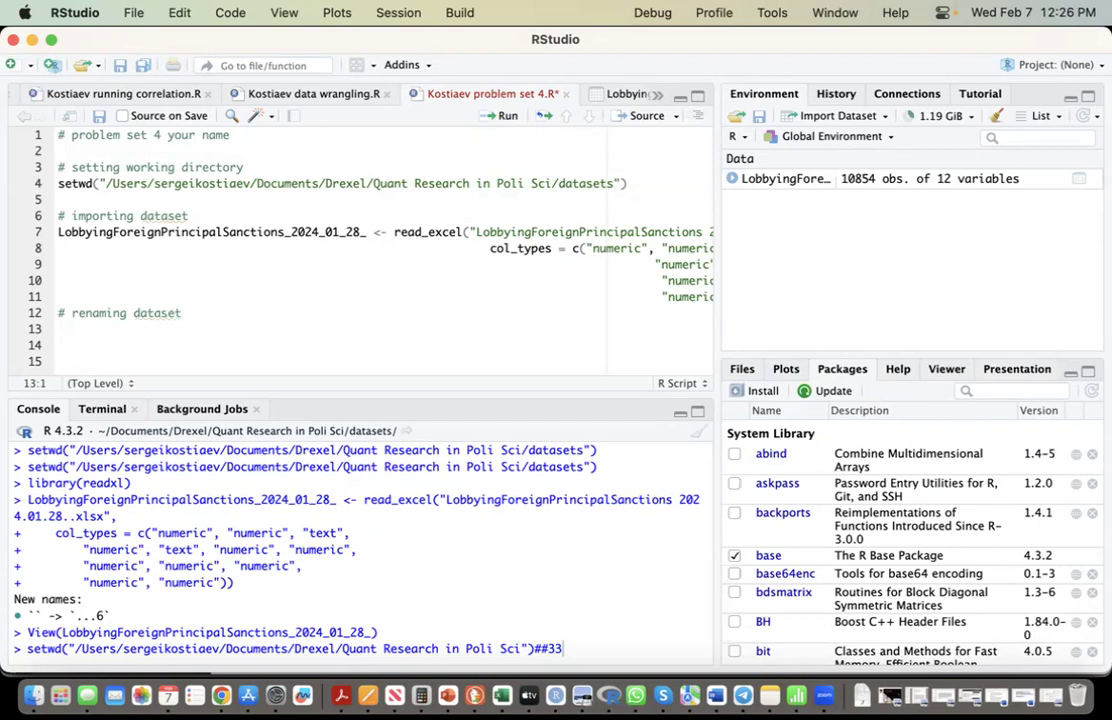
{"action": "type", "text": "lf"}
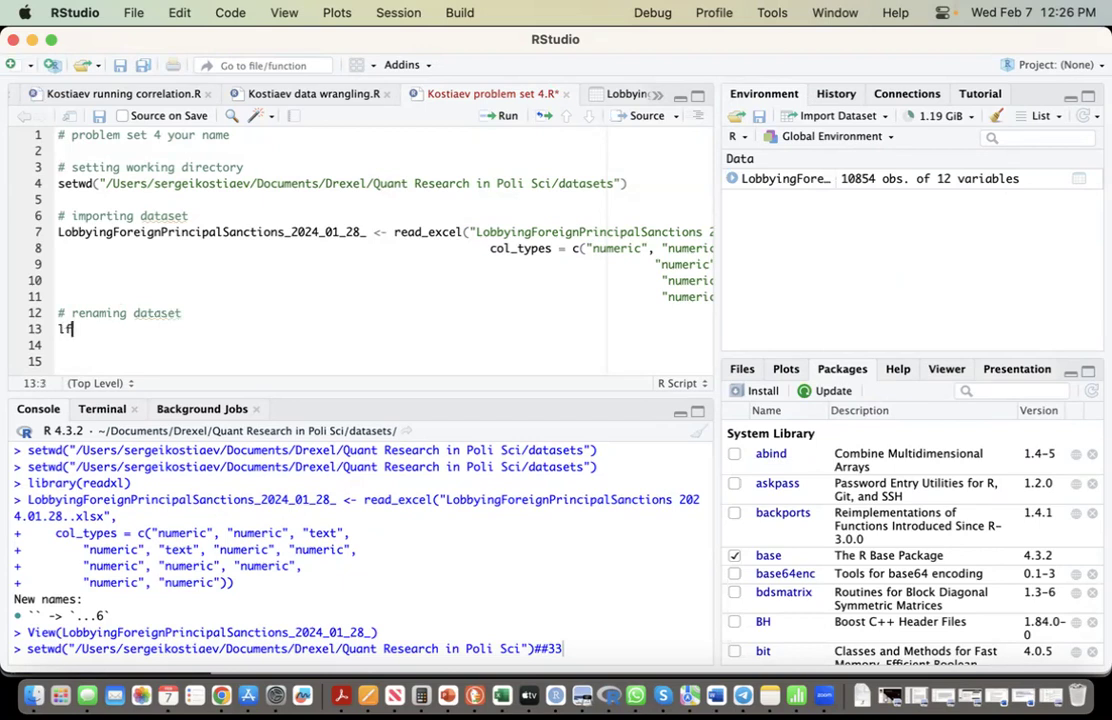
{"action": "type", "text": "p"}
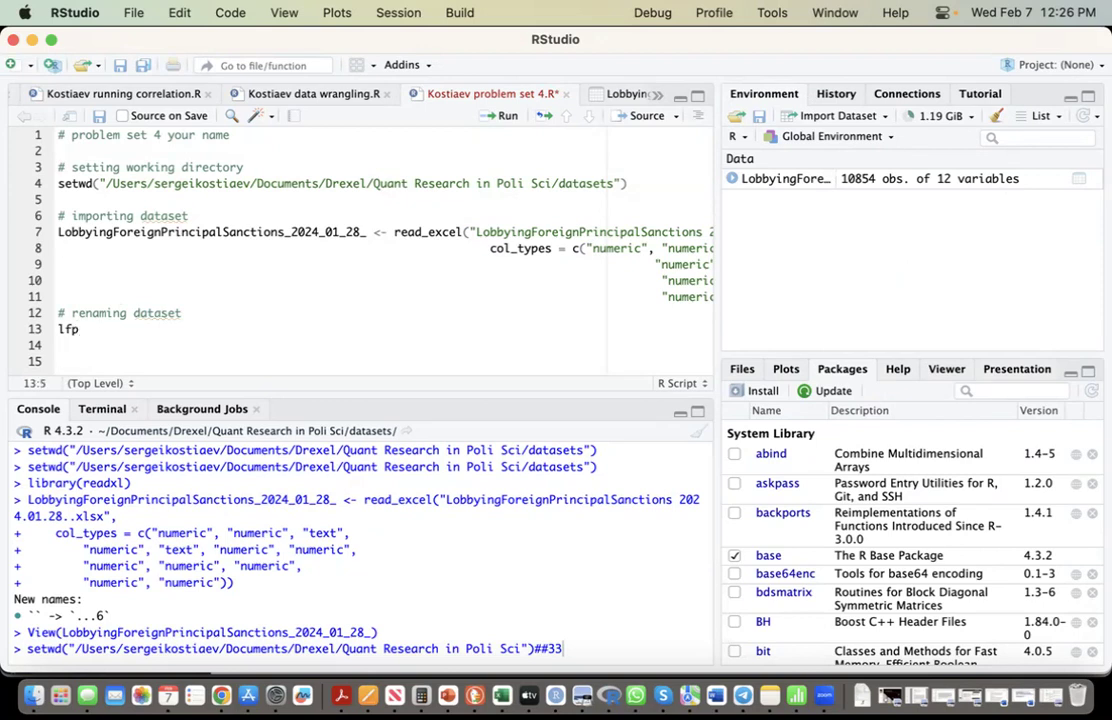
{"action": "type", "text": "<-"}
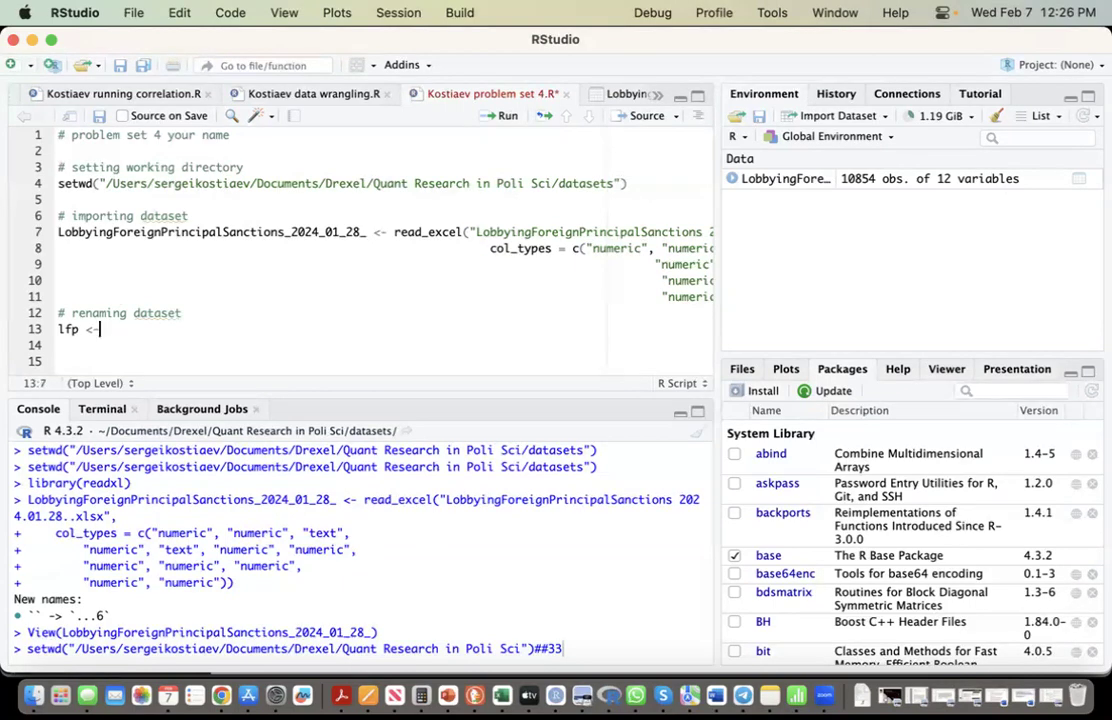
{"action": "type", "text": "L"}
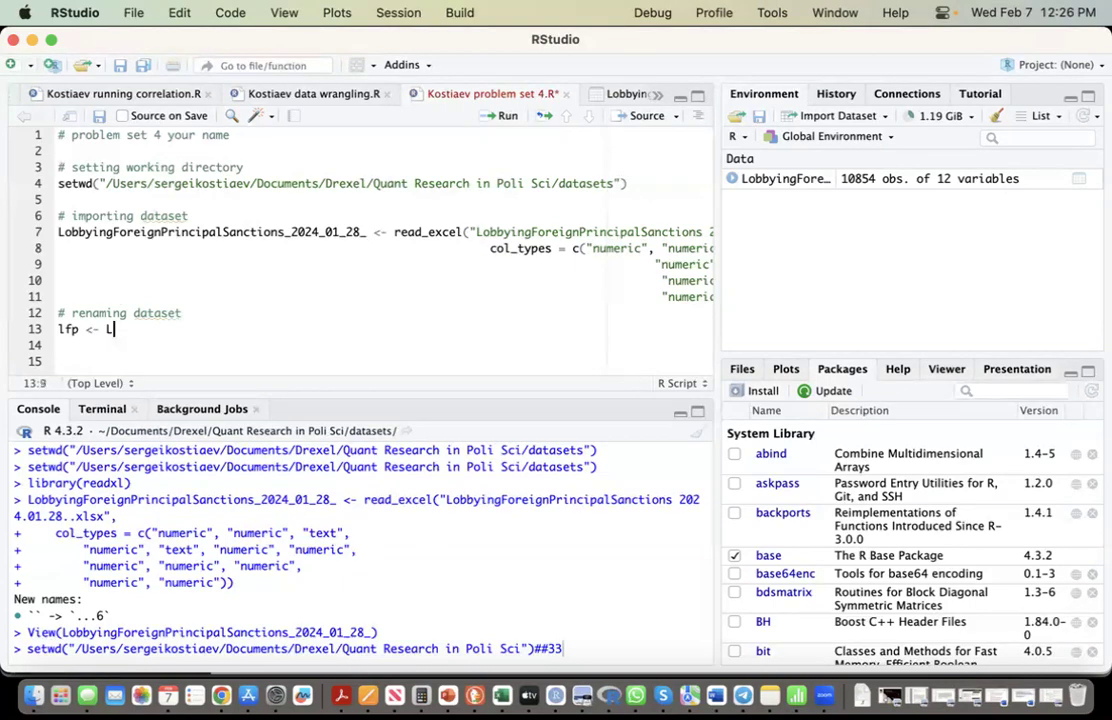
{"action": "type", "text": "obb"}
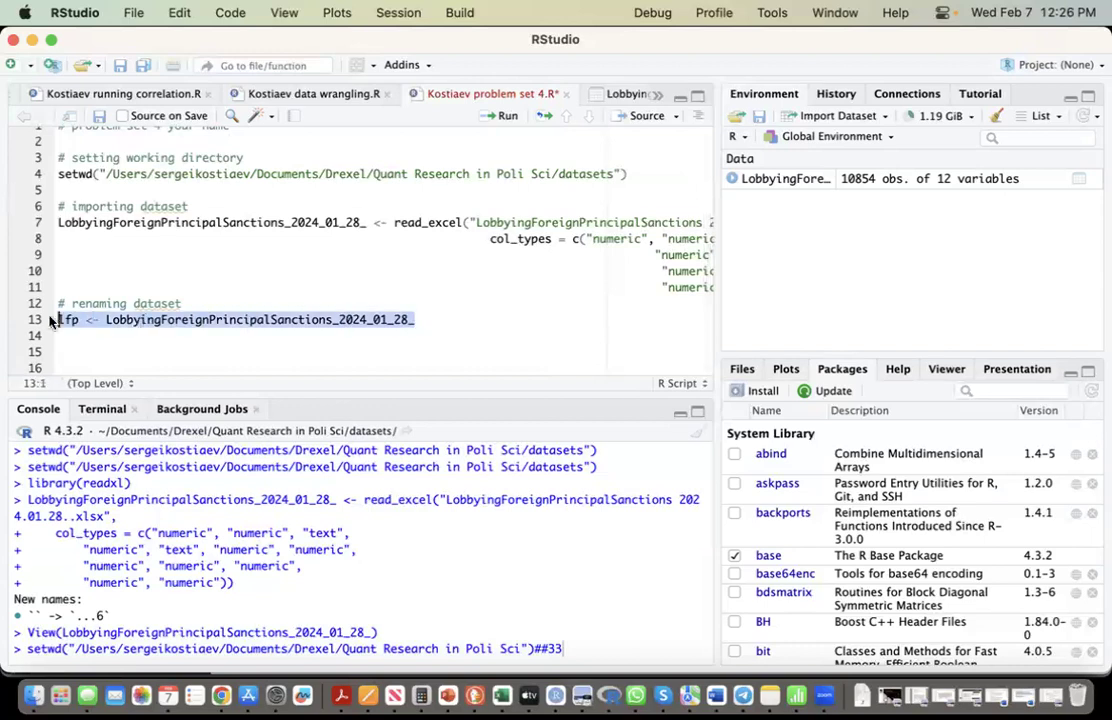
Step: Run the lfp assignment, view the 10,854-row lfp data frame, and return to the script
{"action": "left_click", "coordinate": [503, 115]}
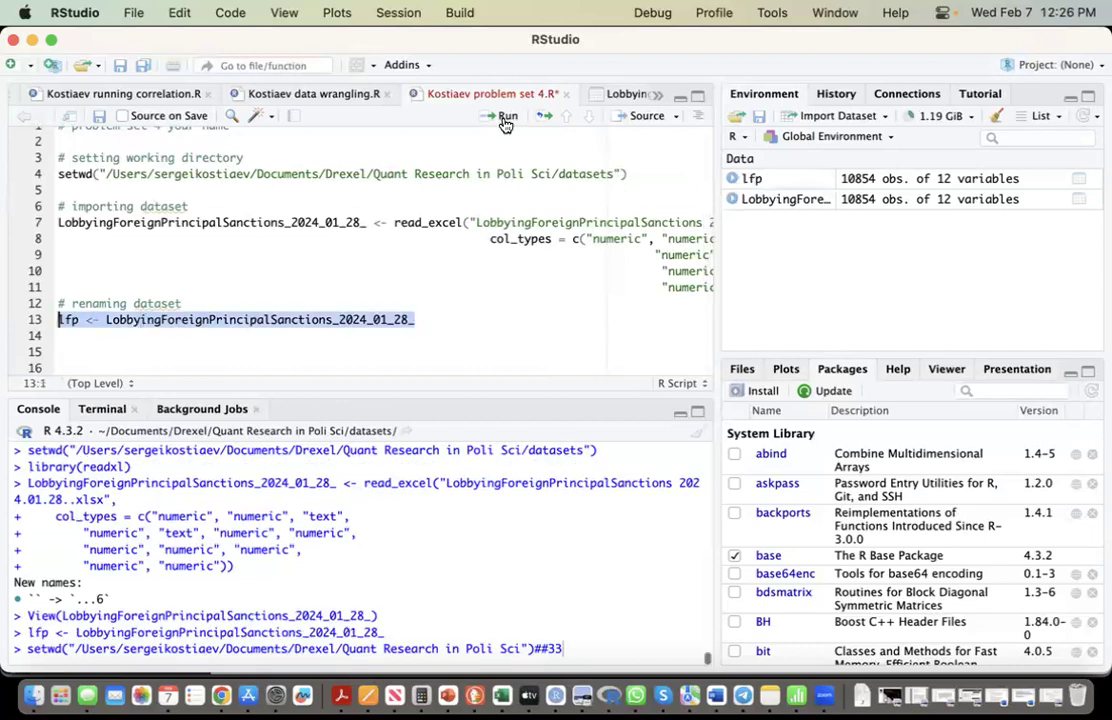
{"action": "left_click", "coordinate": [506, 118]}
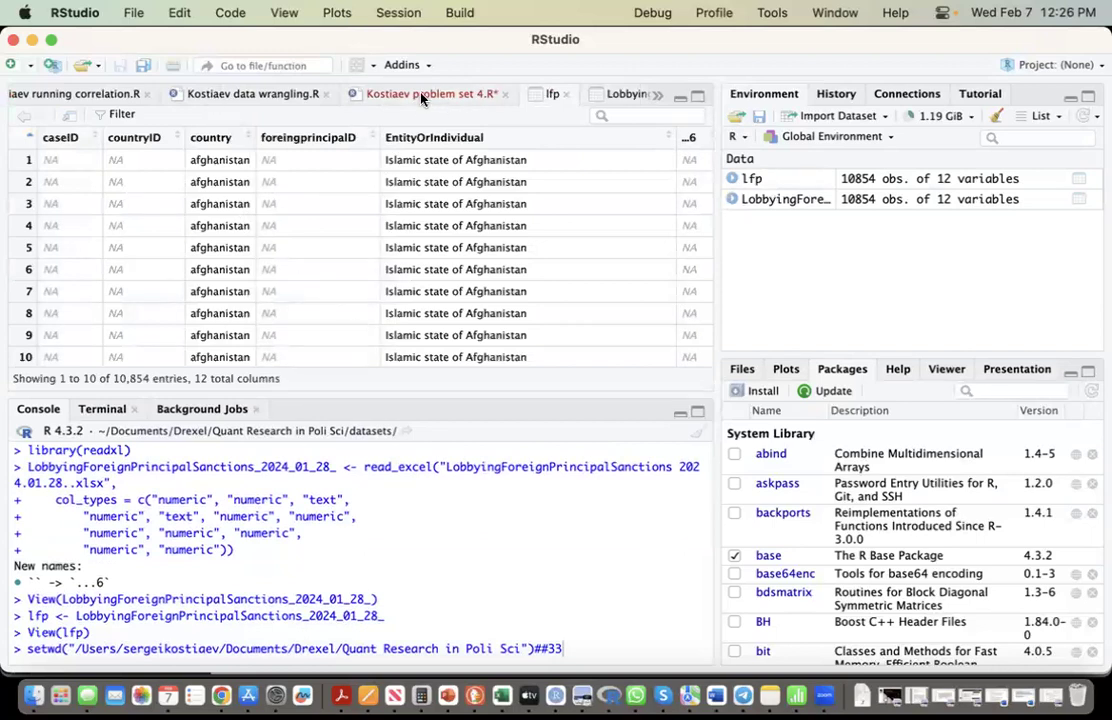
{"action": "left_click", "coordinate": [430, 93]}
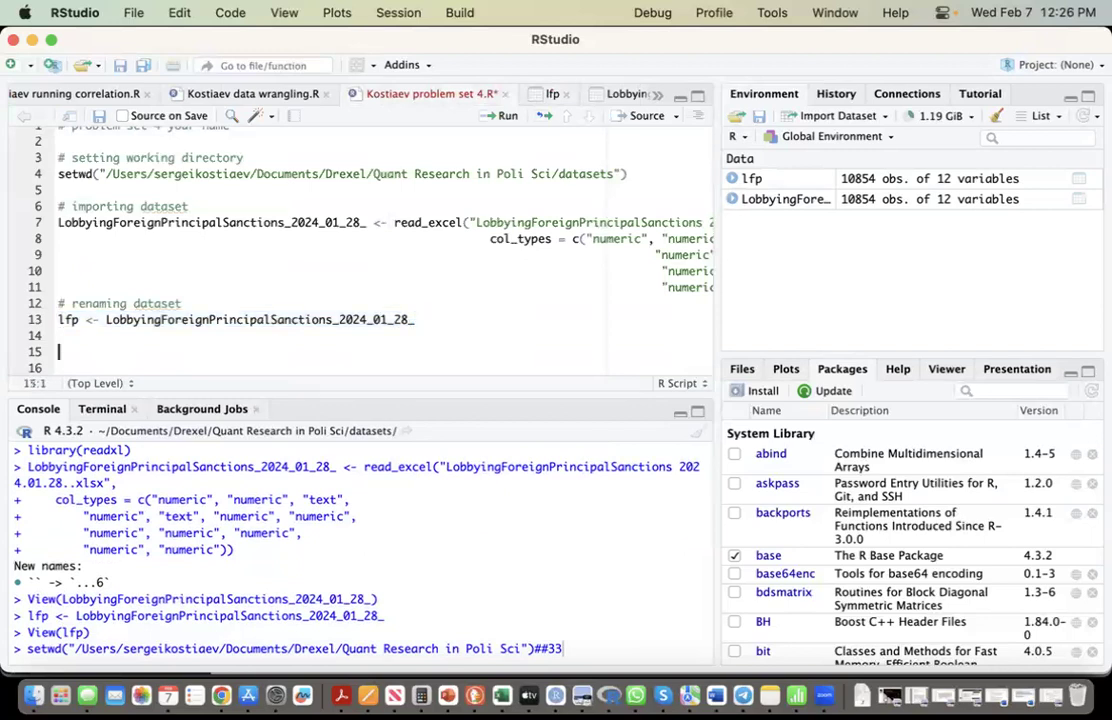
Step: Add a '# checking class of variables' comment and run class(lfp$cs), which returns numeric
{"action": "type", "text": "#"}
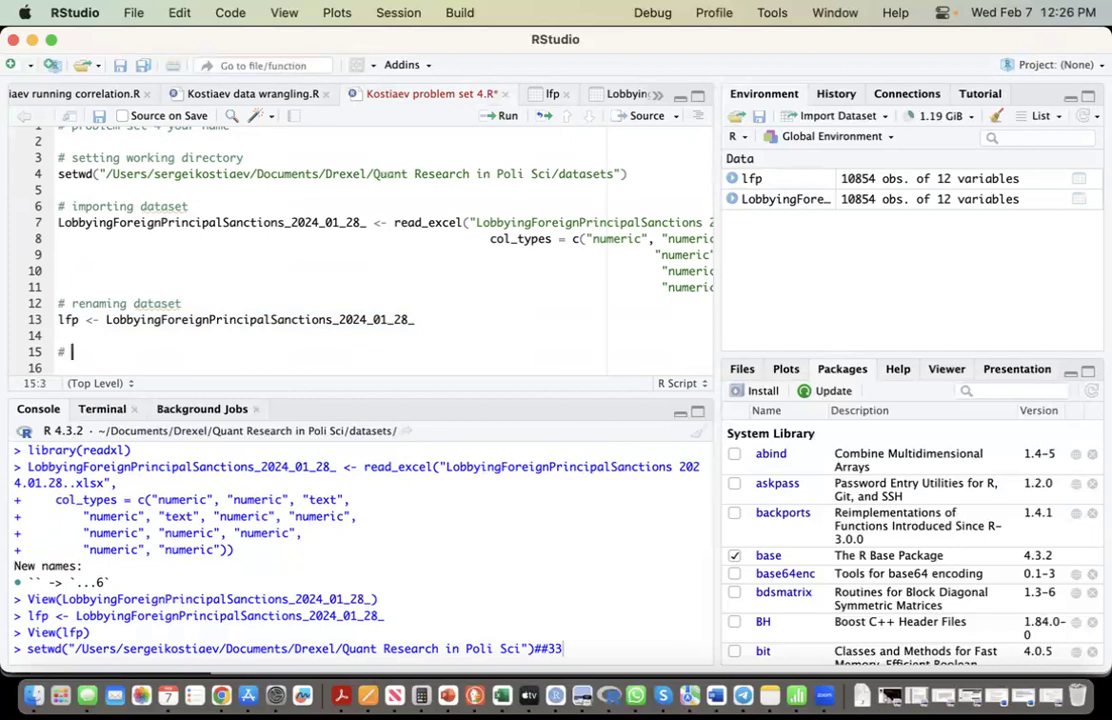
{"action": "type", "text": "checking"}
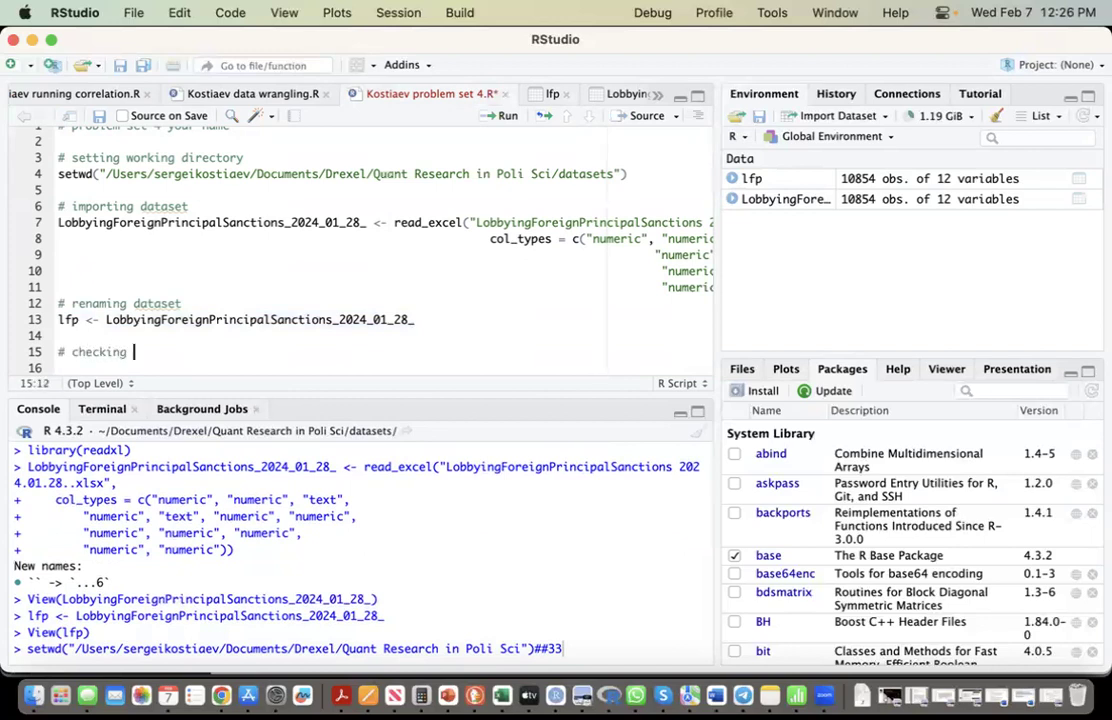
{"action": "type", "text": "class of vari"}
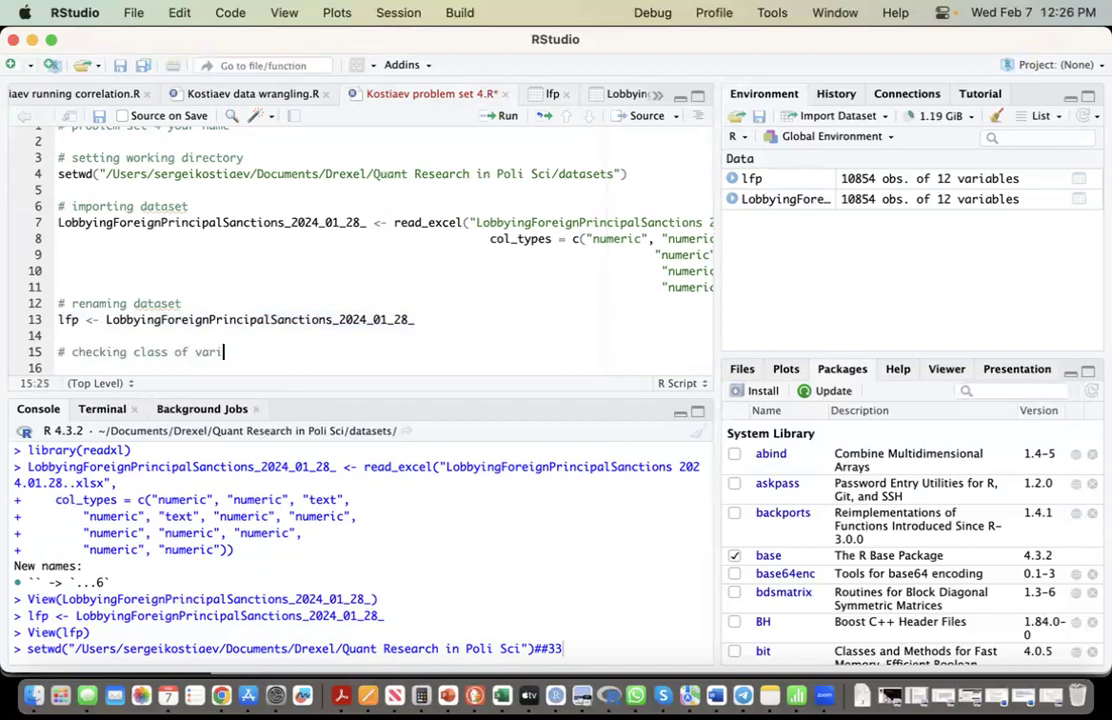
{"action": "key", "text": "Return"}
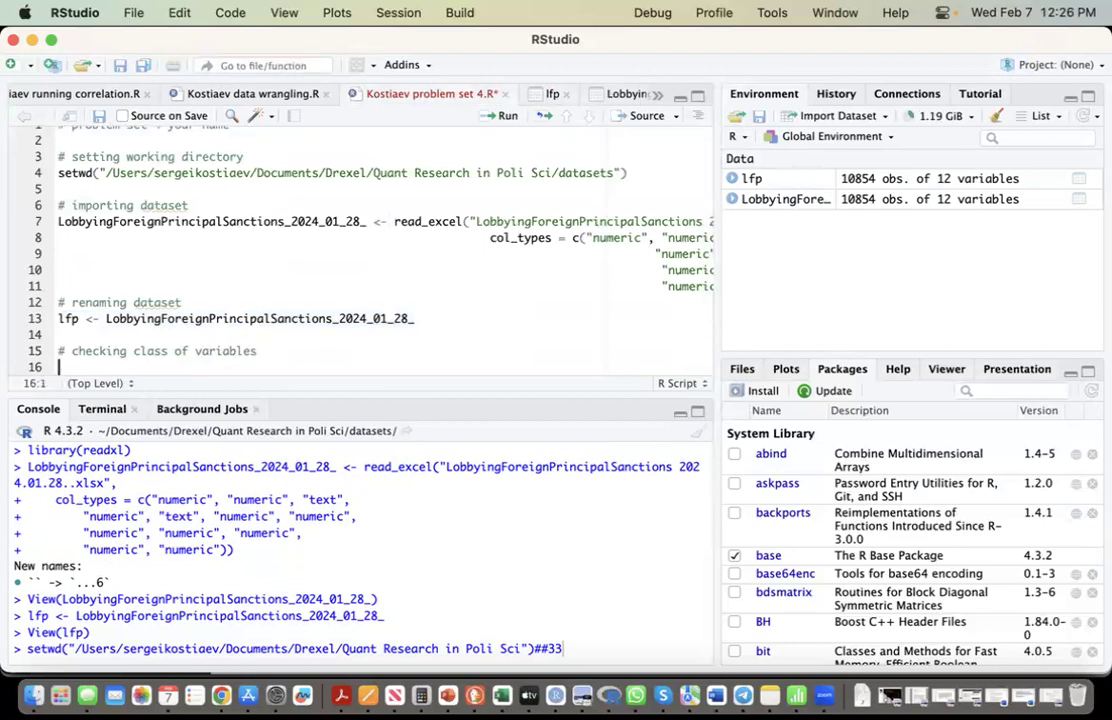
{"action": "type", "text": "class(lfp"}
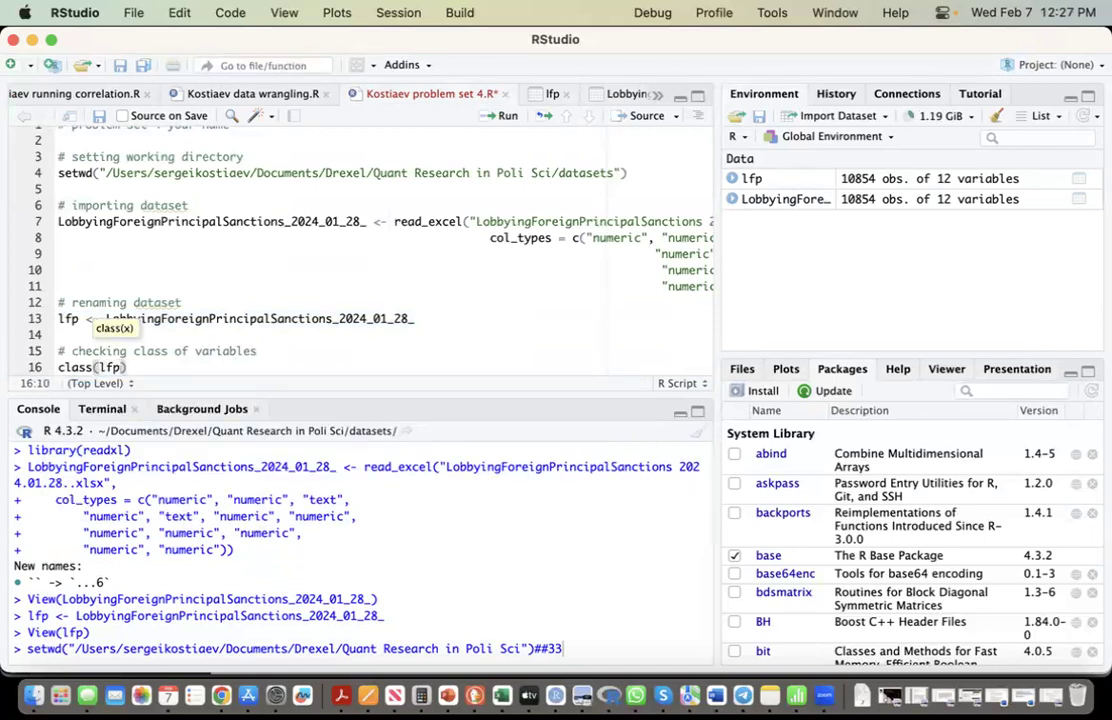
{"action": "type", "text": "$cs"}
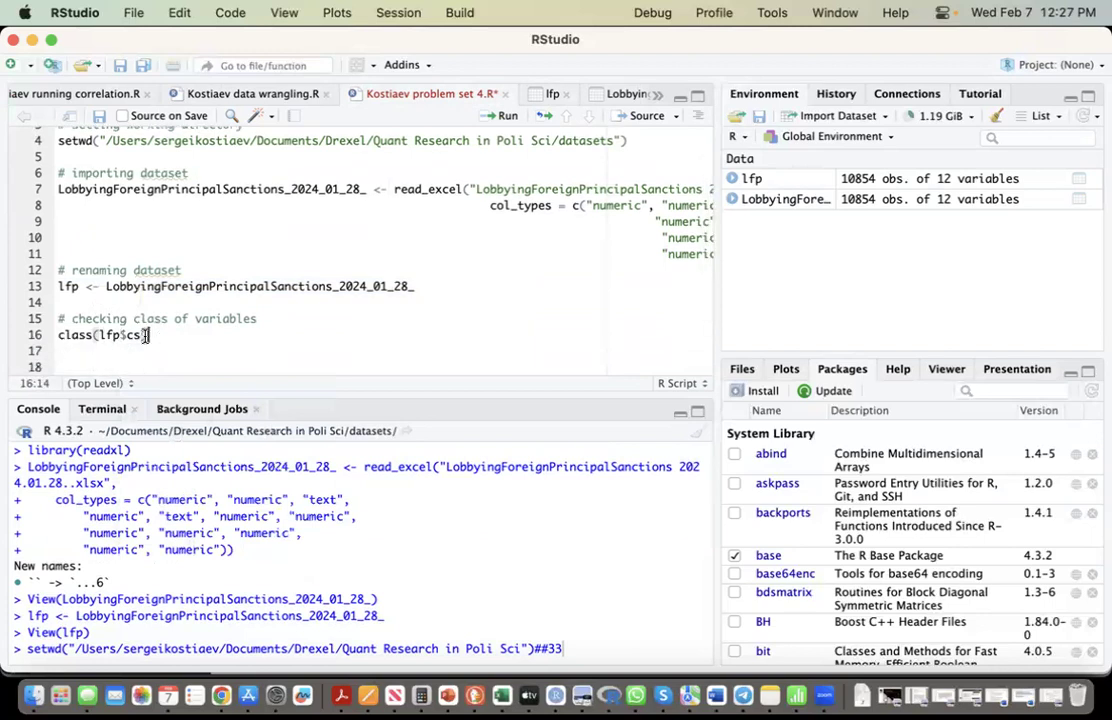
{"action": "left_click", "coordinate": [506, 116]}
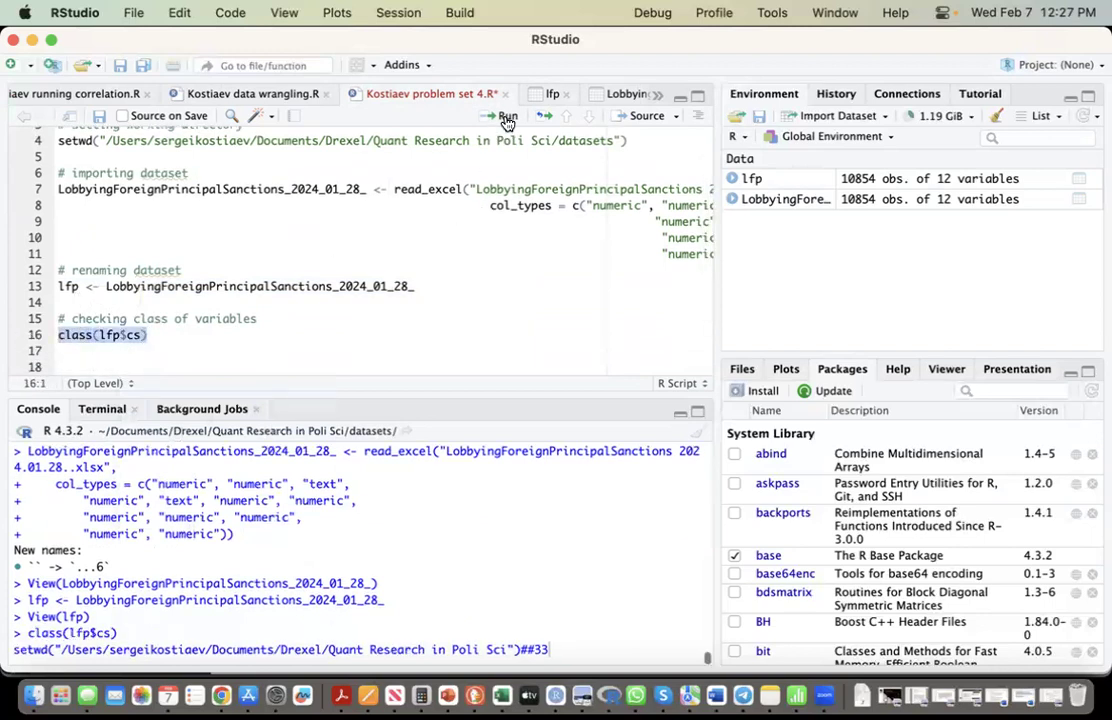
{"action": "left_click", "coordinate": [507, 115]}
{"action": "type", "text": "class(lfp$cs)"}
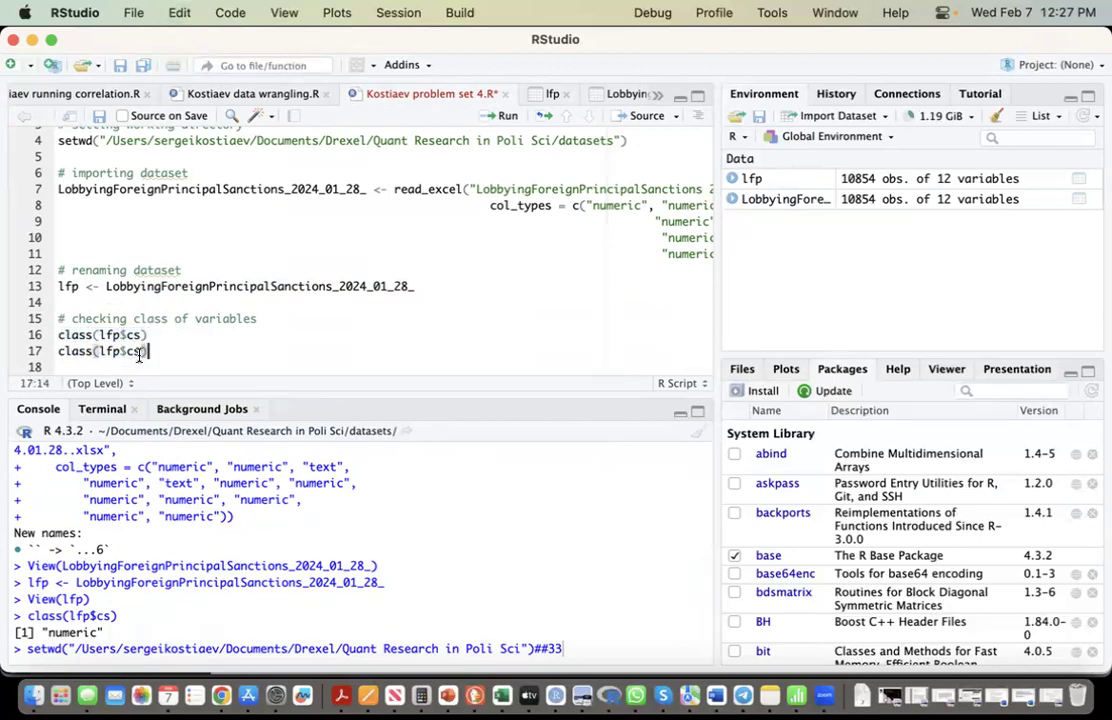
Step: Change the check to class(lfp$ncc) and run it, confirming ncc is numeric
{"action": "key", "text": "Backspace"}
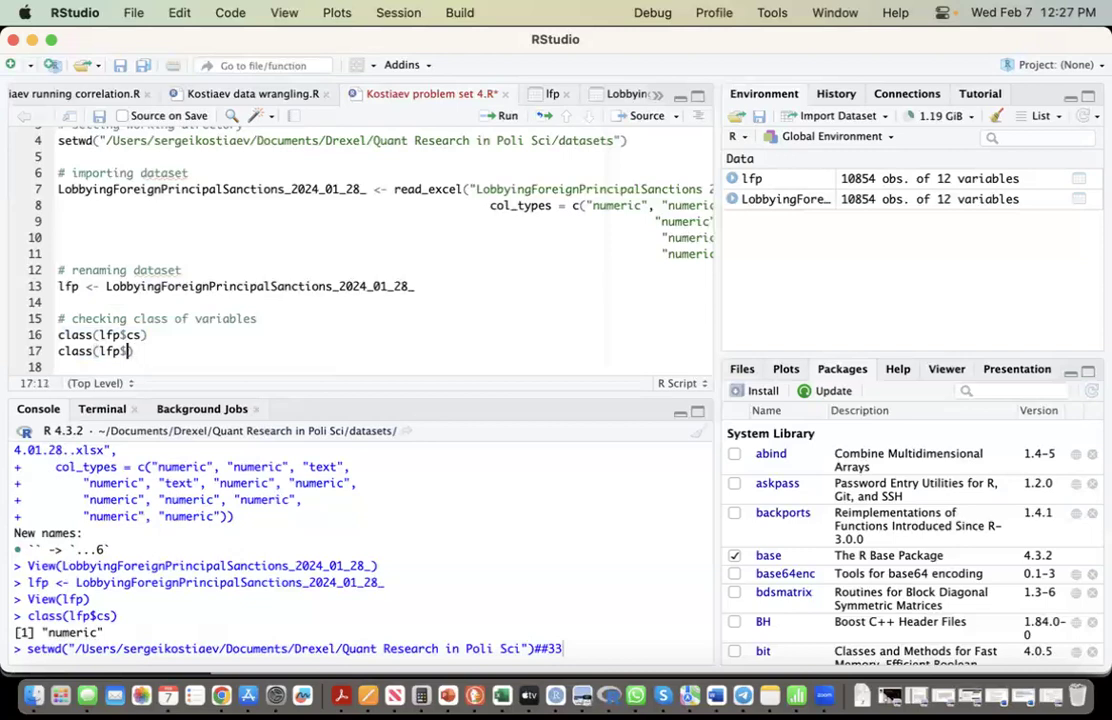
{"action": "type", "text": "ncc"}
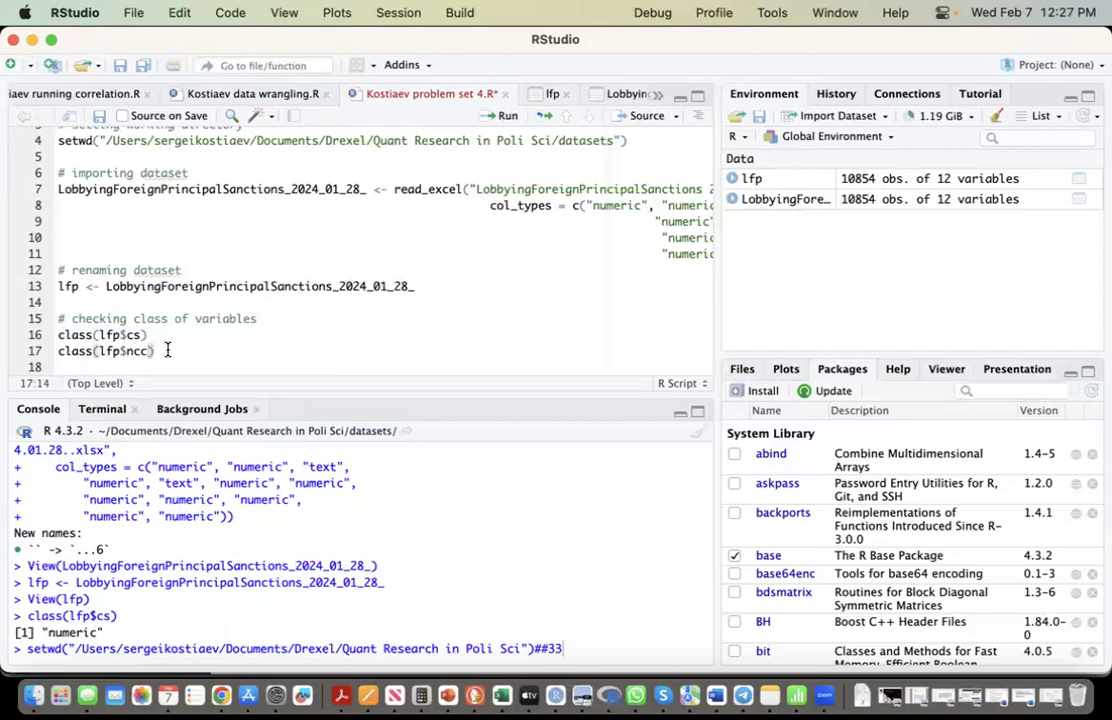
{"action": "triple_click", "coordinate": [103, 351]}
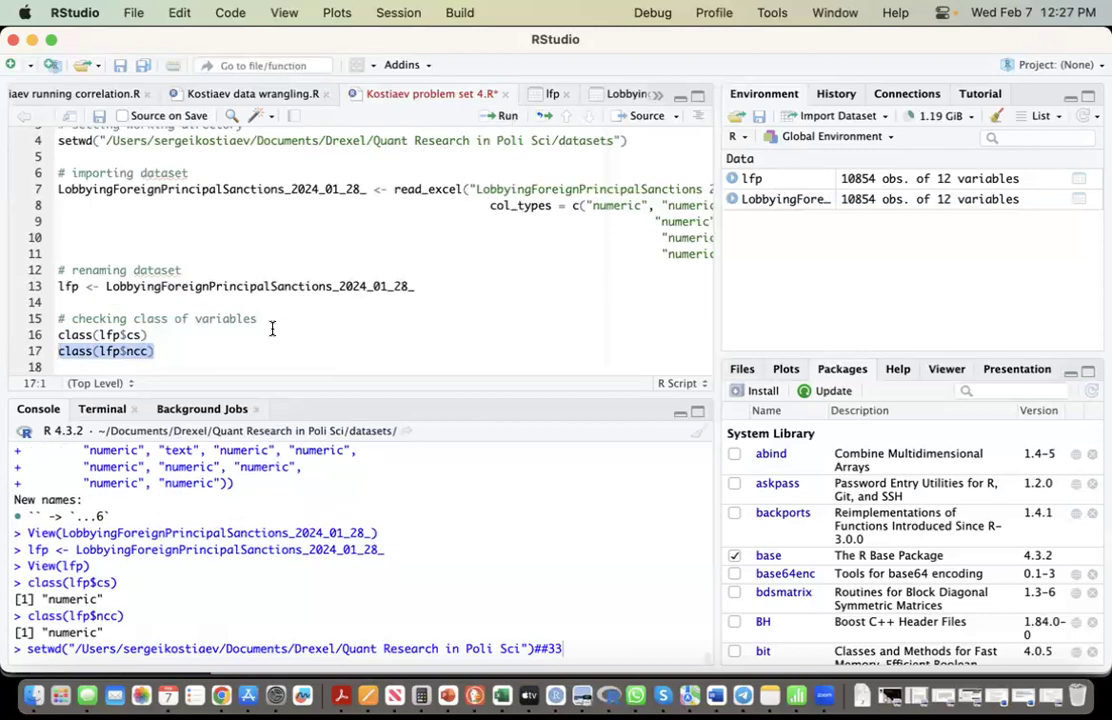
{"action": "left_click", "coordinate": [160, 351]}
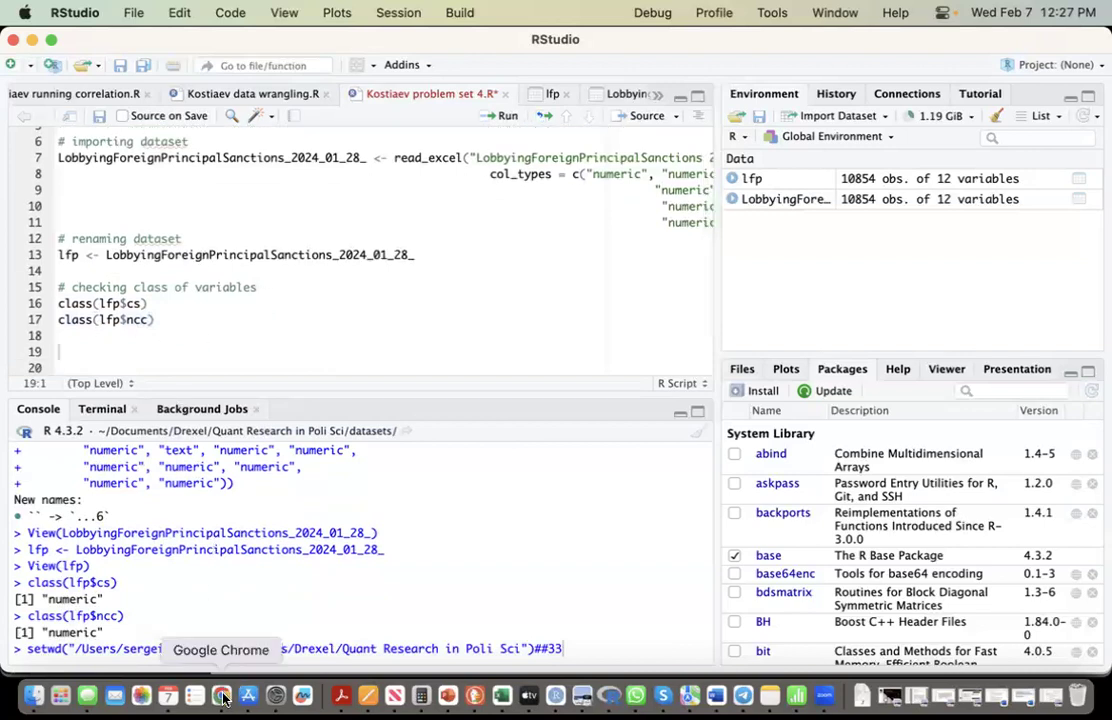
{"action": "left_click", "coordinate": [221, 695]}
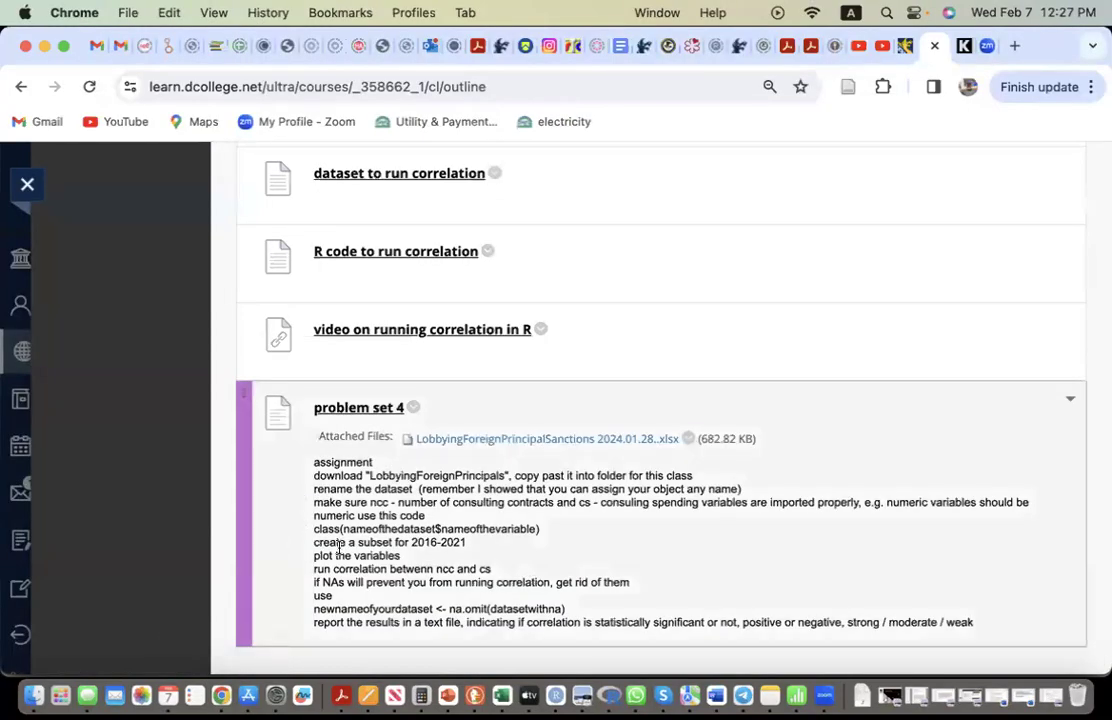
{"action": "mouse_move", "coordinate": [283, 567]}
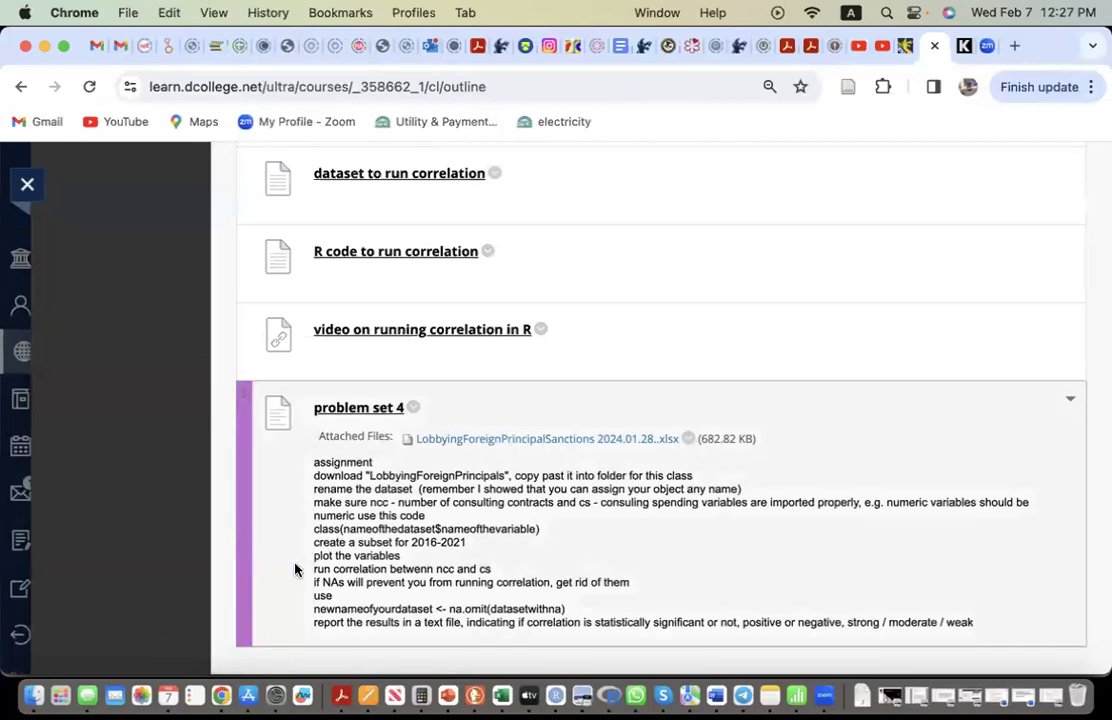
{"action": "mouse_move", "coordinate": [284, 575]}
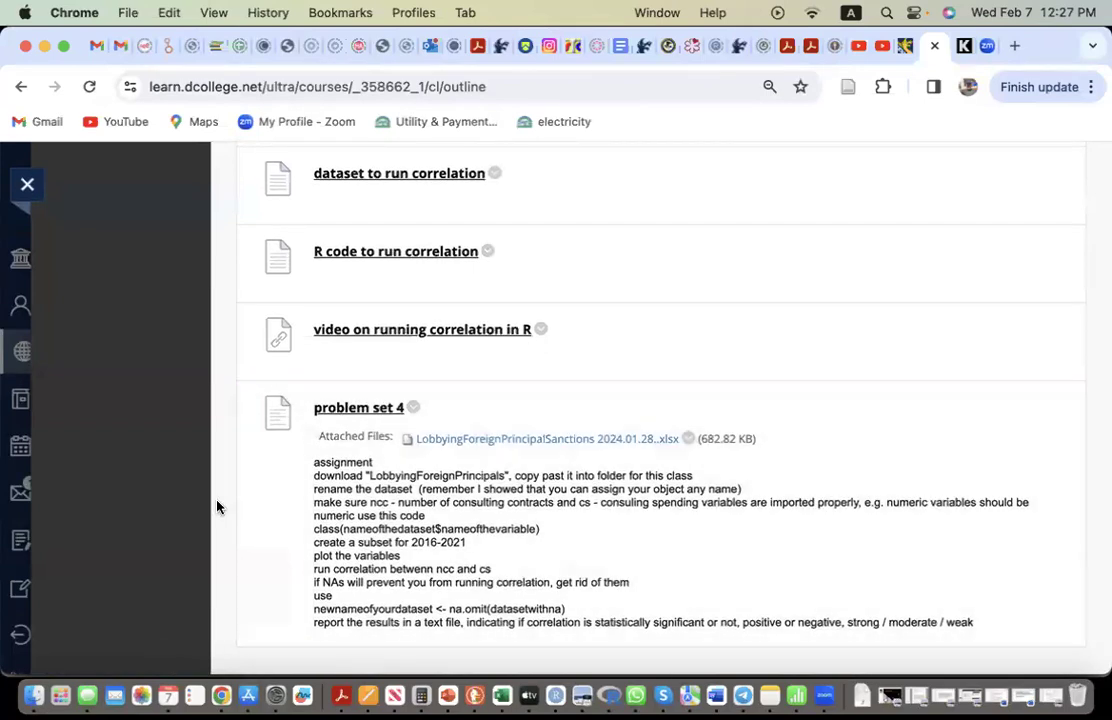
{"action": "mouse_move", "coordinate": [555, 695]}
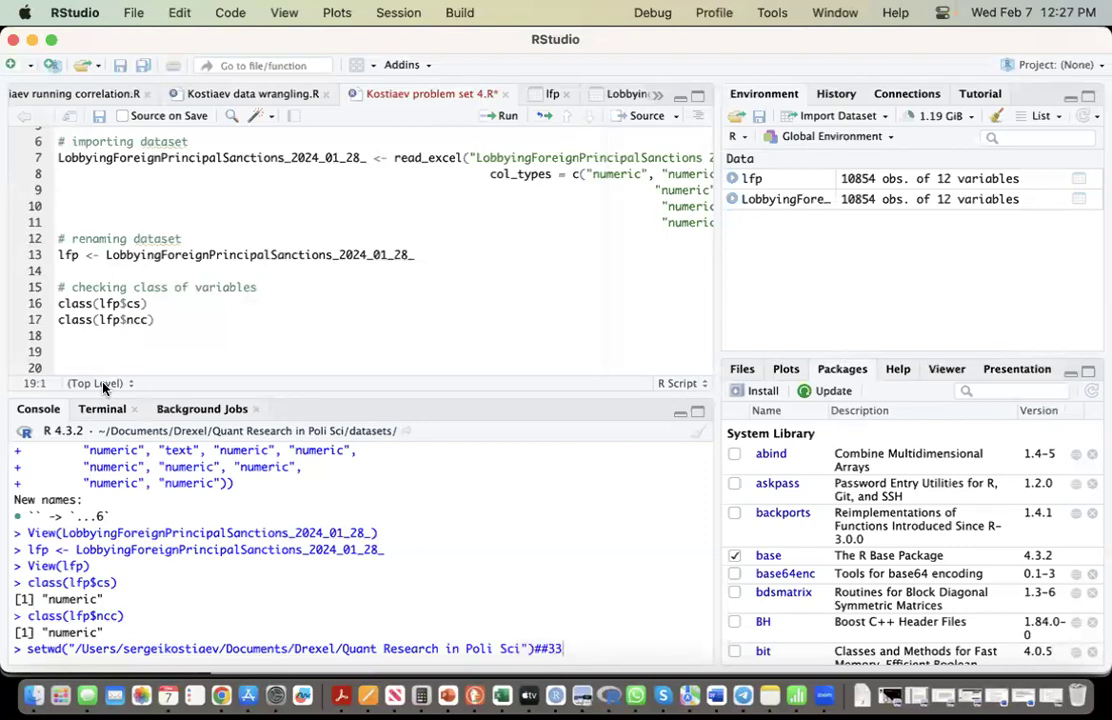
Step: Write the '# creating subset for 2016-21' comment on line 19 with new lines below
{"action": "type", "text": "# crea"}
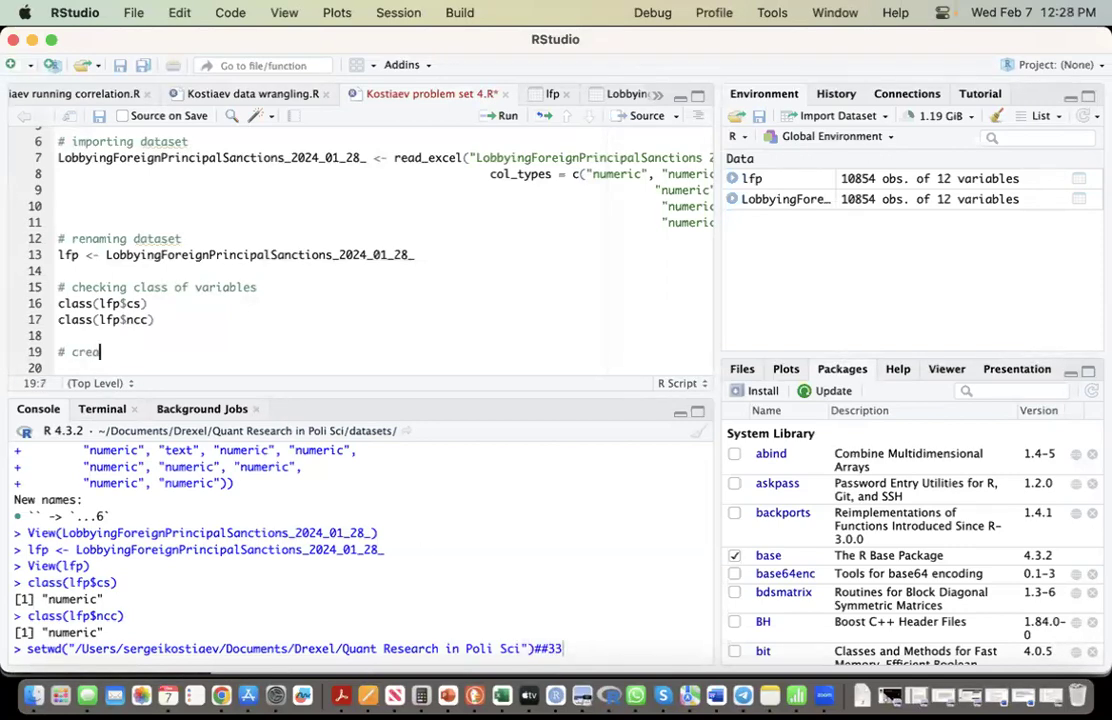
{"action": "type", "text": "ating sub"}
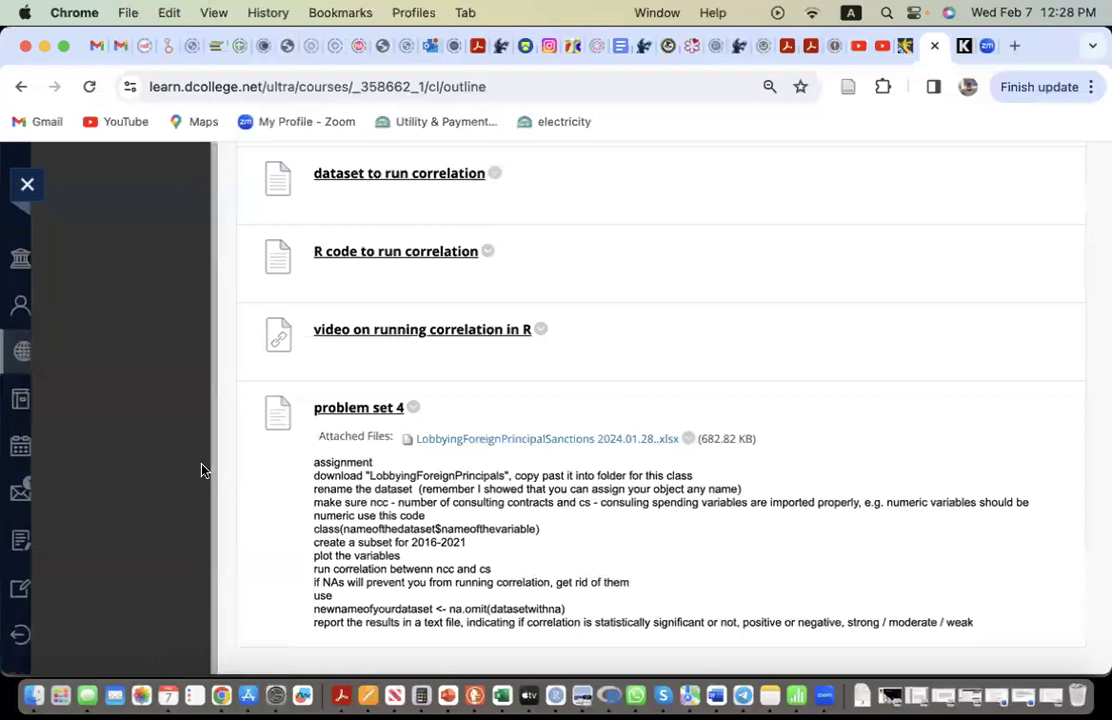
{"action": "mouse_move", "coordinate": [555, 695]}
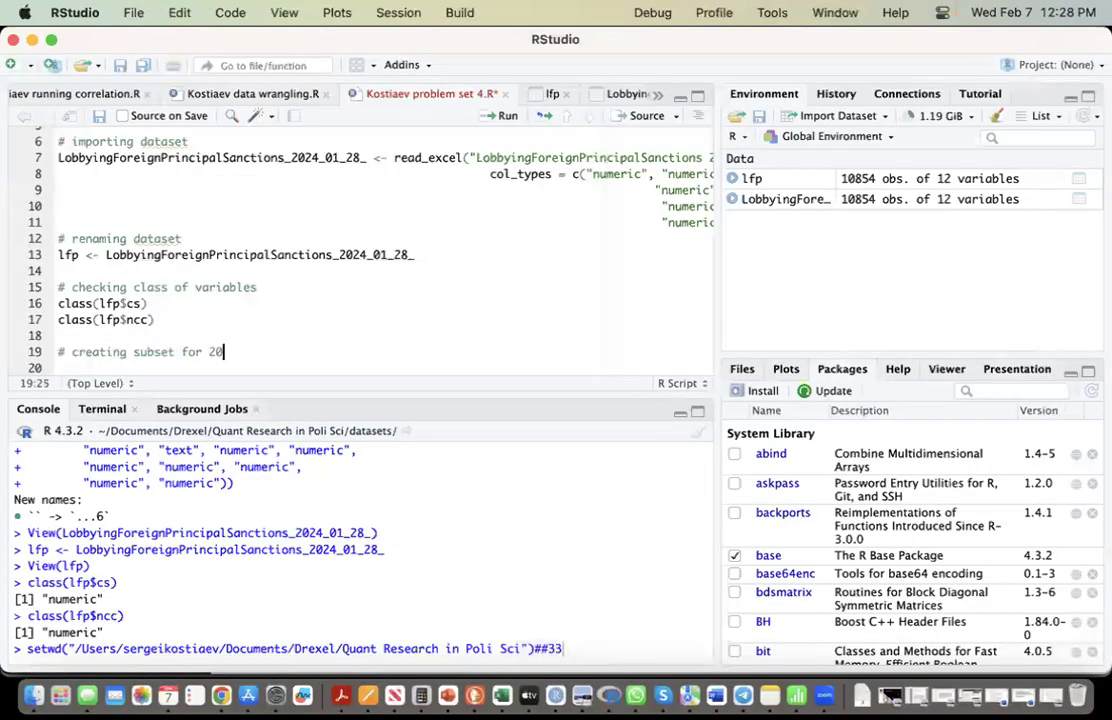
{"action": "type", "text": "26-2"}
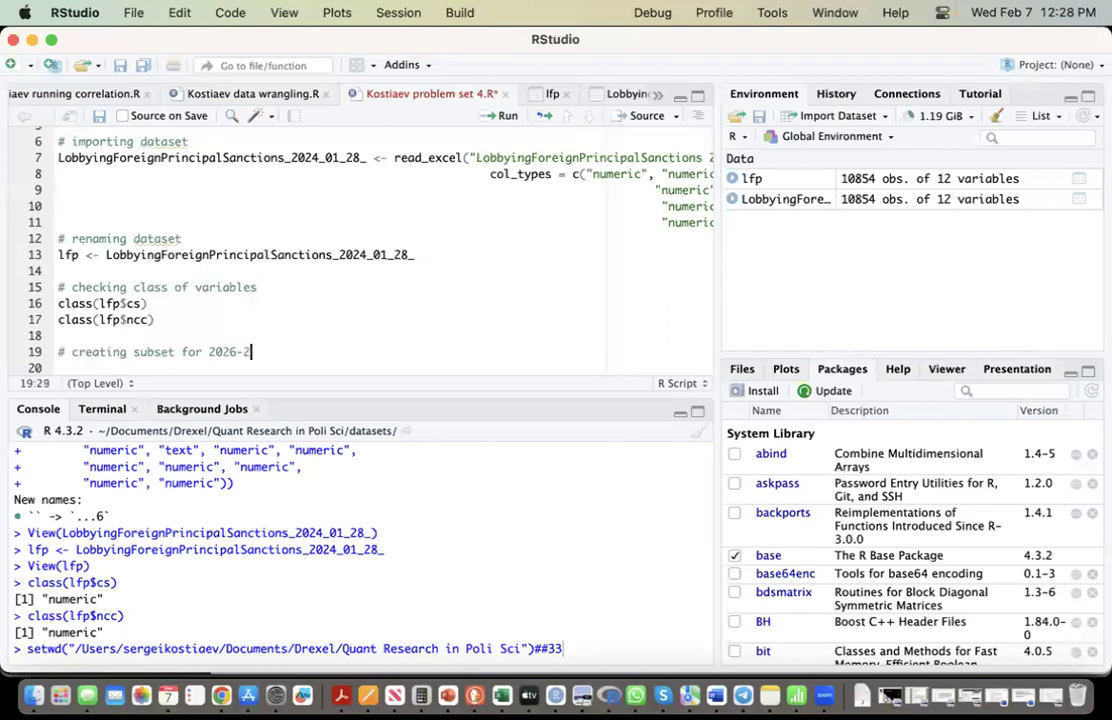
{"action": "key", "text": "backspace"}
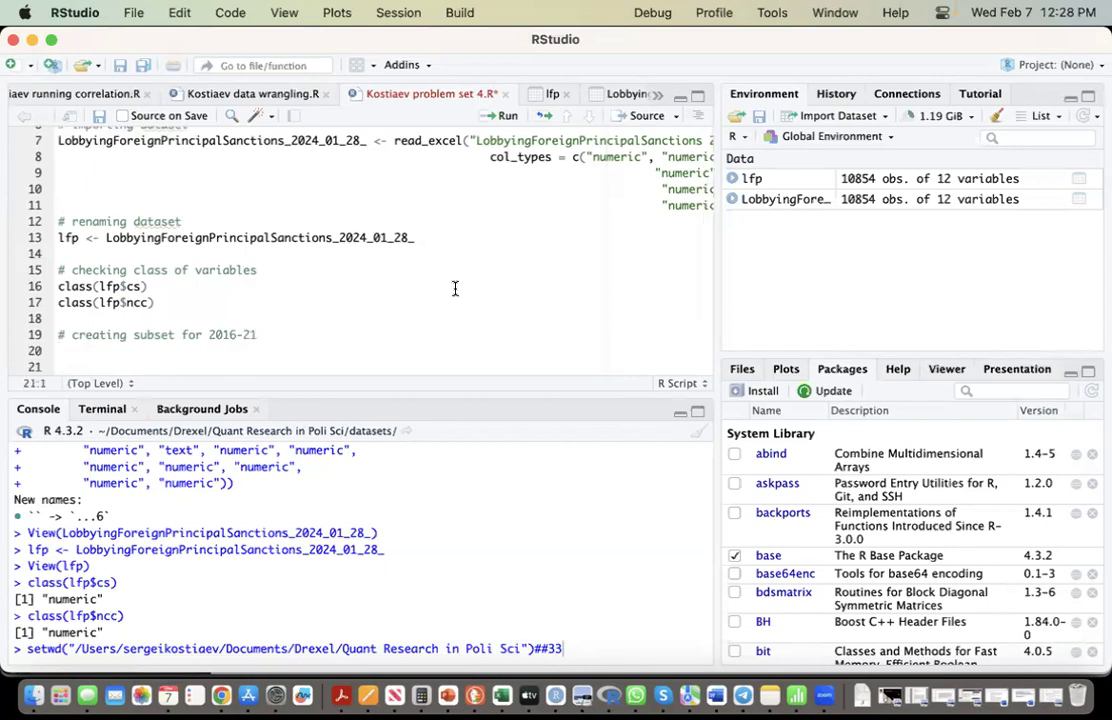
{"action": "mouse_move", "coordinate": [33, 694]}
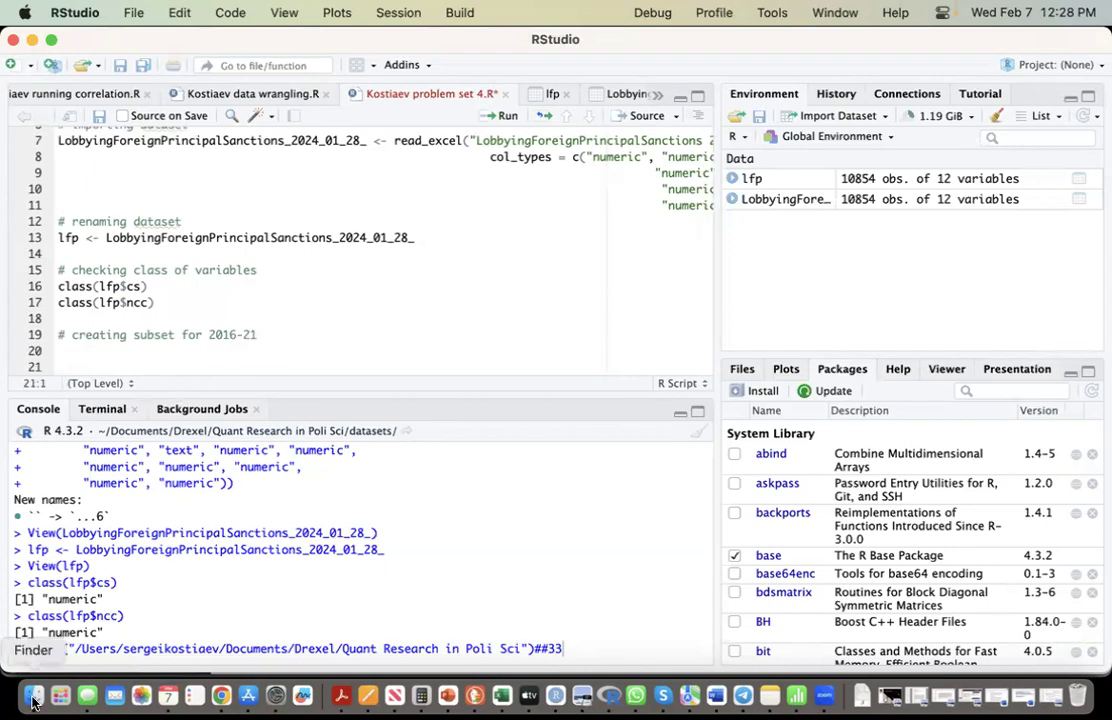
Step: Browse Documents > Drexel > Quant Research in Poli Sci > R code and select Kostiaev running correlation.R
{"action": "left_click", "coordinate": [33, 695]}
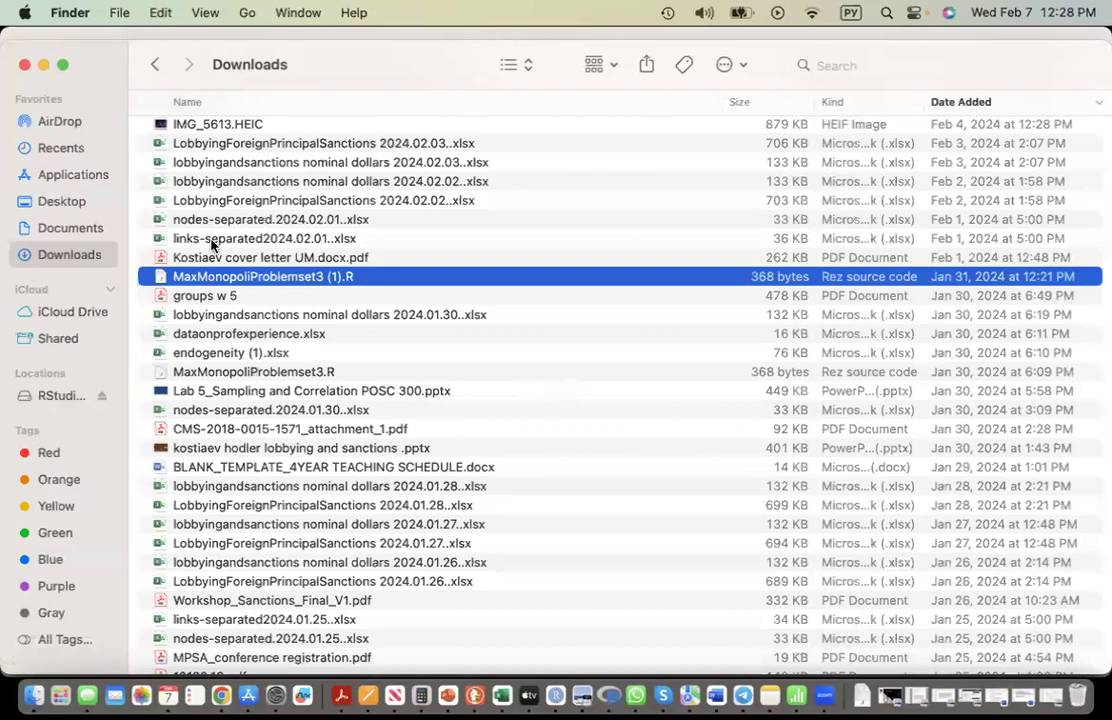
{"action": "left_click", "coordinate": [70, 227]}
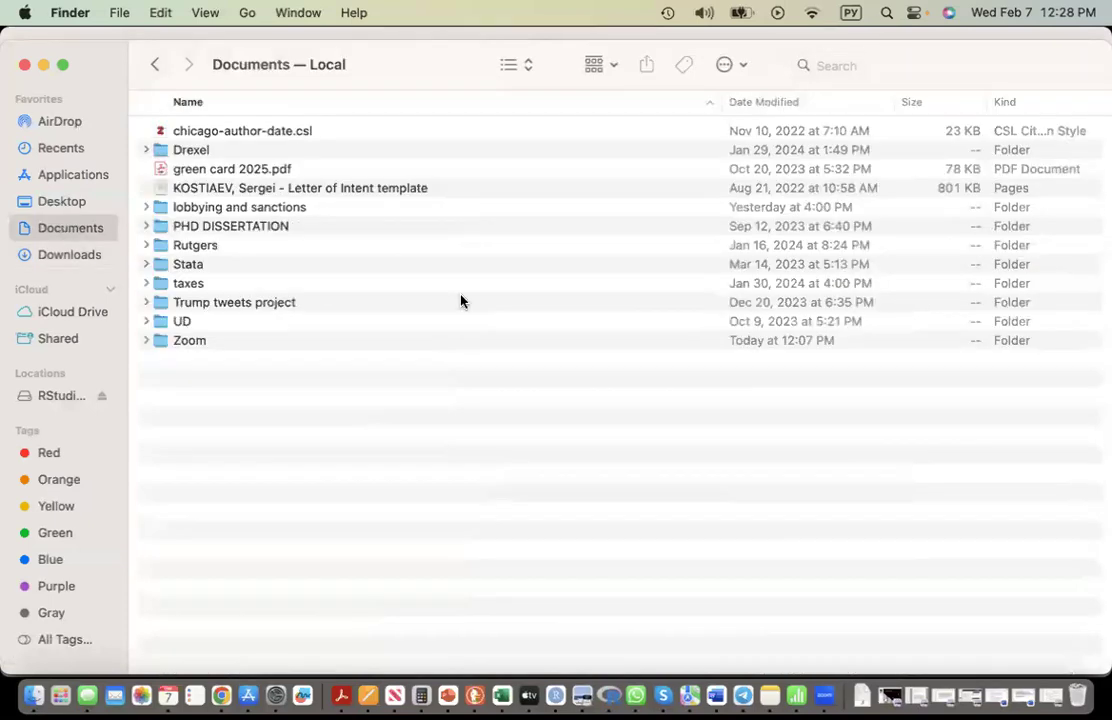
{"action": "mouse_move", "coordinate": [360, 197]}
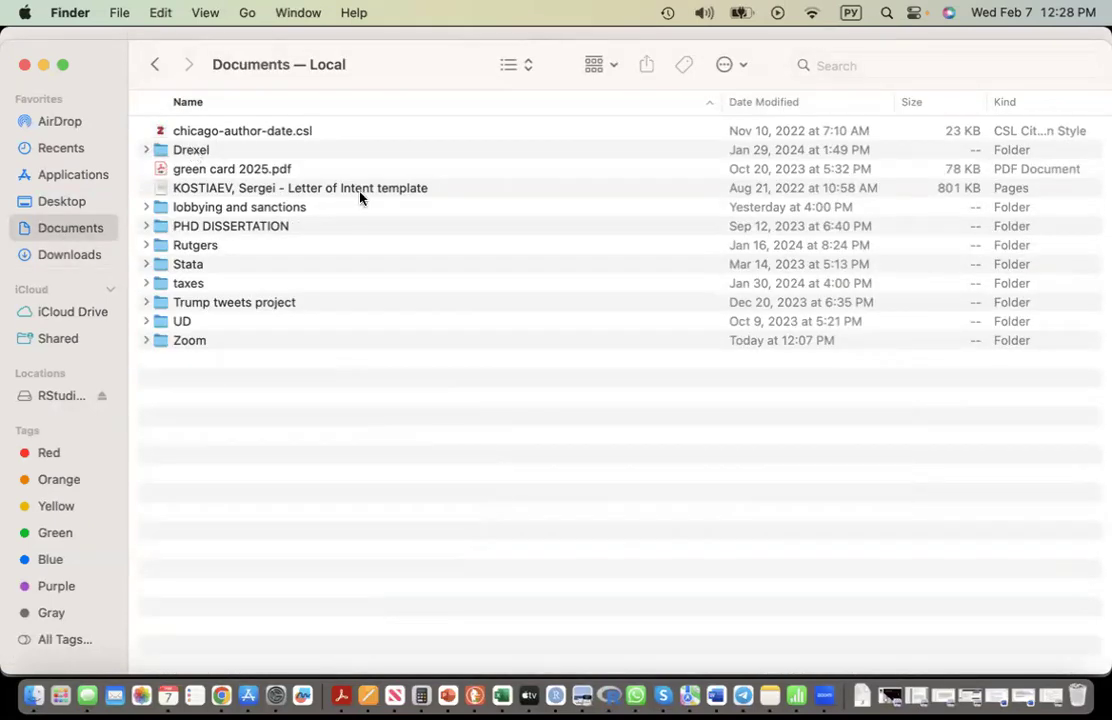
{"action": "left_click", "coordinate": [191, 149]}
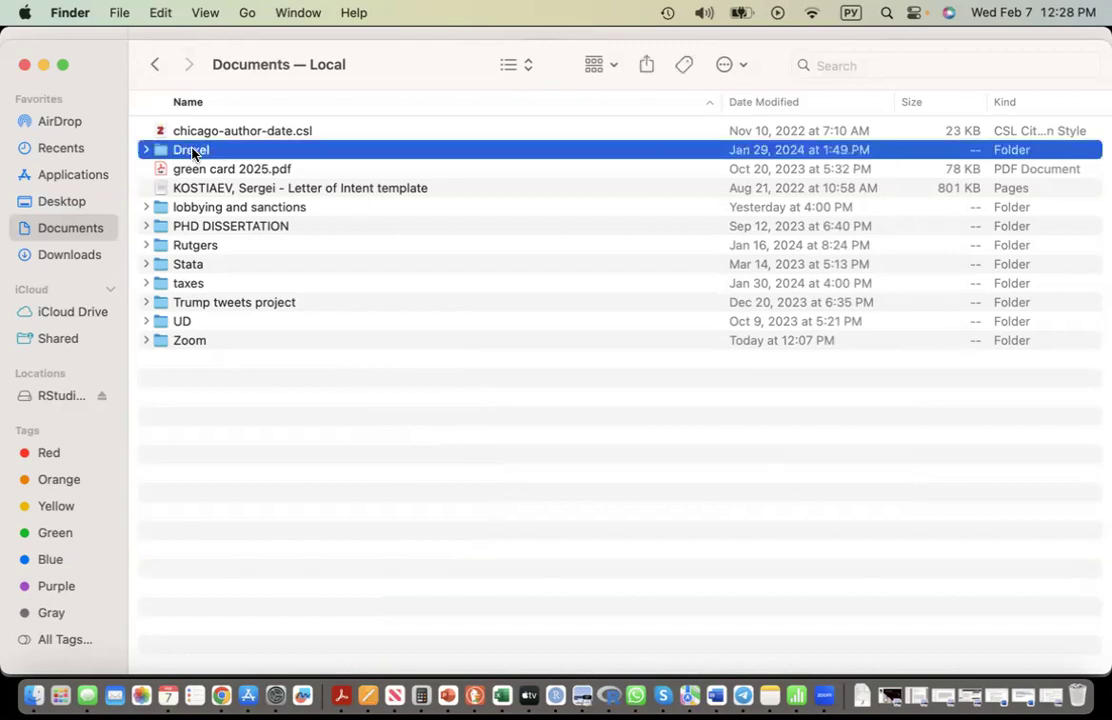
{"action": "double_click", "coordinate": [190, 149]}
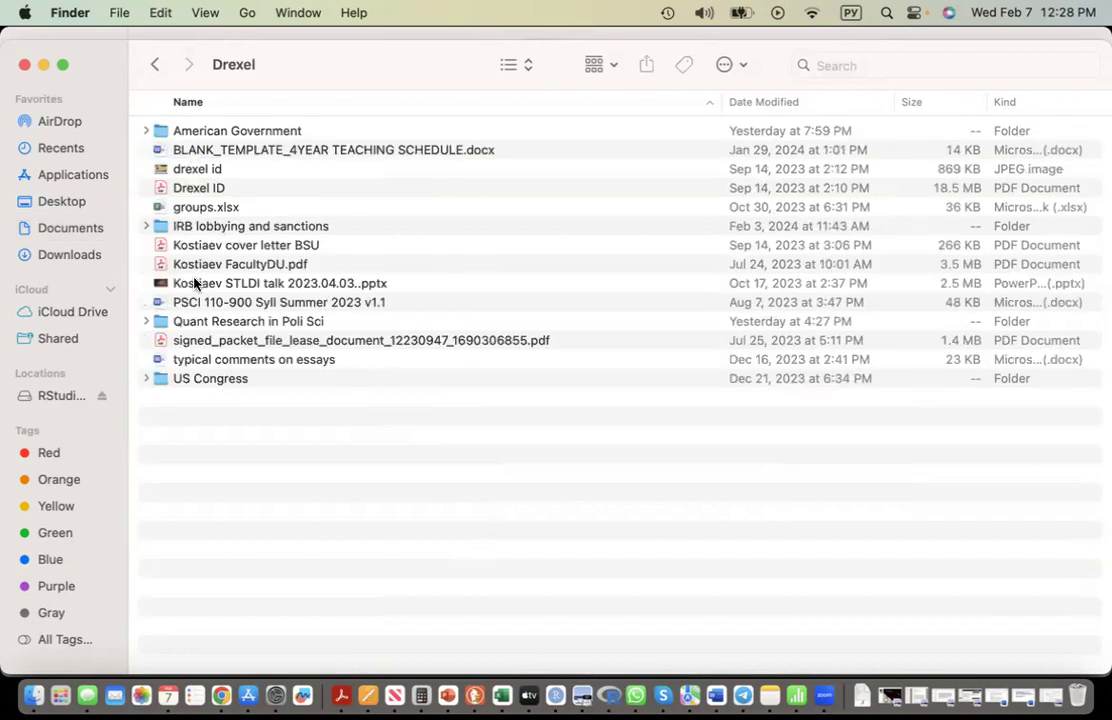
{"action": "double_click", "coordinate": [248, 321]}
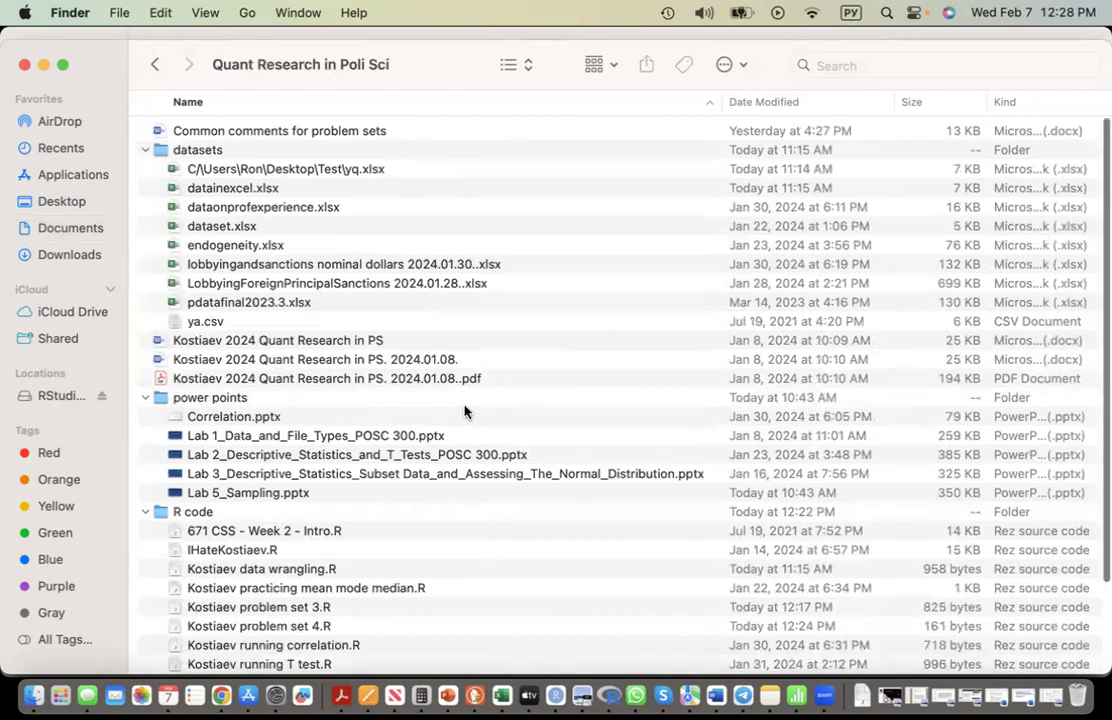
{"action": "double_click", "coordinate": [192, 511]}
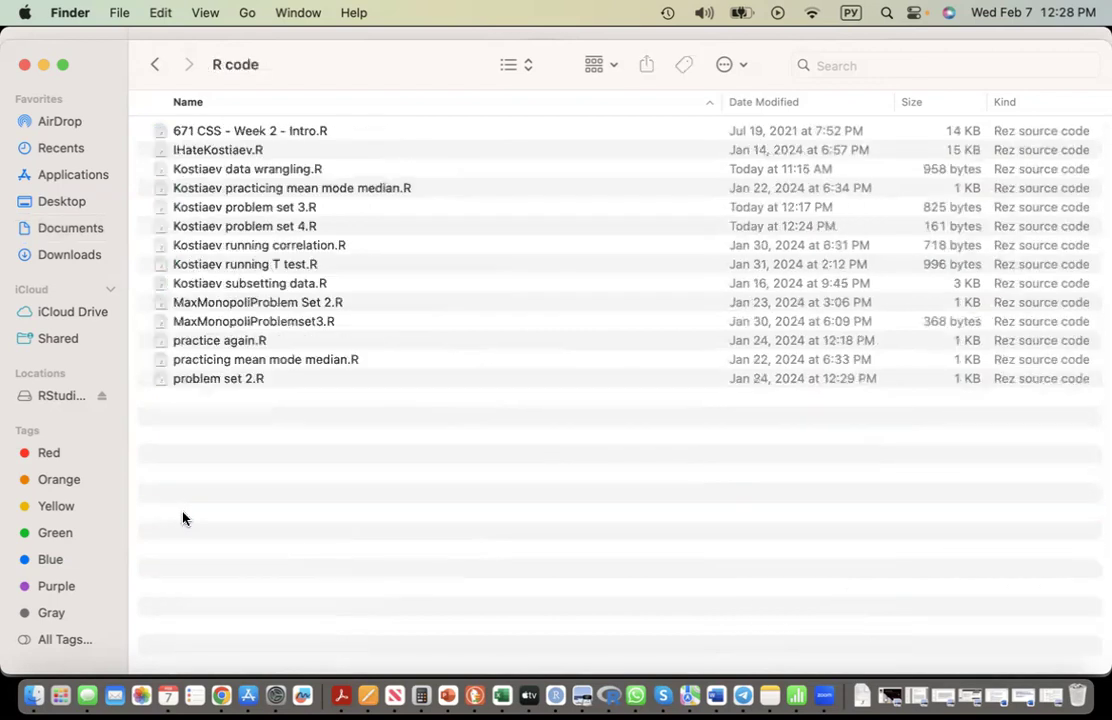
{"action": "mouse_move", "coordinate": [560, 412]}
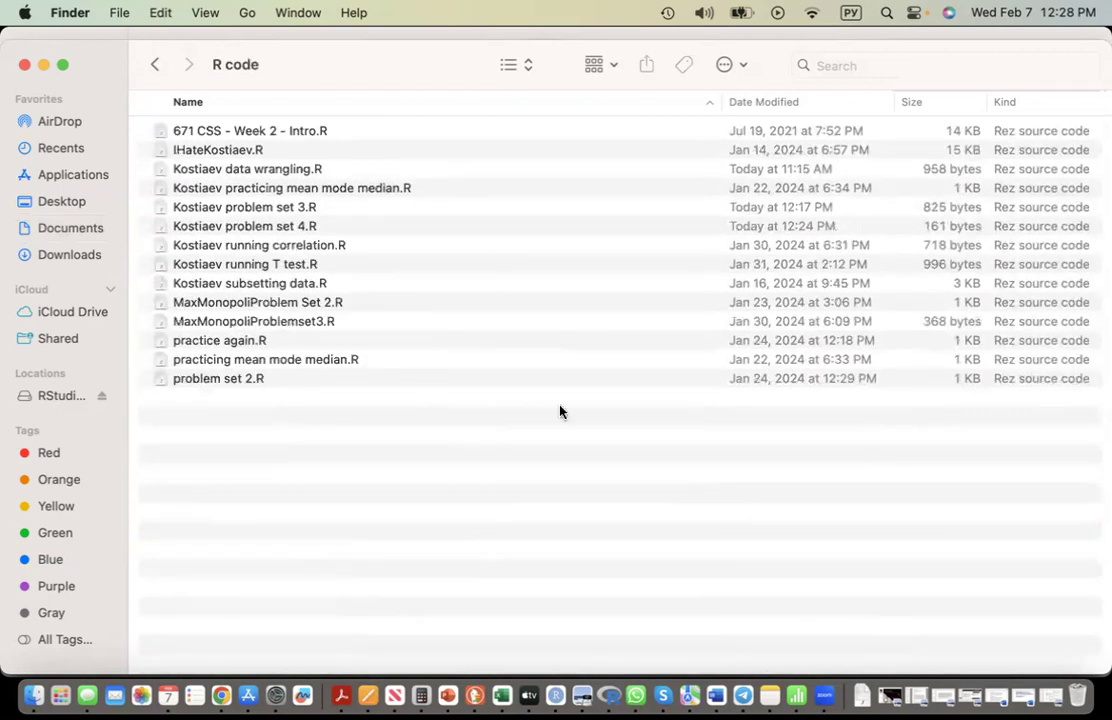
{"action": "mouse_move", "coordinate": [494, 346]}
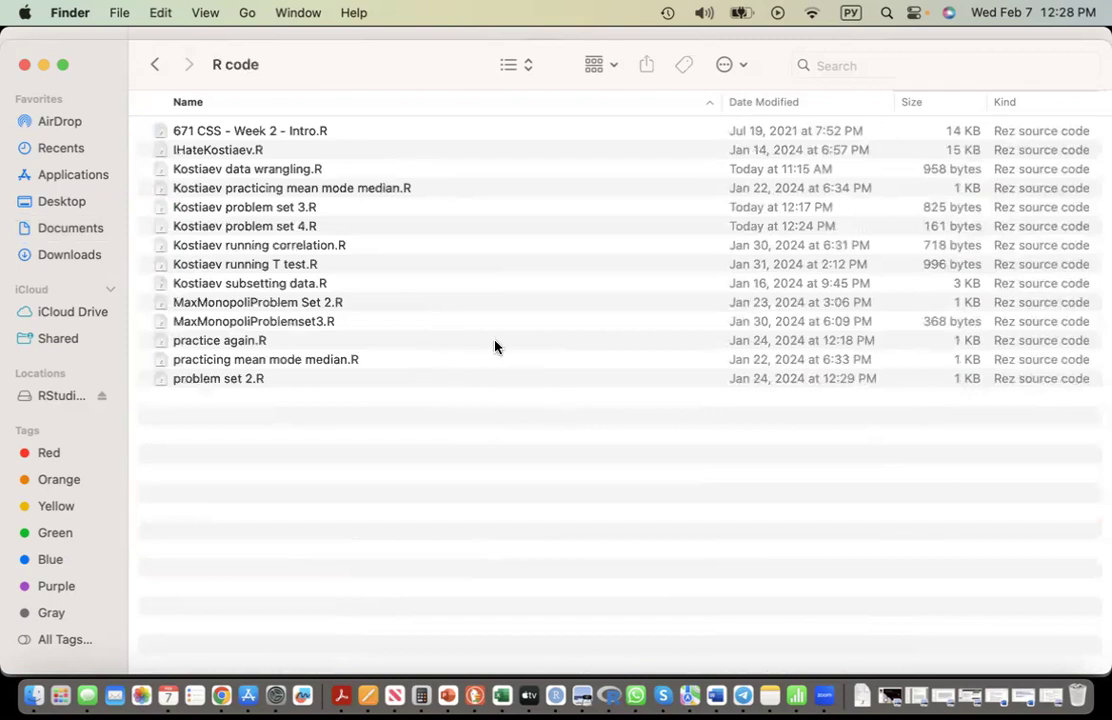
{"action": "mouse_move", "coordinate": [463, 368]}
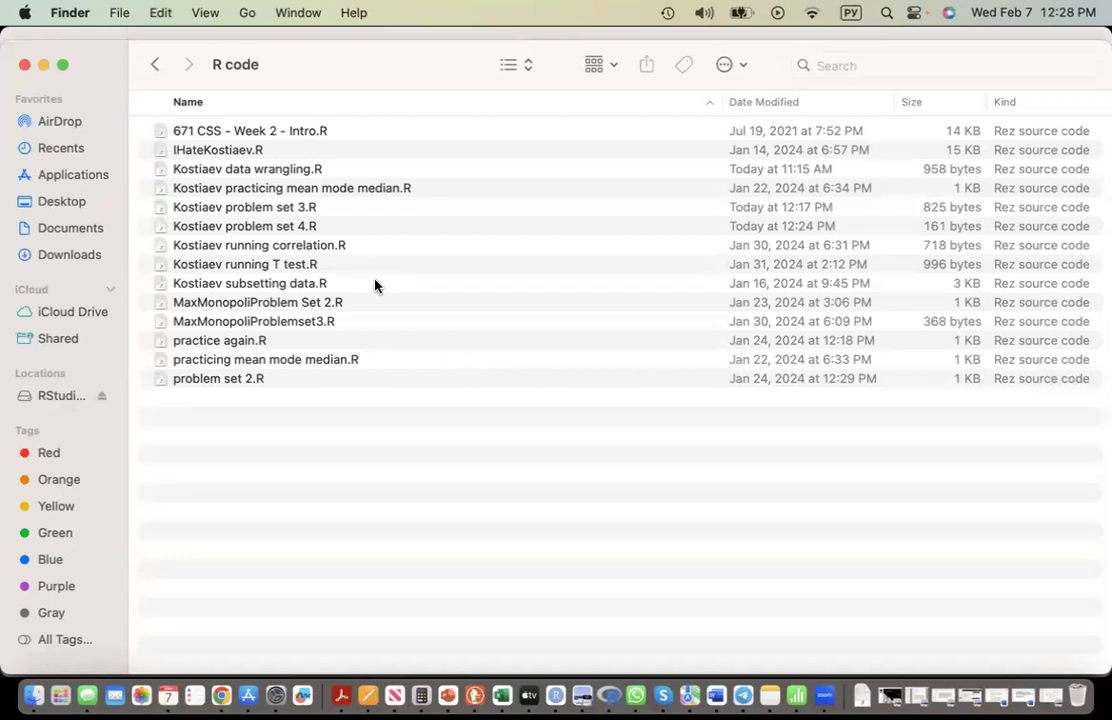
{"action": "left_click", "coordinate": [259, 245]}
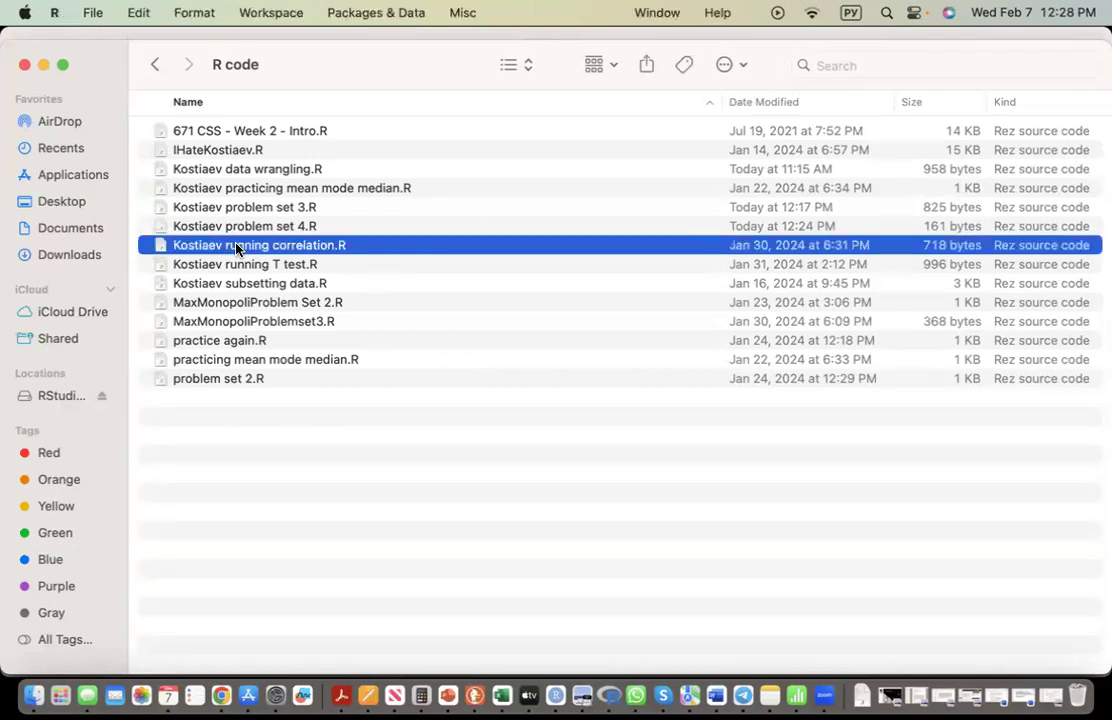
Step: Open Kostiaev running correlation.R in R to review its 2017–2021 subsetting code
{"action": "double_click", "coordinate": [259, 245]}
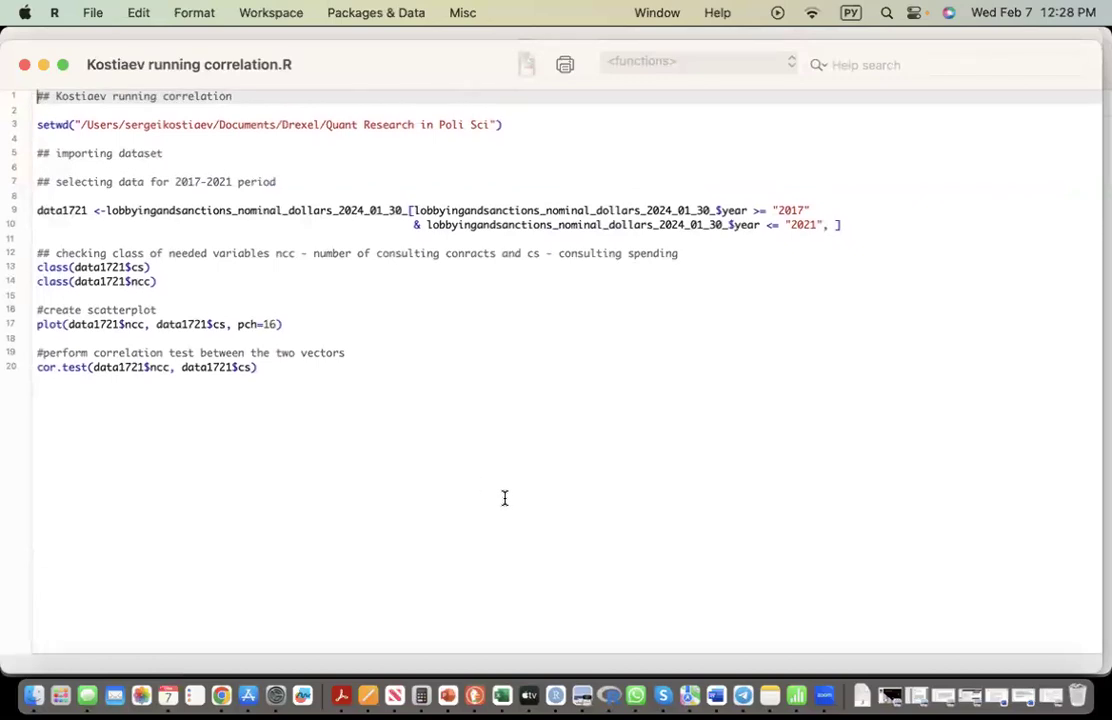
{"action": "mouse_move", "coordinate": [795, 414]}
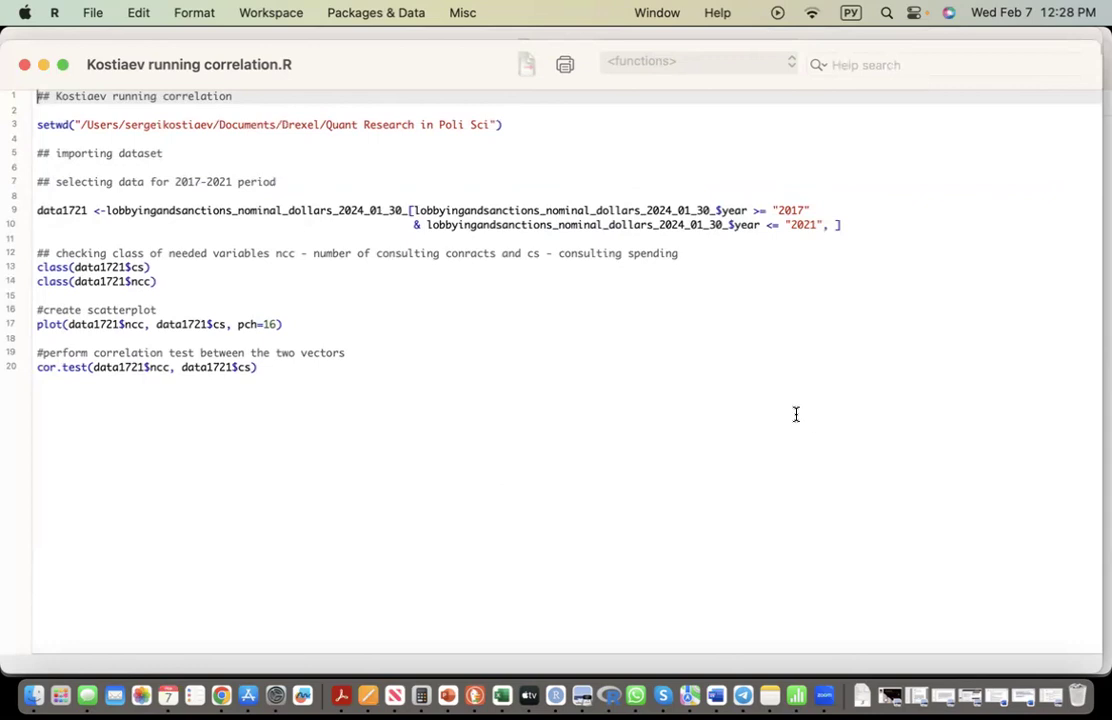
{"action": "mouse_move", "coordinate": [744, 311]}
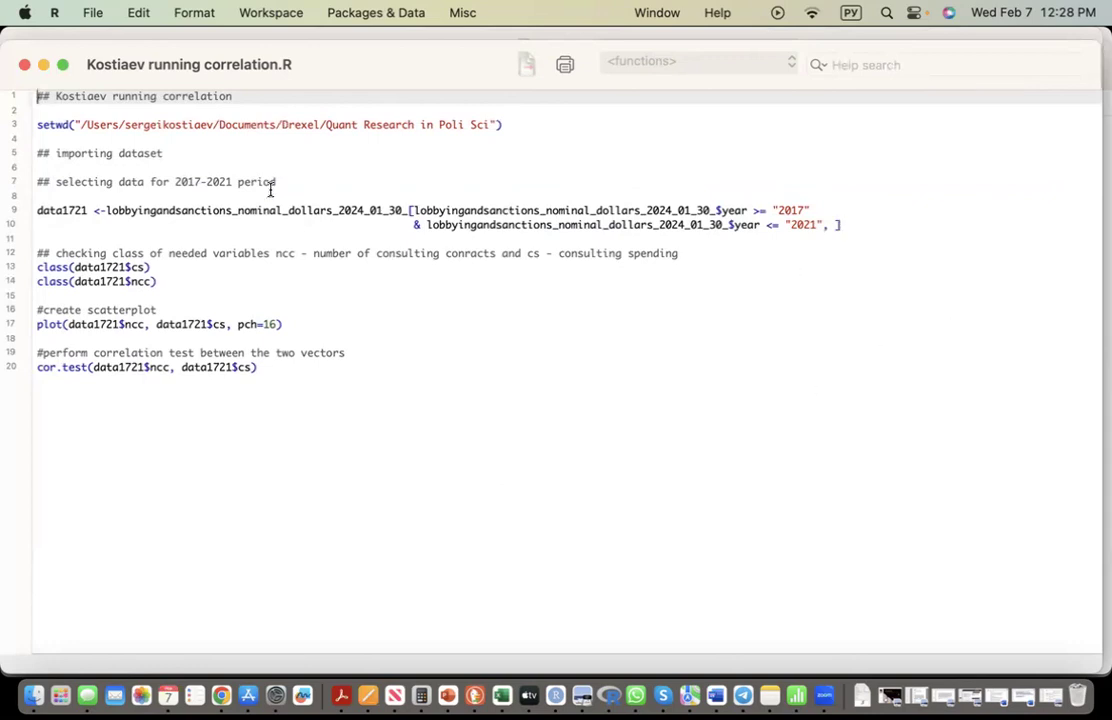
{"action": "left_click", "coordinate": [840, 225]}
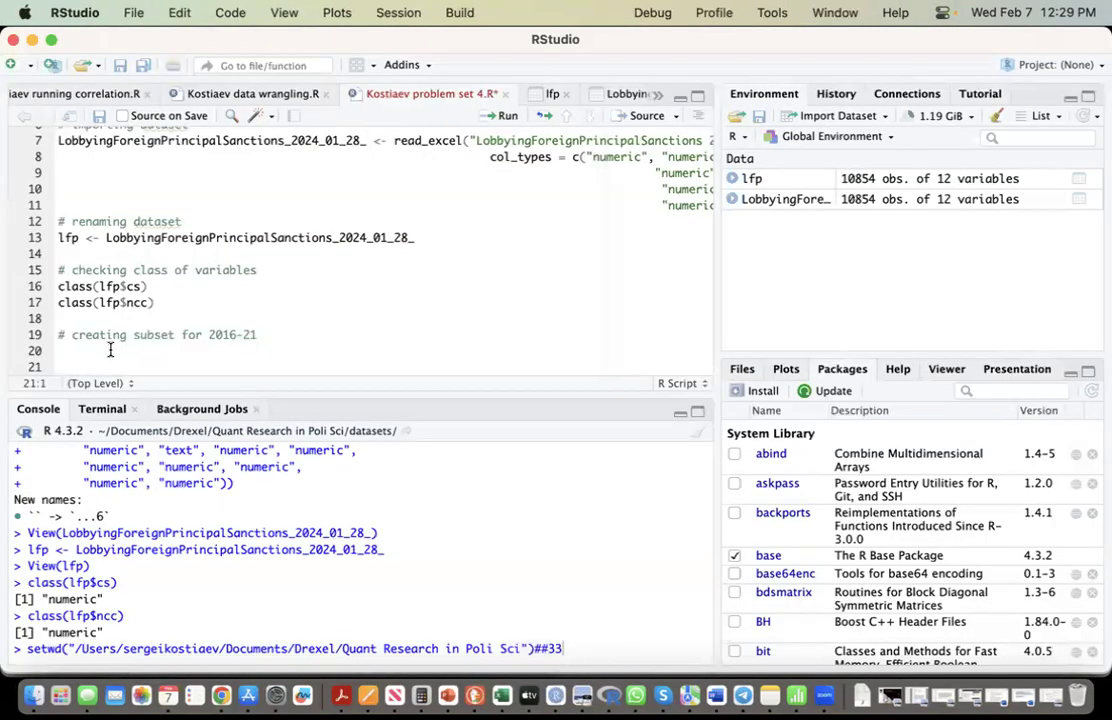
Step: Scroll the Chrome course page down to the problem set 4 instructions
{"action": "scroll", "scroll_direction": "down", "scroll_amount": 3}
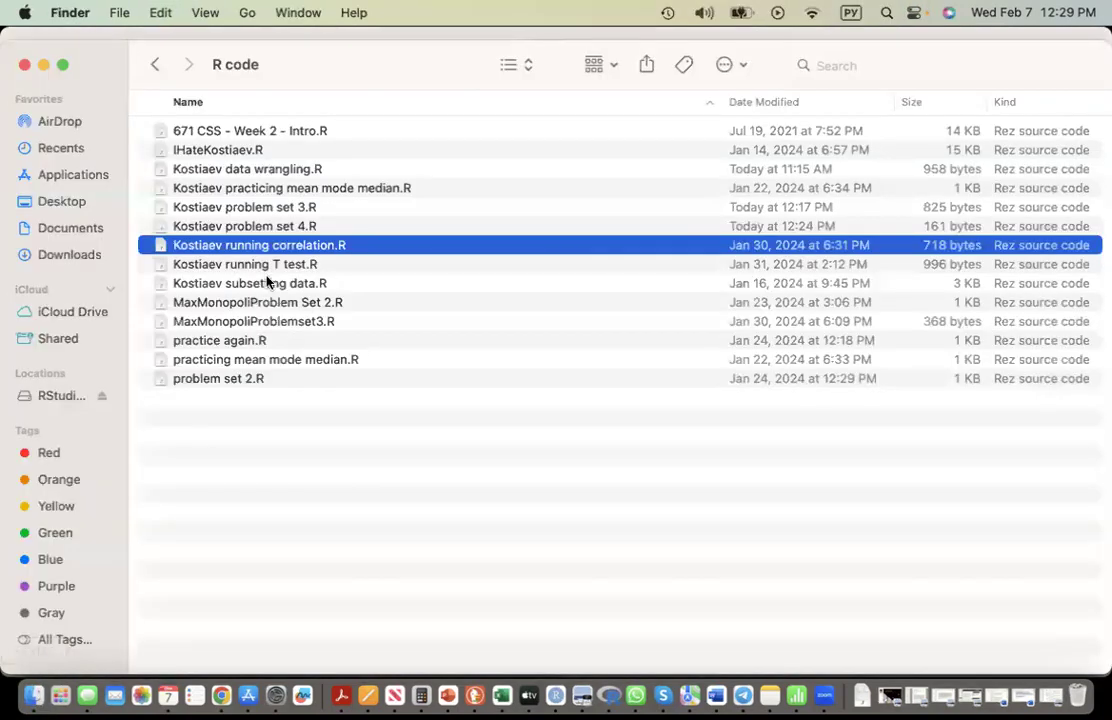
{"action": "mouse_move", "coordinate": [168, 694]}
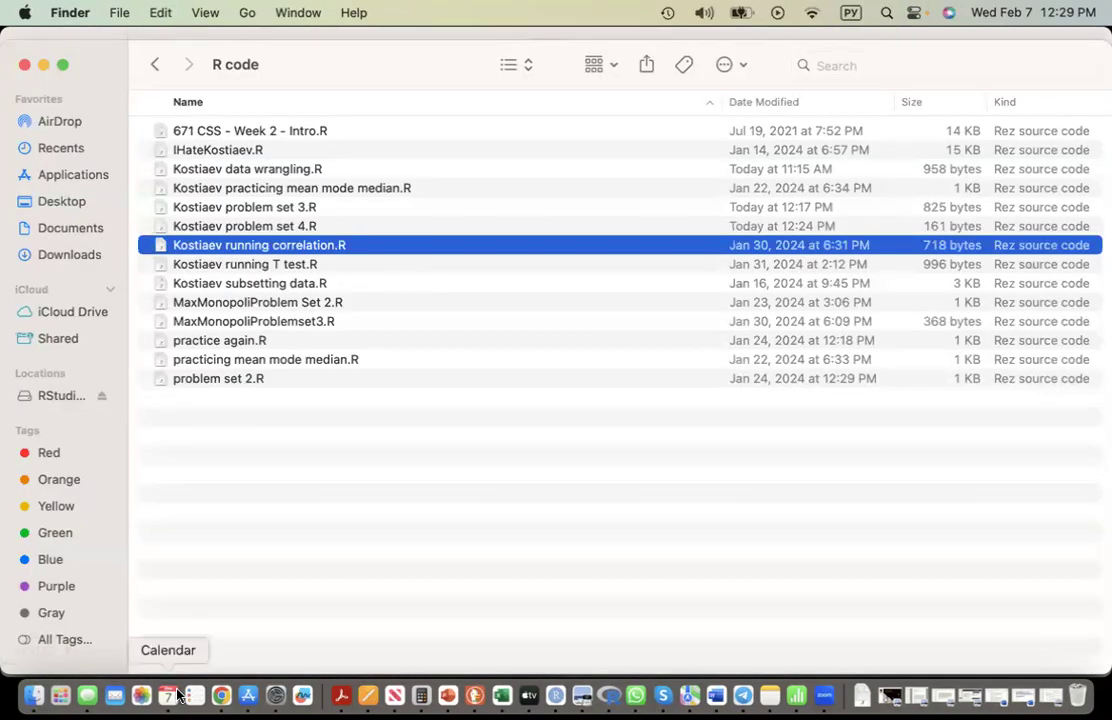
{"action": "left_click", "coordinate": [221, 694]}
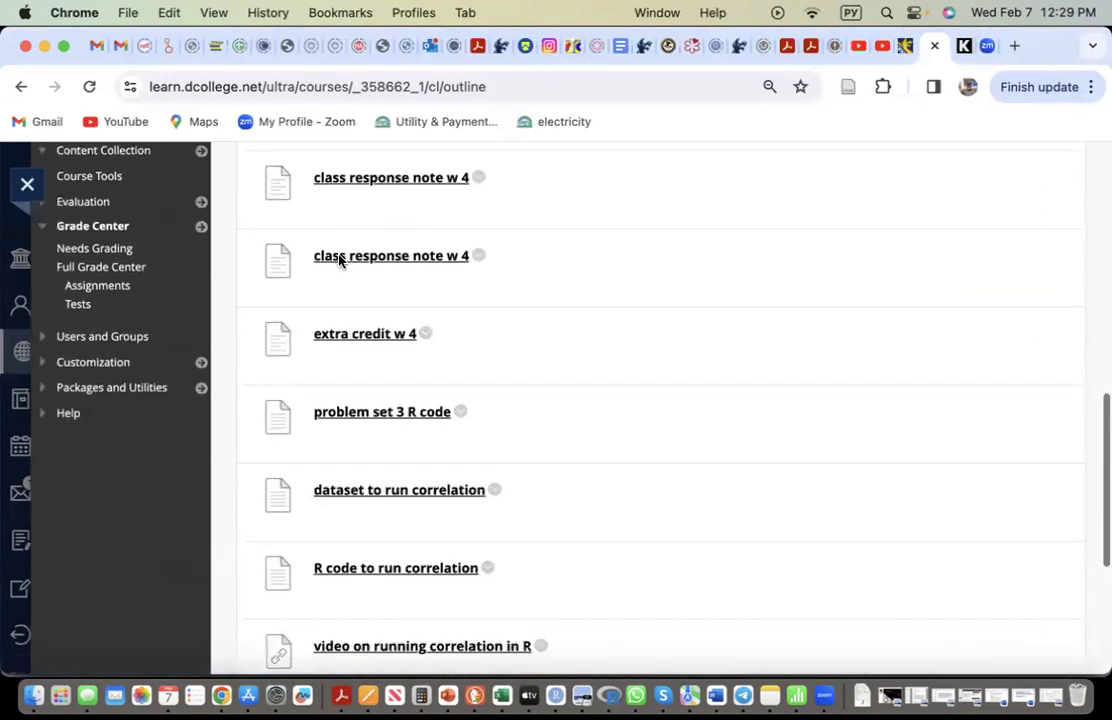
{"action": "scroll", "scroll_direction": "down", "scroll_amount": 3}
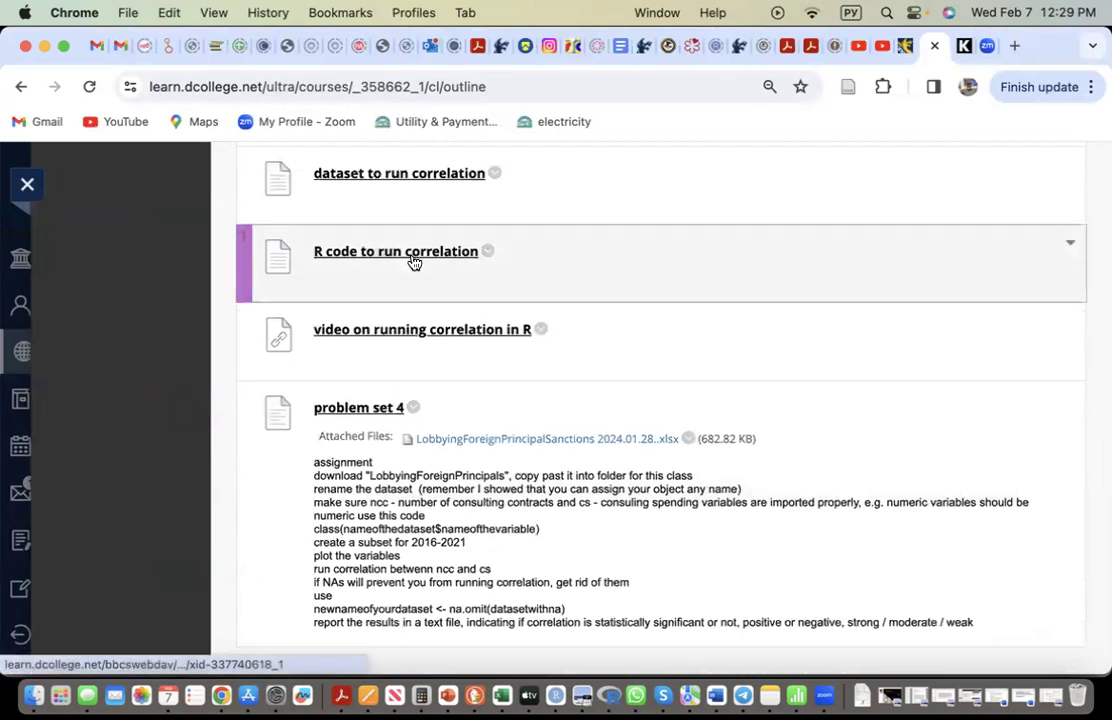
{"action": "mouse_move", "coordinate": [668, 690]}
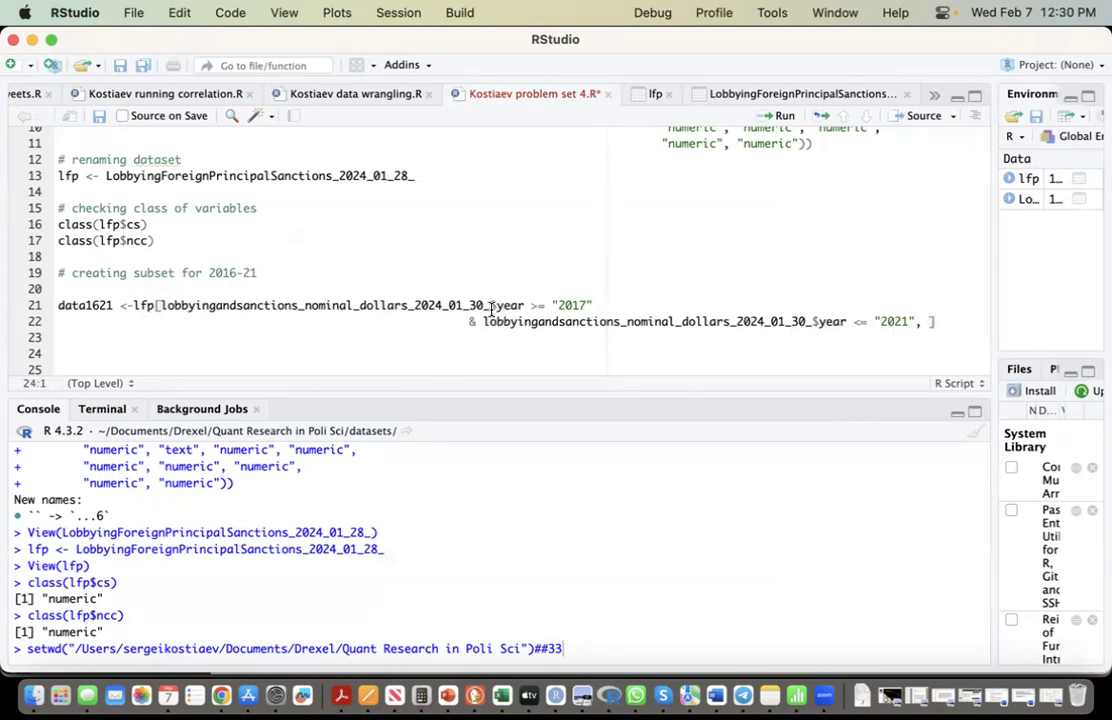
Step: Edit line 21 to create data1621 from lfp for years 2016 through 2021
{"action": "left_click", "coordinate": [483, 305]}
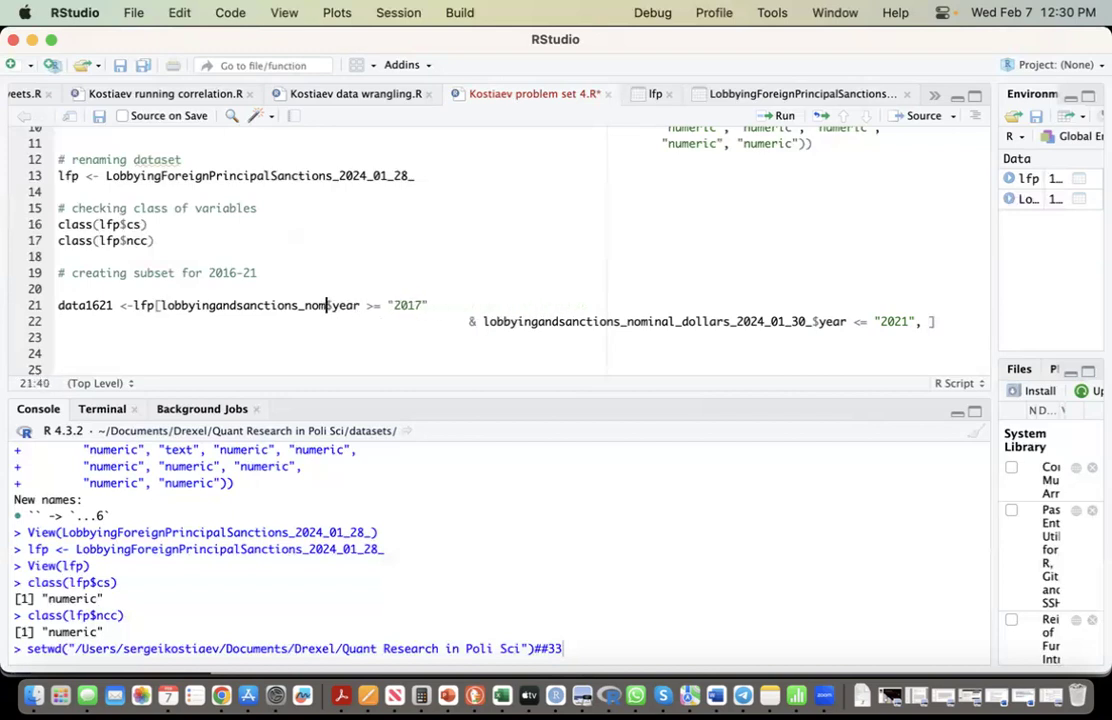
{"action": "key", "text": "Backspace"}
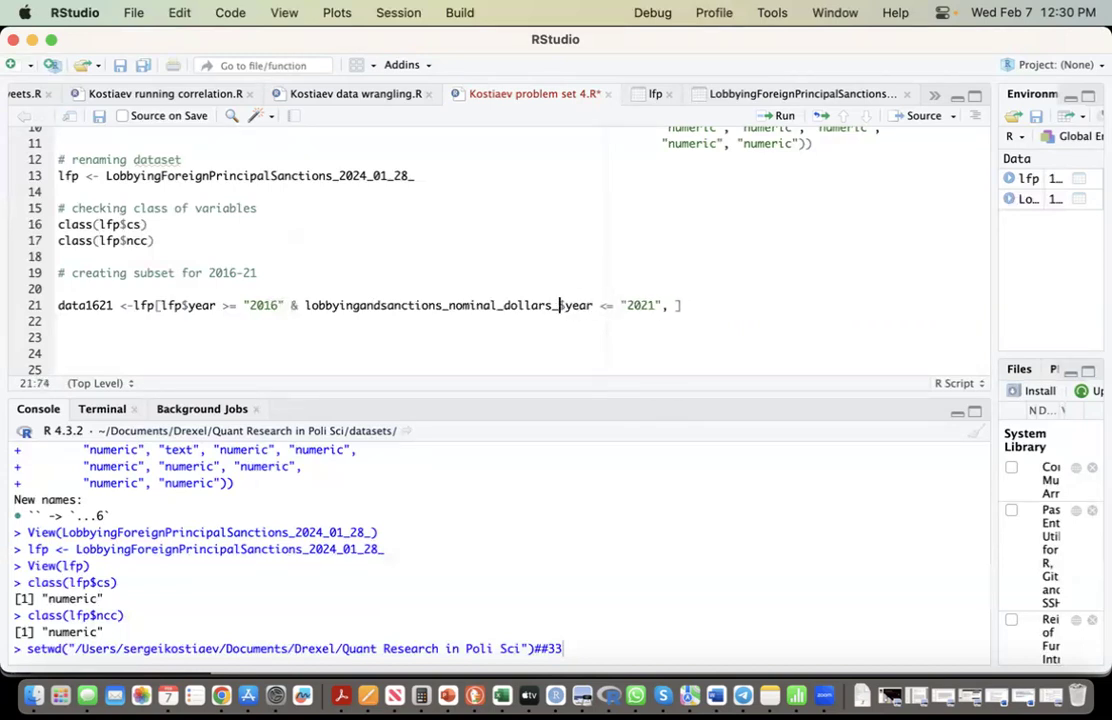
{"action": "key", "text": "Backspace"}
{"action": "type", "text": "fp"}
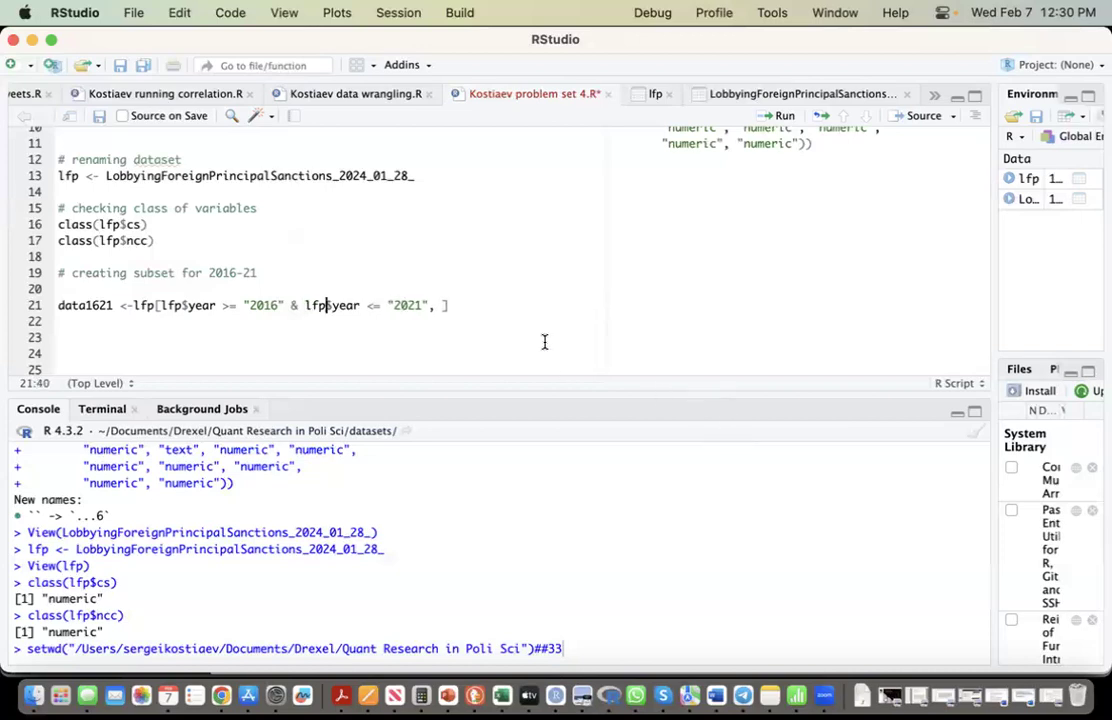
{"action": "left_click", "coordinate": [450, 305]}
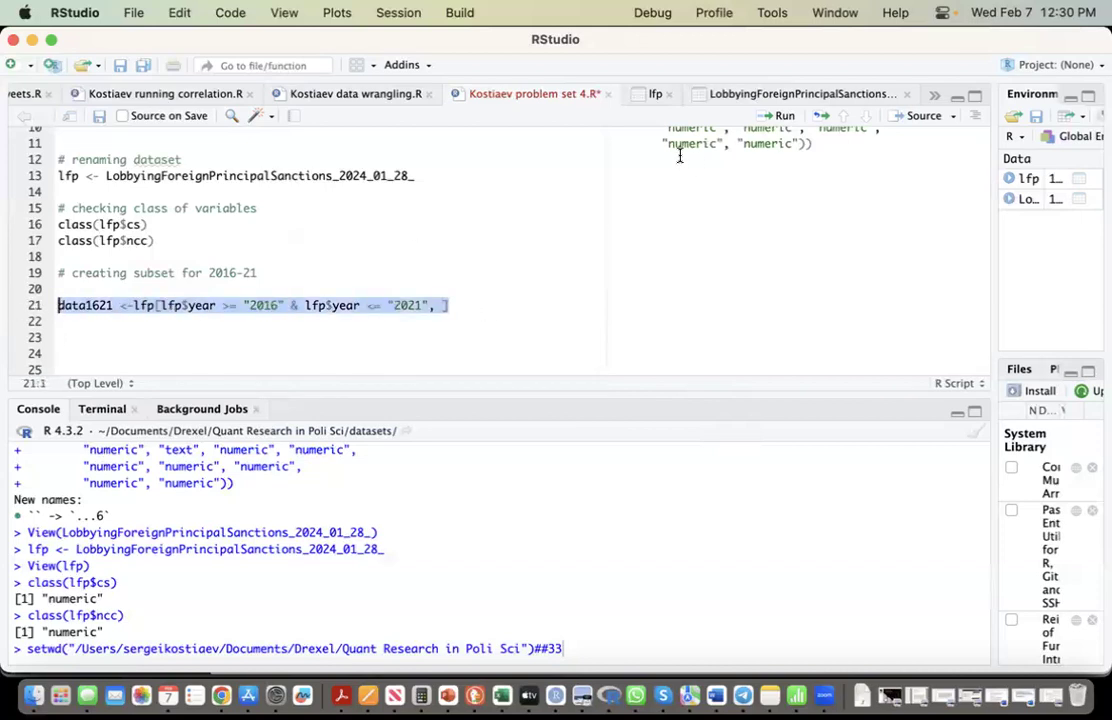
Step: Run the data1621 subset line and browse the resulting 3,000-row data frame
{"action": "left_click", "coordinate": [784, 115]}
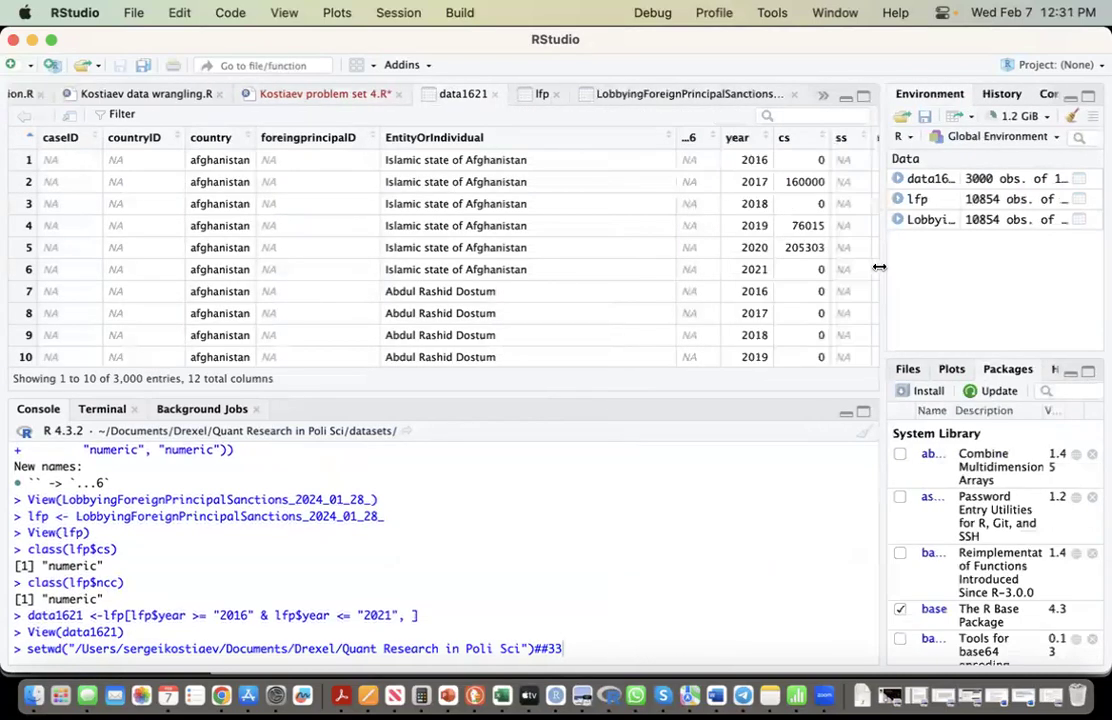
{"action": "scroll", "scroll_direction": "right", "scroll_amount": 3}
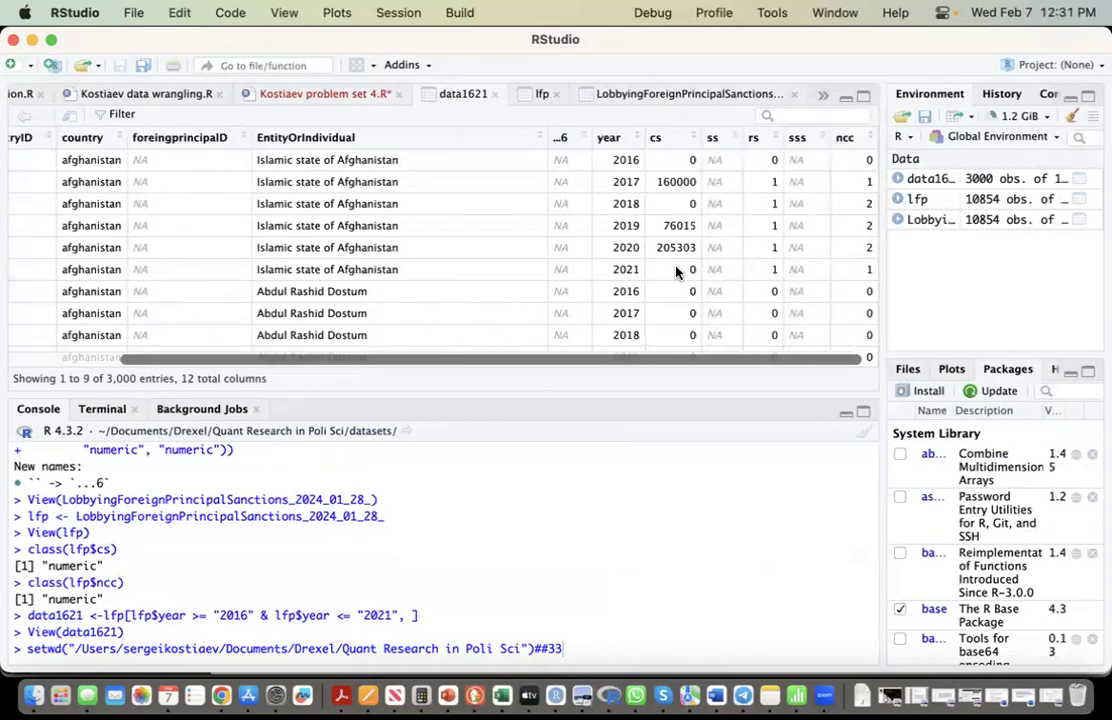
{"action": "scroll", "scroll_direction": "down", "scroll_amount": 3}
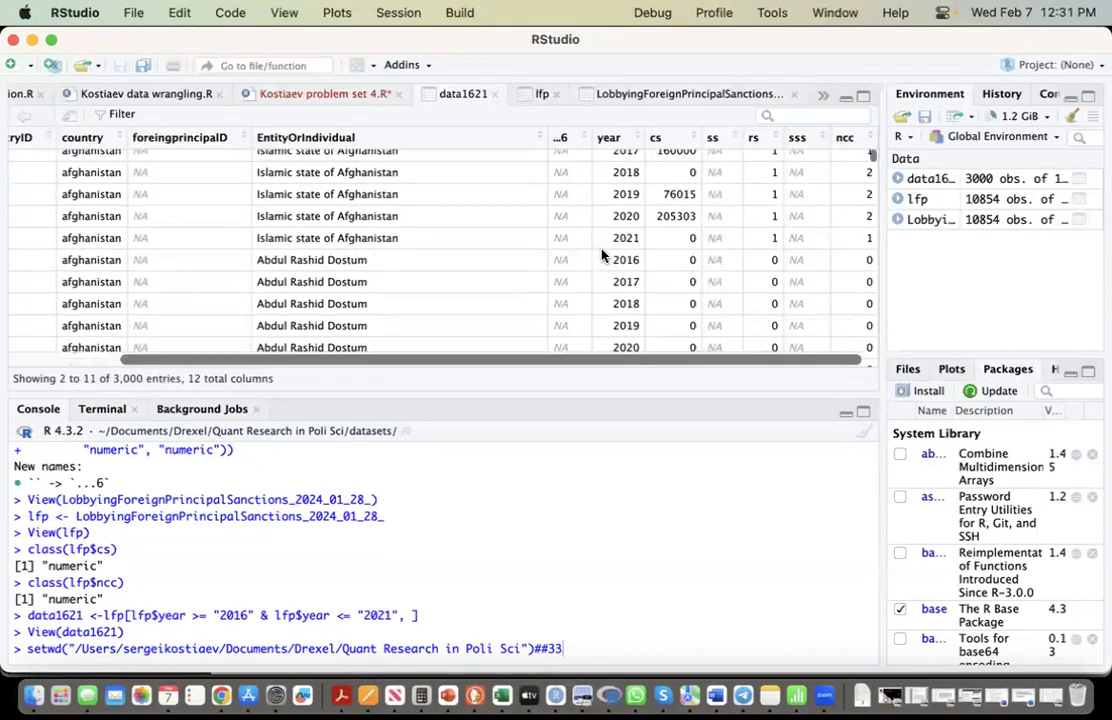
{"action": "scroll", "scroll_direction": "down", "scroll_amount": 3}
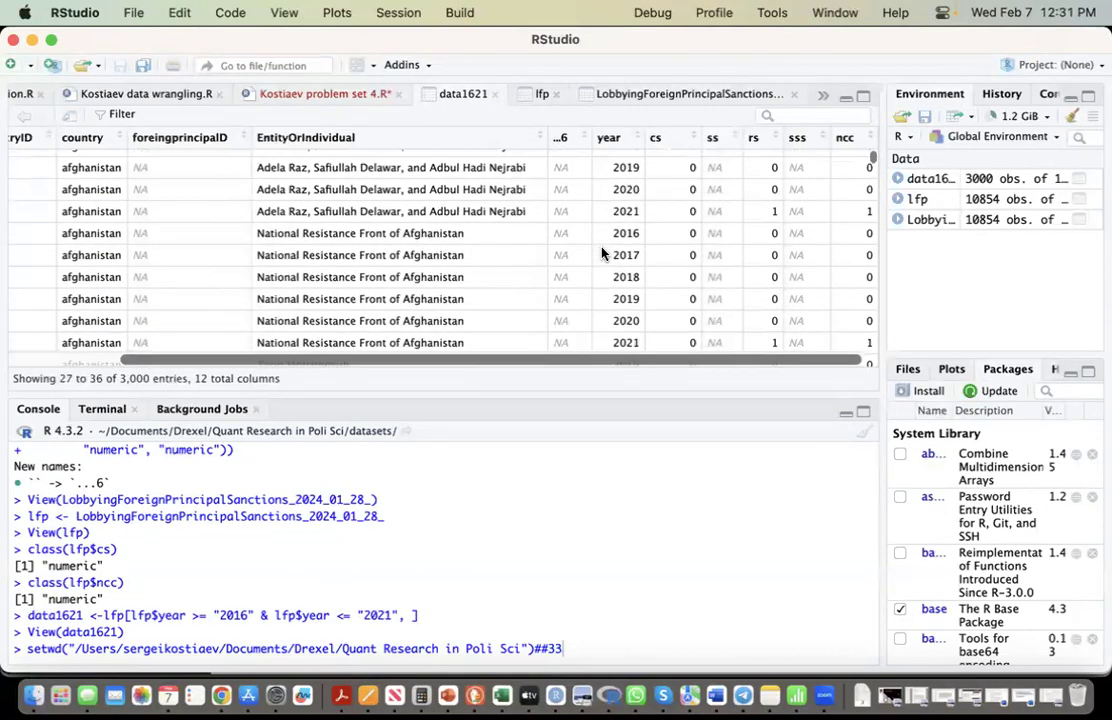
{"action": "left_click", "coordinate": [322, 93]}
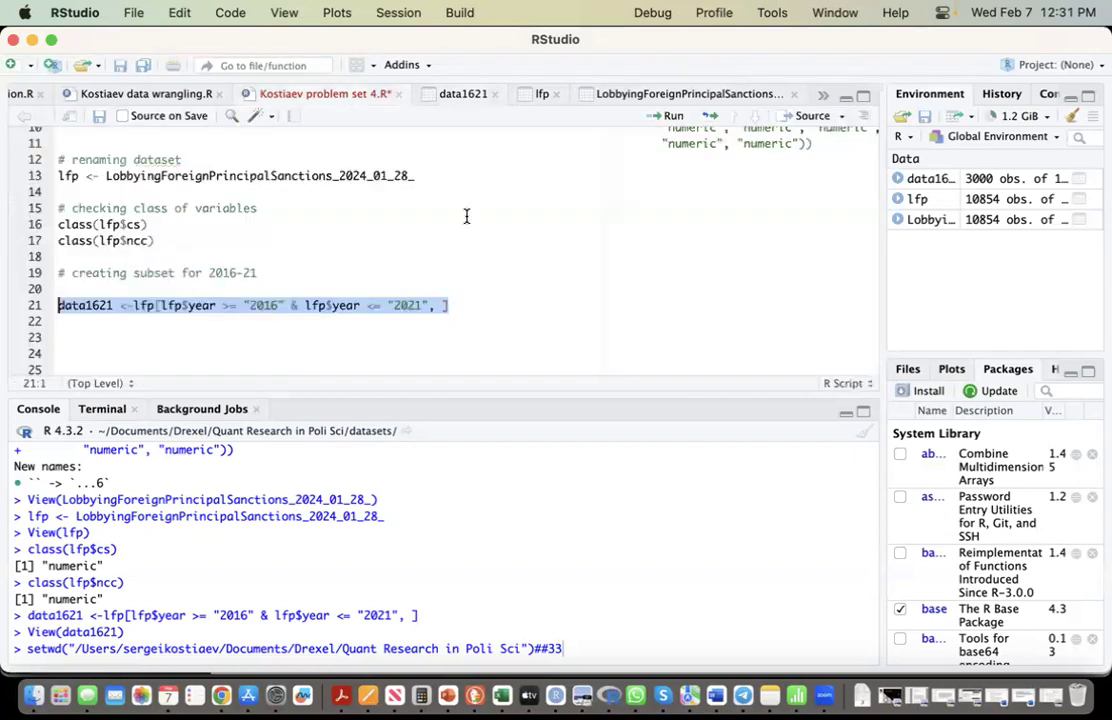
{"action": "left_click", "coordinate": [60, 289]}
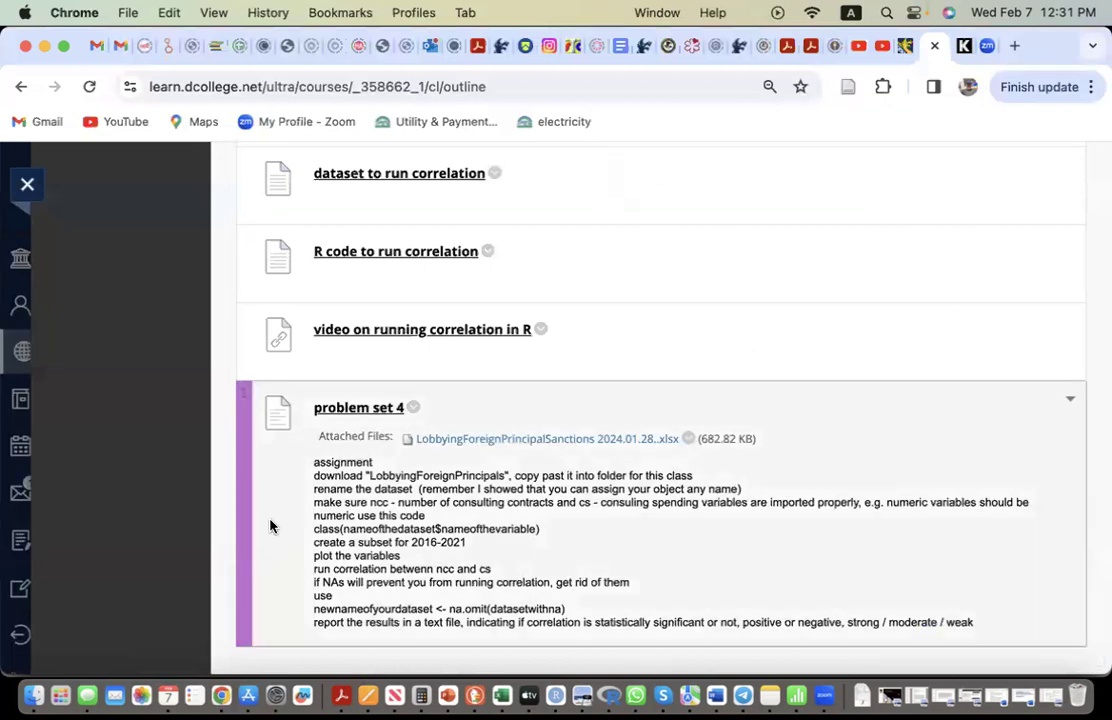
{"action": "mouse_move", "coordinate": [277, 583]}
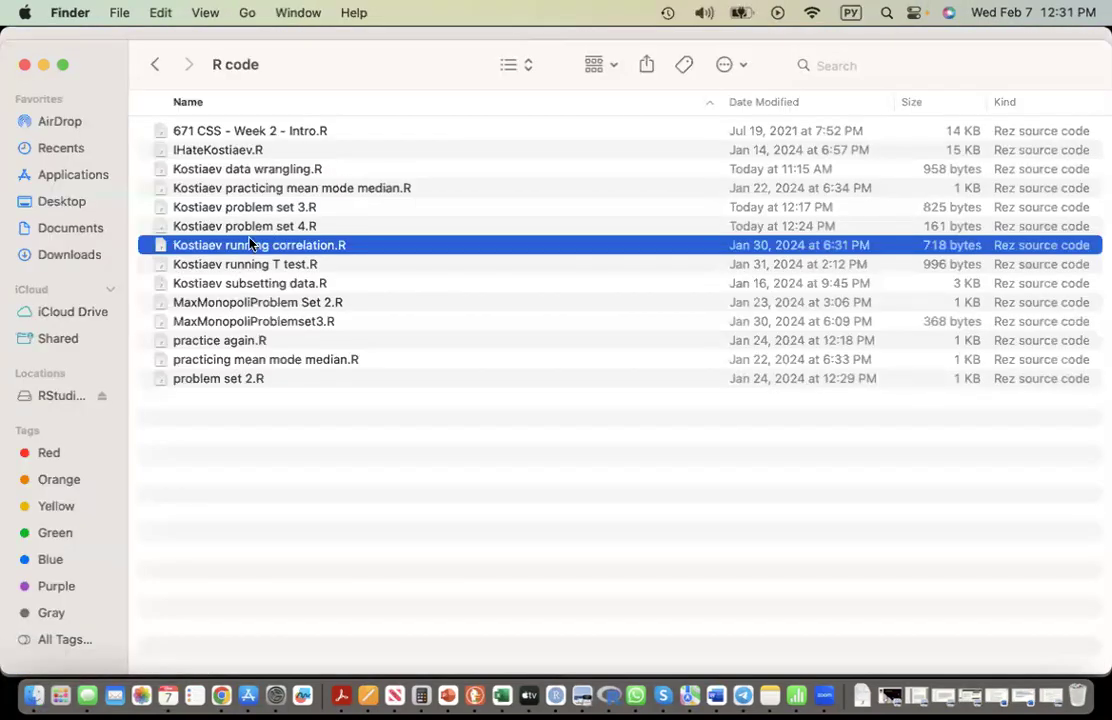
Step: Open Kostiaev running correlation.R again to view its scatterplot and cor.test code
{"action": "double_click", "coordinate": [259, 245]}
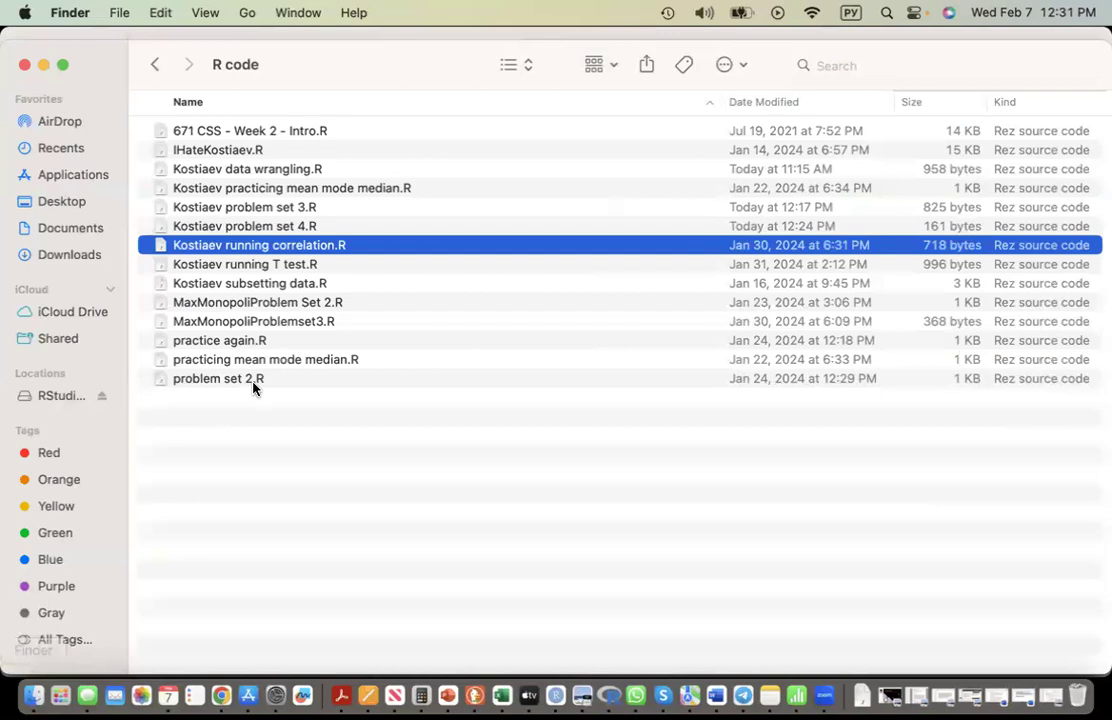
{"action": "double_click", "coordinate": [259, 245]}
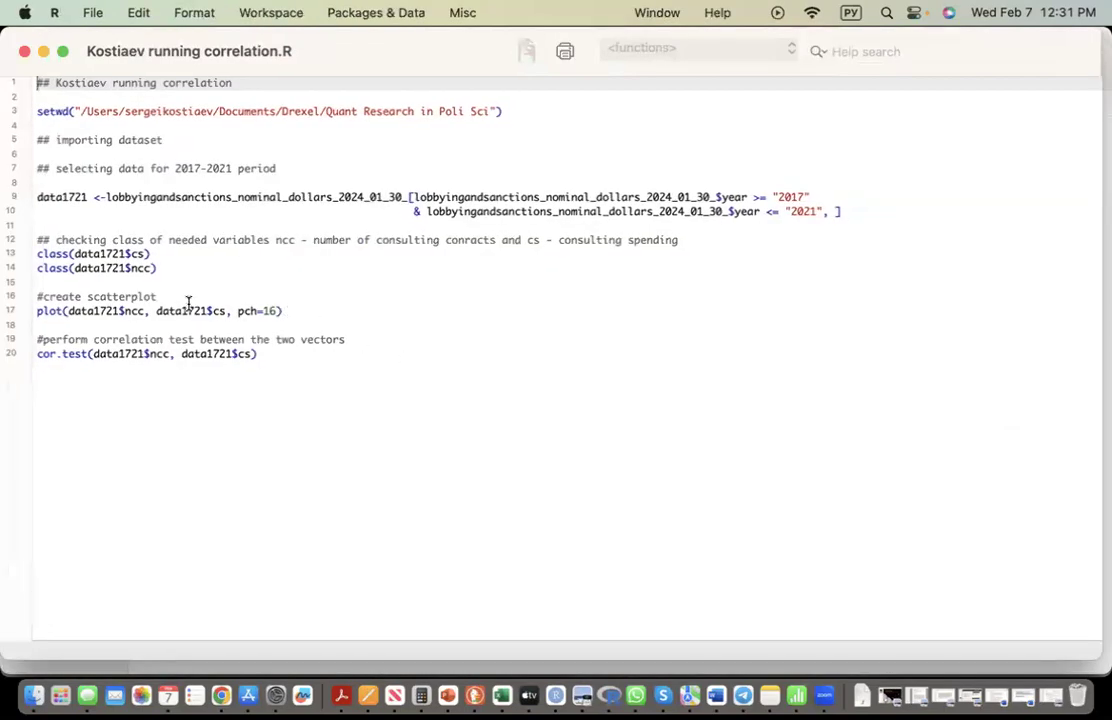
Step: Copy the '#create scatterplot' comment and plot line for the RStudio script
{"action": "left_click", "coordinate": [285, 311]}
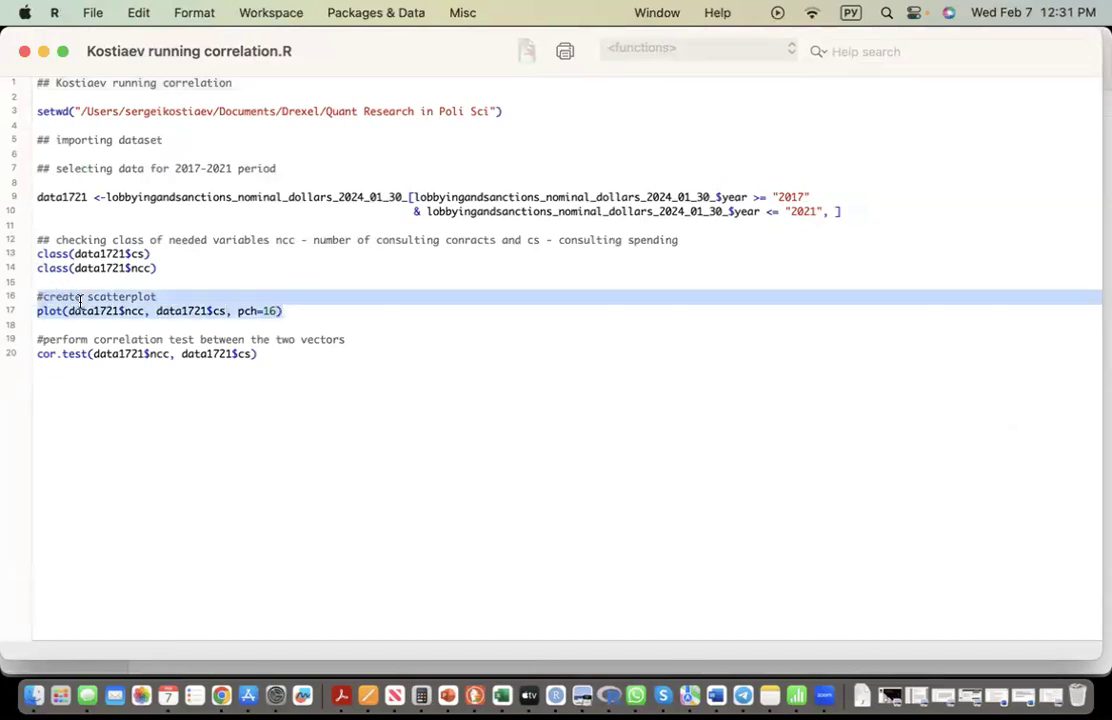
{"action": "mouse_move", "coordinate": [555, 694]}
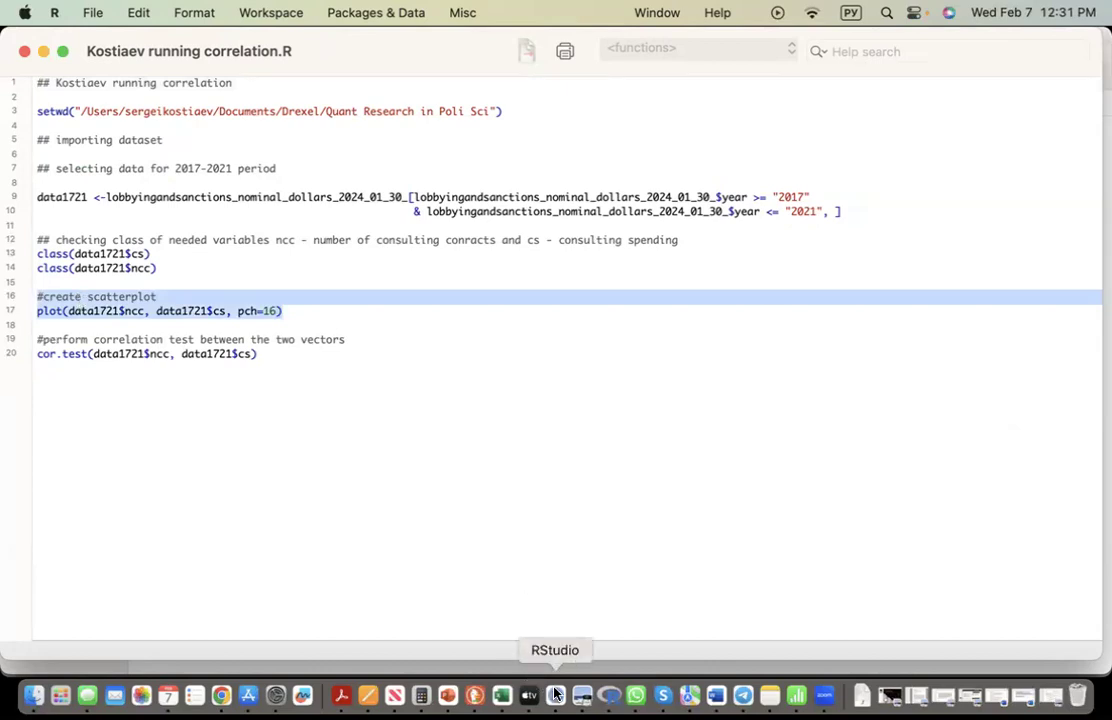
{"action": "left_click", "coordinate": [555, 694]}
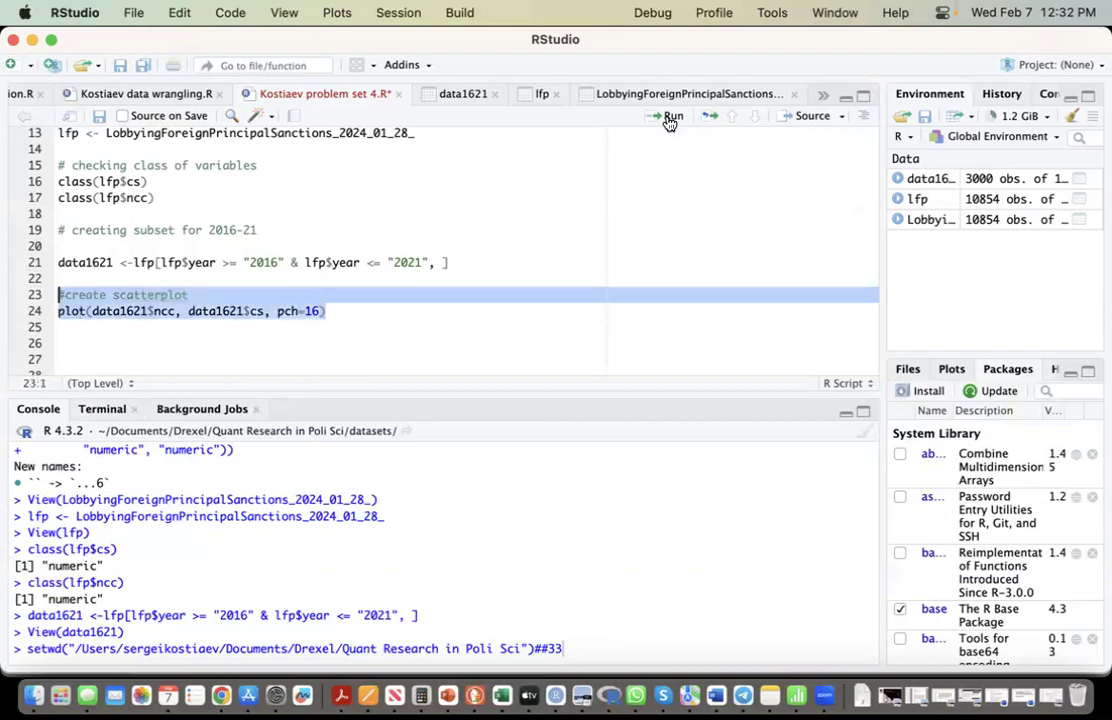
Step: Draw the data1621 ncc versus cs scatterplot and enlarge it in Plot Zoom
{"action": "left_click", "coordinate": [668, 115]}
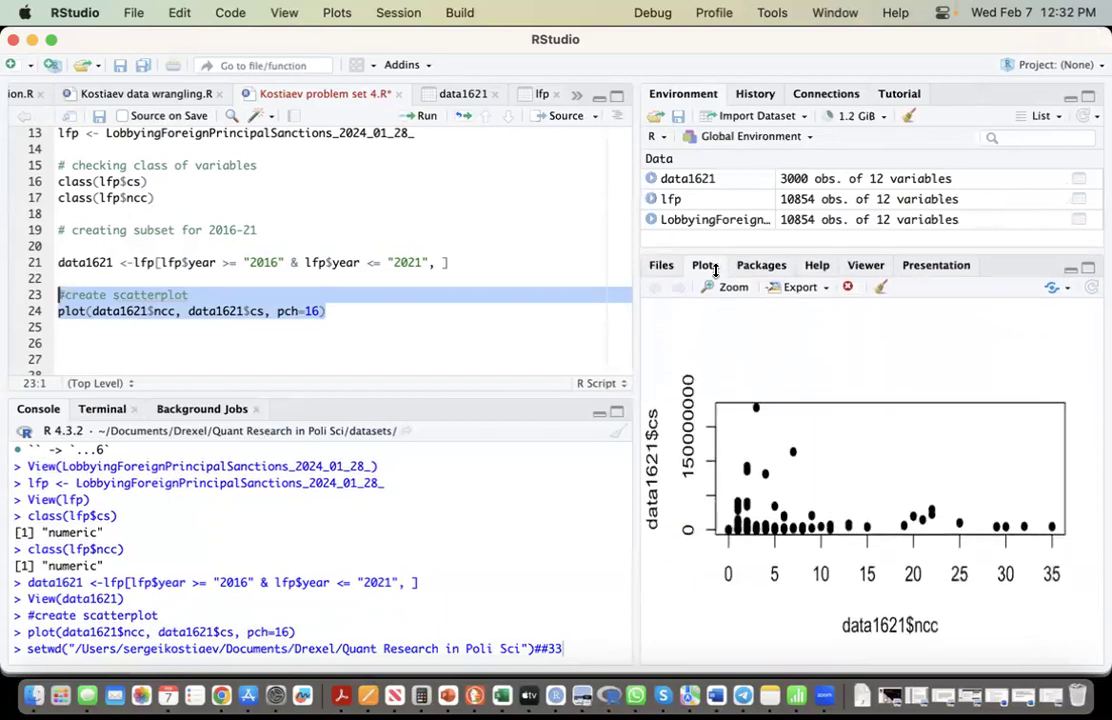
{"action": "left_click", "coordinate": [734, 287]}
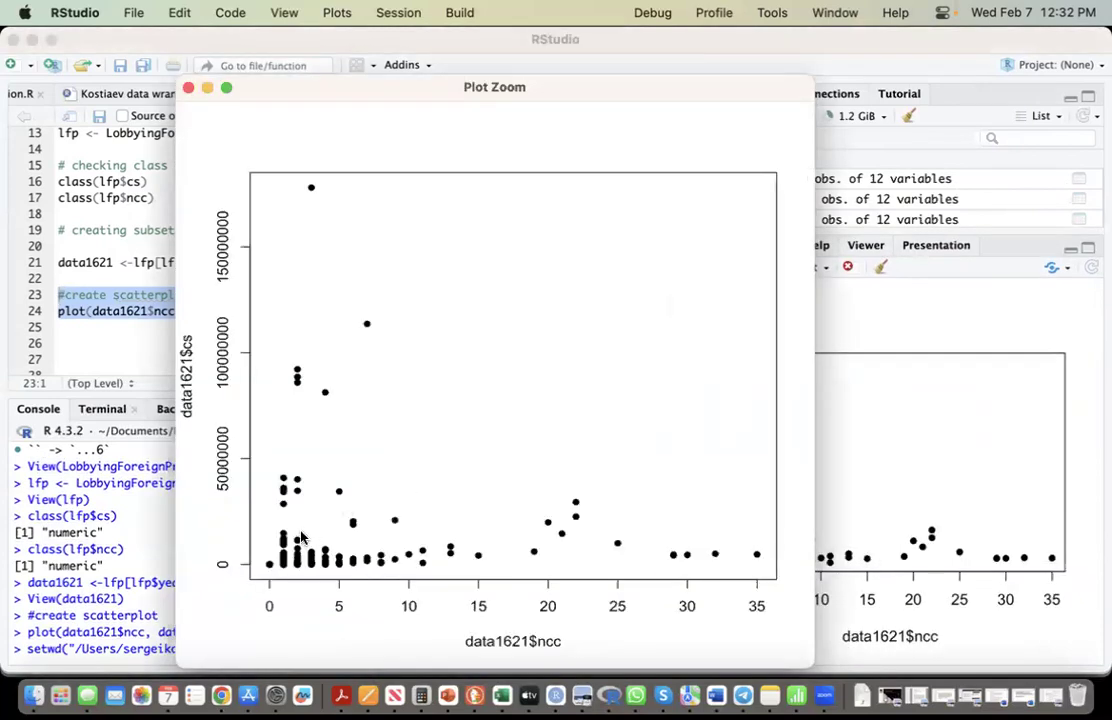
{"action": "mouse_move", "coordinate": [477, 524]}
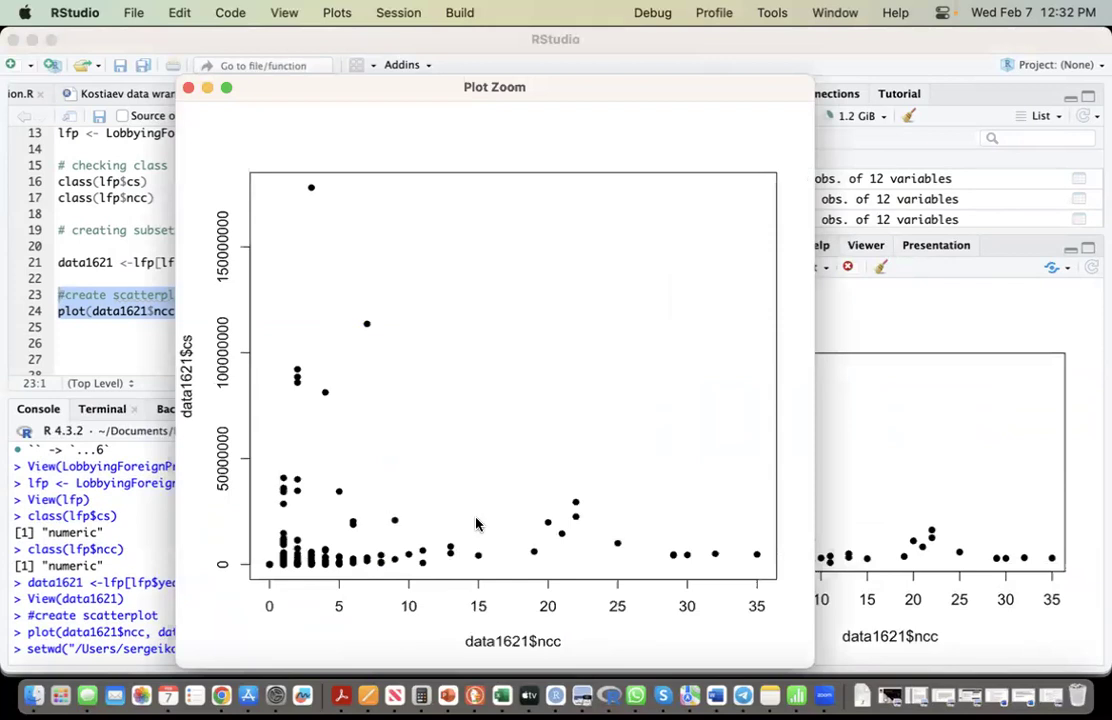
{"action": "mouse_move", "coordinate": [642, 540]}
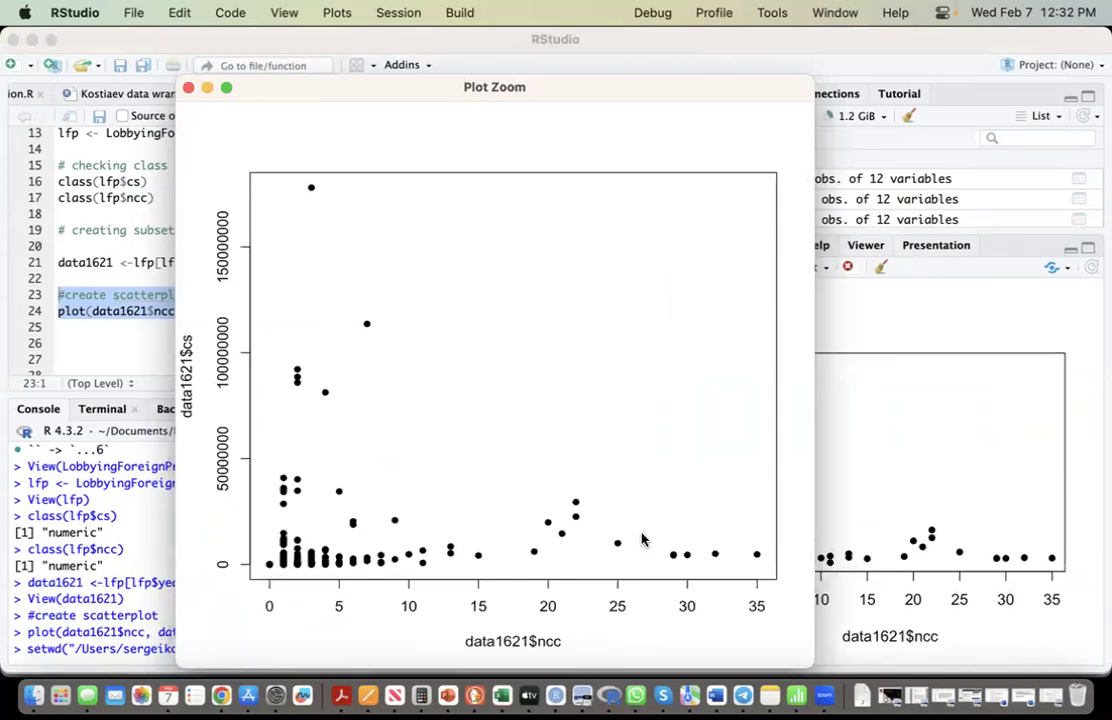
{"action": "mouse_move", "coordinate": [376, 530]}
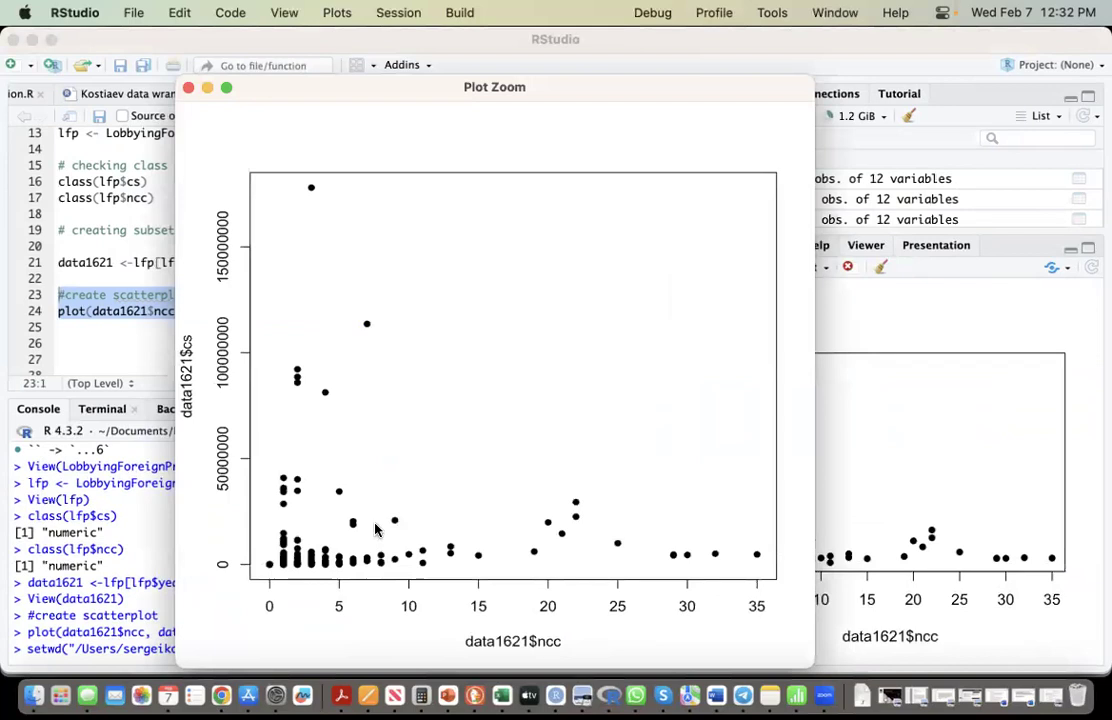
{"action": "mouse_move", "coordinate": [548, 520]}
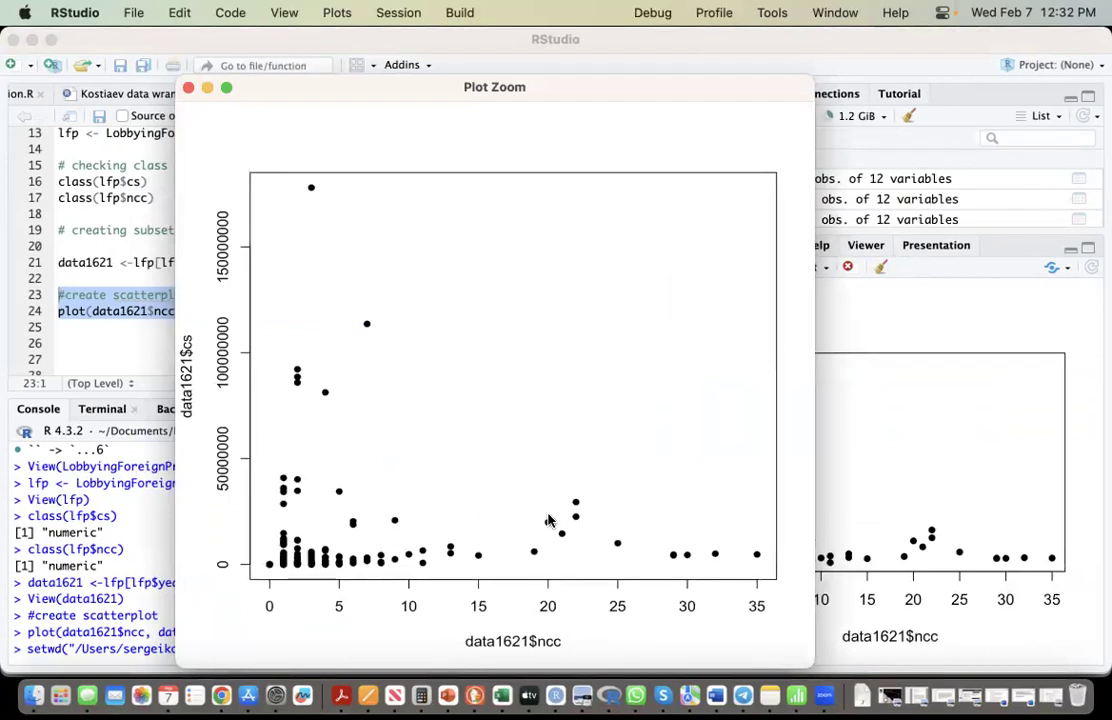
{"action": "mouse_move", "coordinate": [377, 528]}
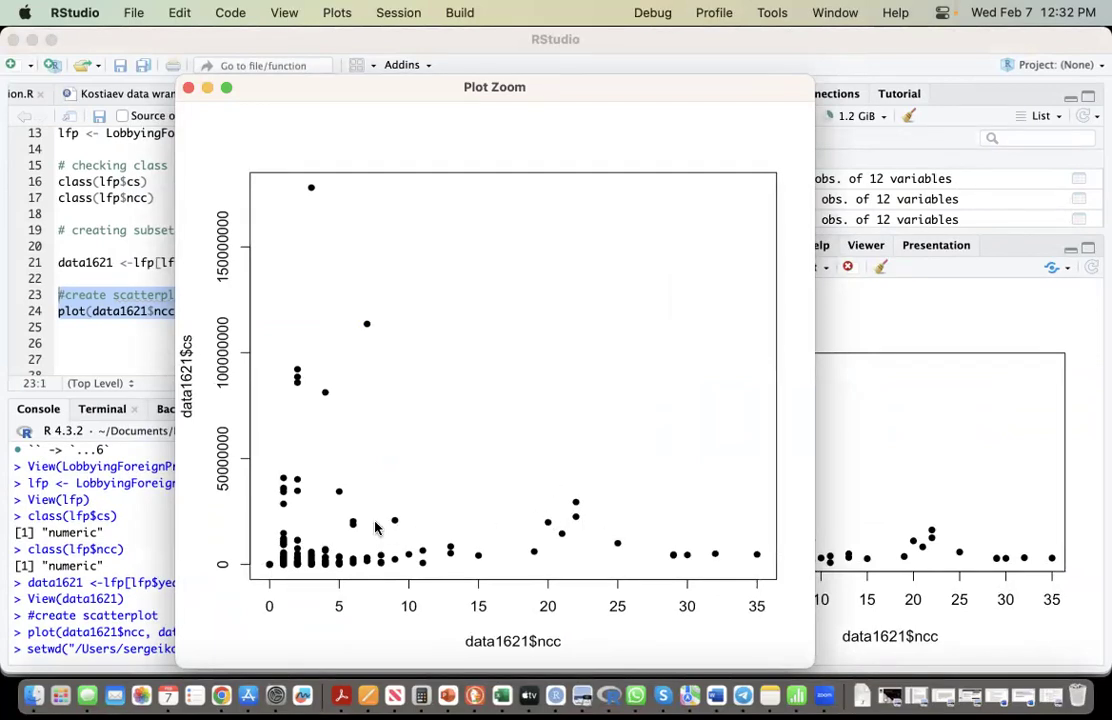
{"action": "mouse_move", "coordinate": [270, 527]}
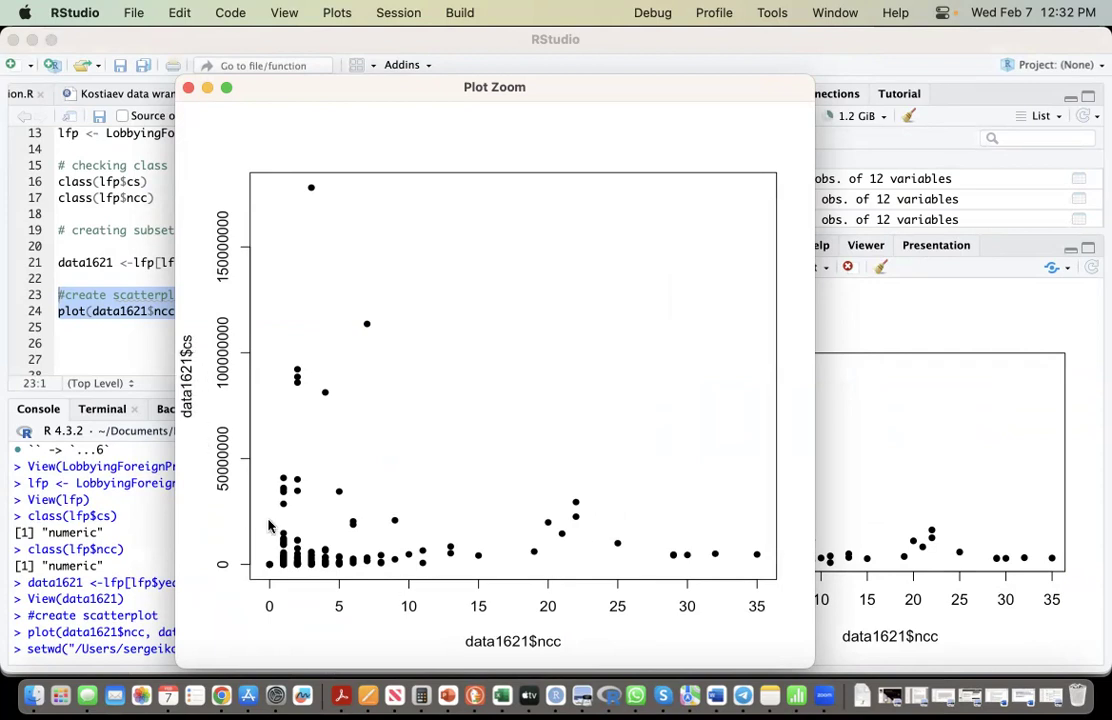
{"action": "mouse_move", "coordinate": [590, 512]}
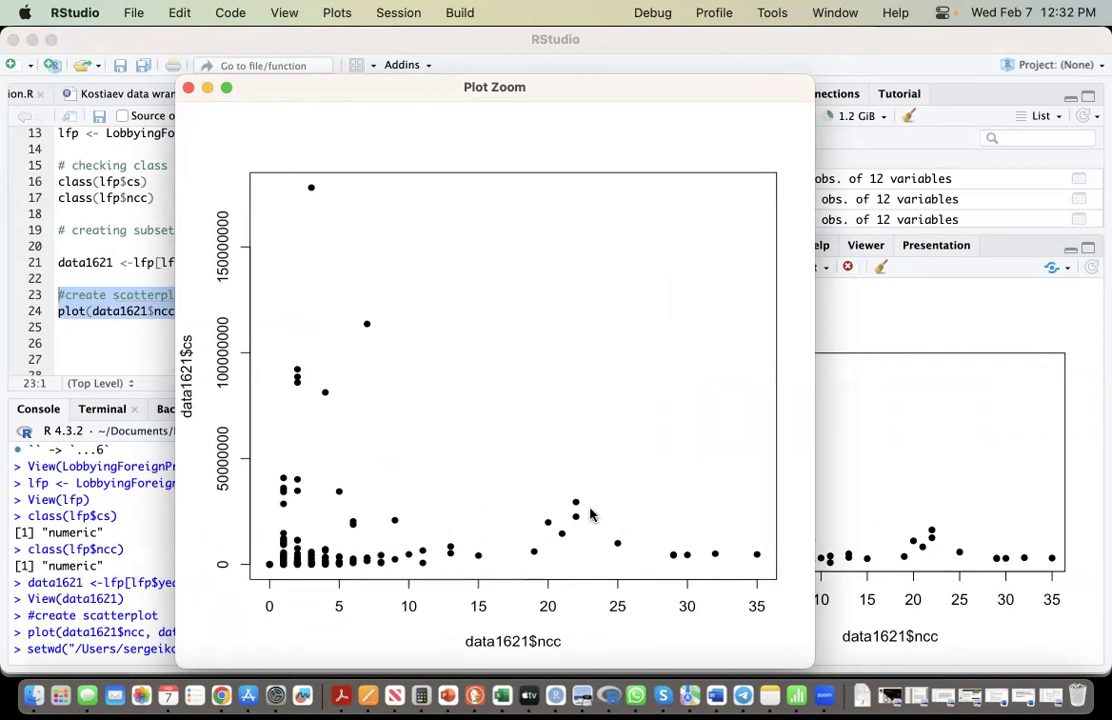
{"action": "mouse_move", "coordinate": [281, 302]}
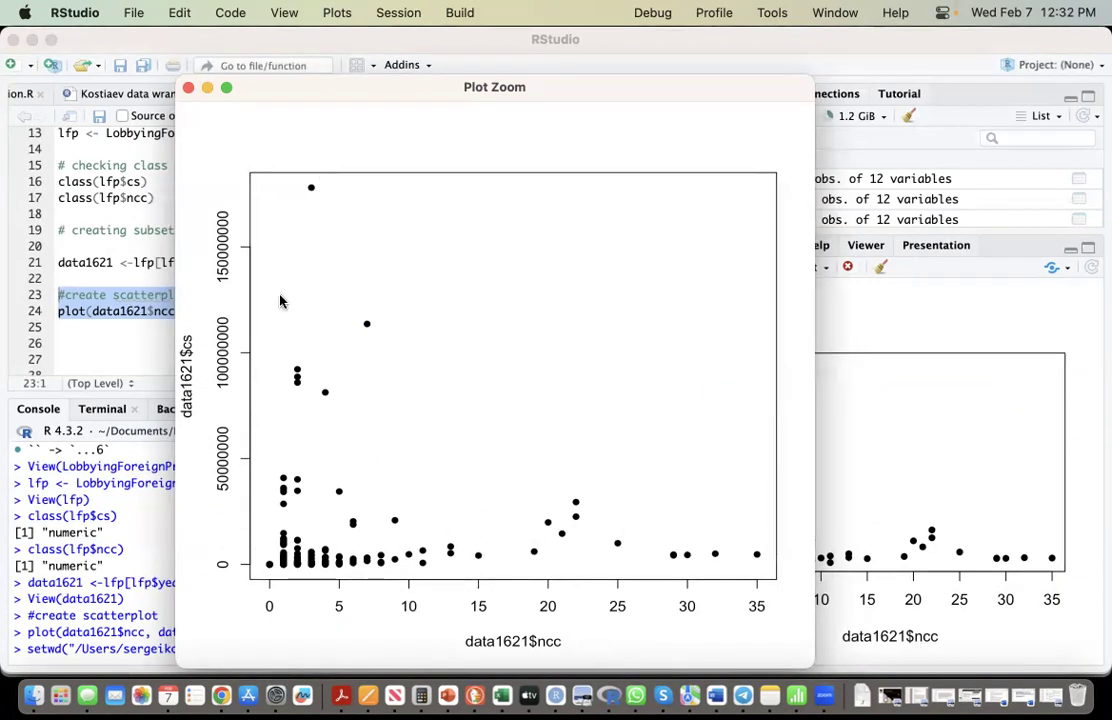
{"action": "mouse_move", "coordinate": [590, 514]}
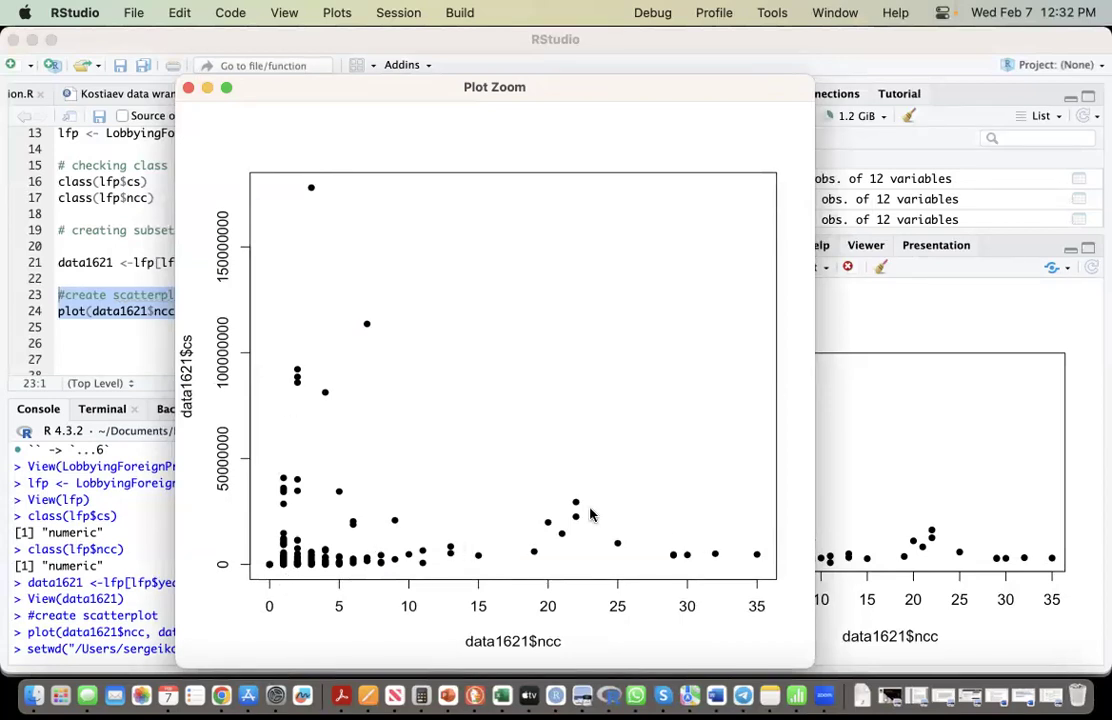
Step: Close the zoomed scatterplot window and return the cursor to script line 26
{"action": "left_click", "coordinate": [189, 88]}
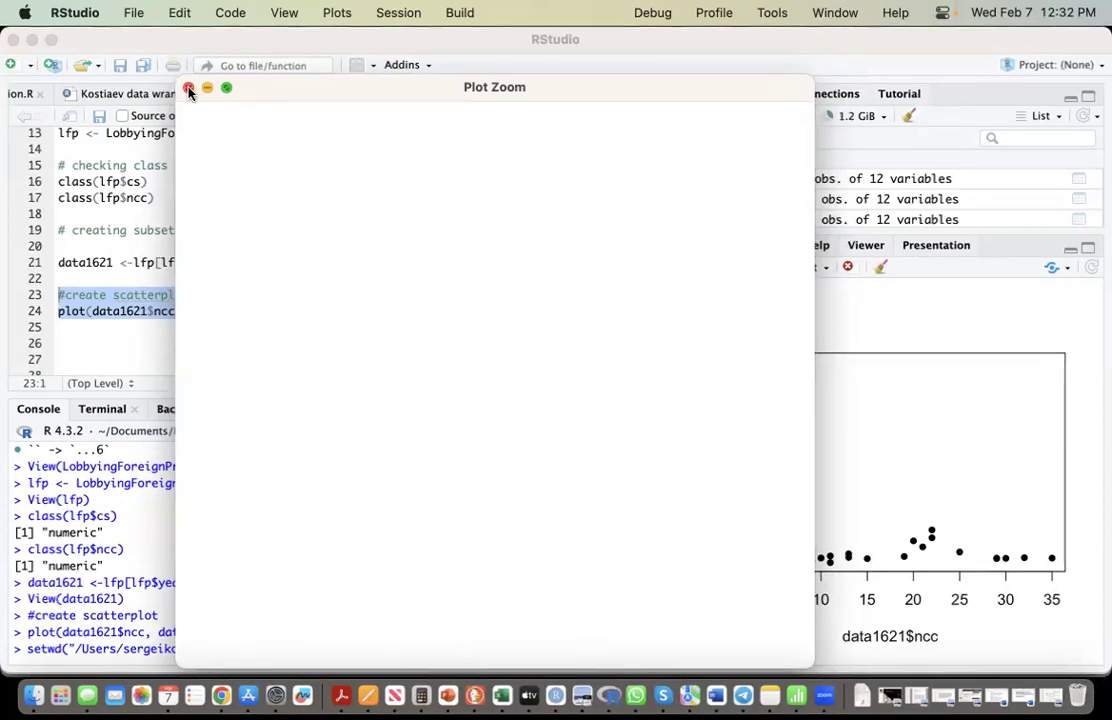
{"action": "left_click", "coordinate": [189, 88]}
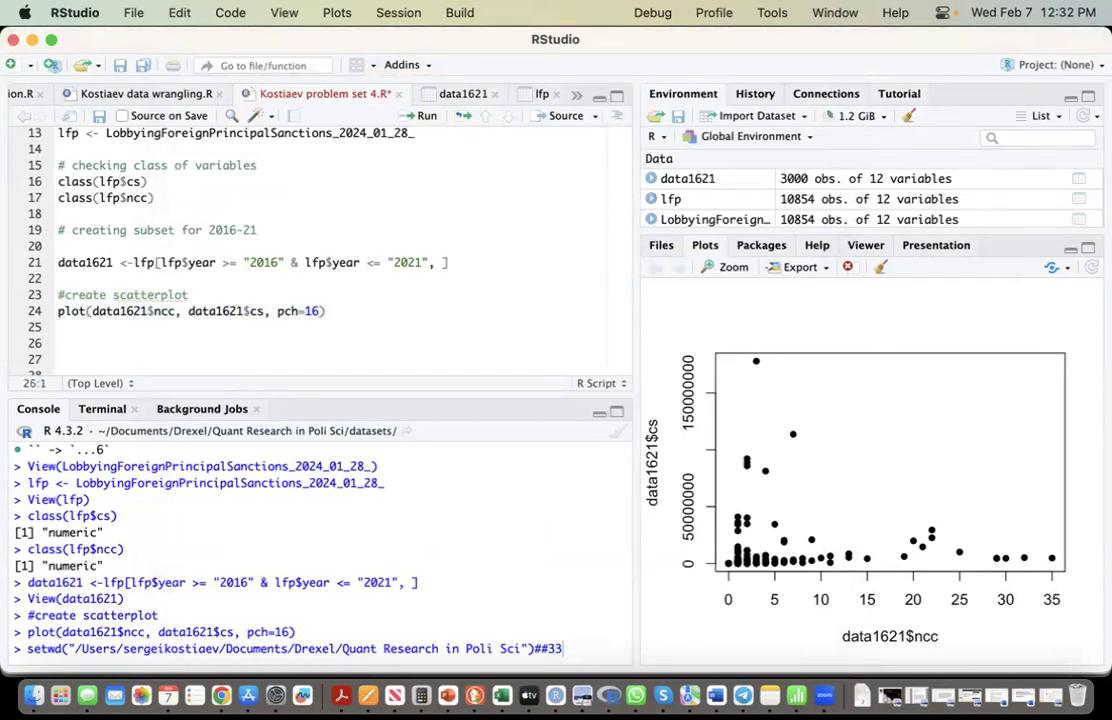
Step: Add a '# running correlation' comment and a cor.test(data1621$ncc, data1621$cs) line
{"action": "type", "text": "#"}
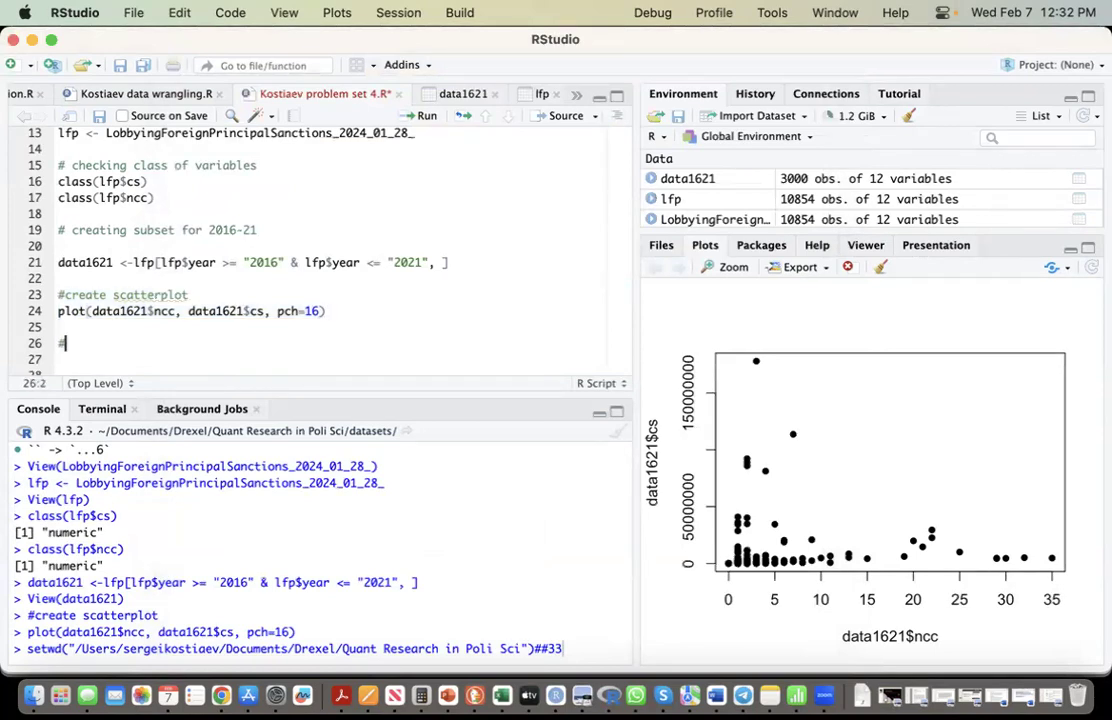
{"action": "type", "text": "# rt"}
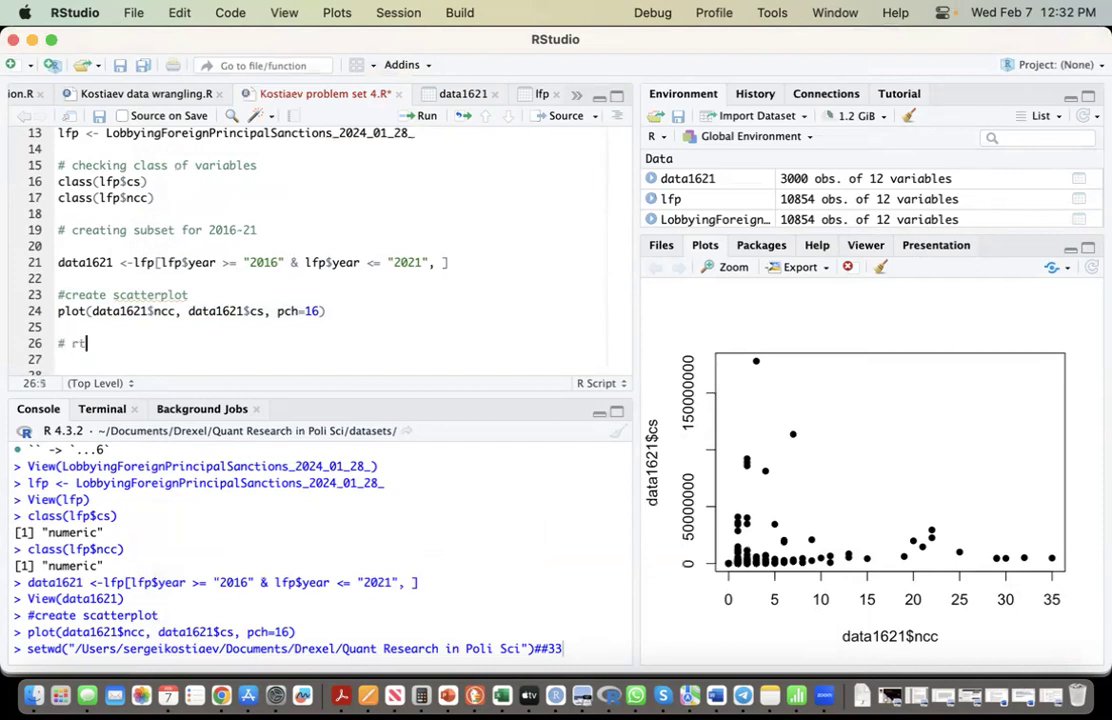
{"action": "type", "text": "unning"}
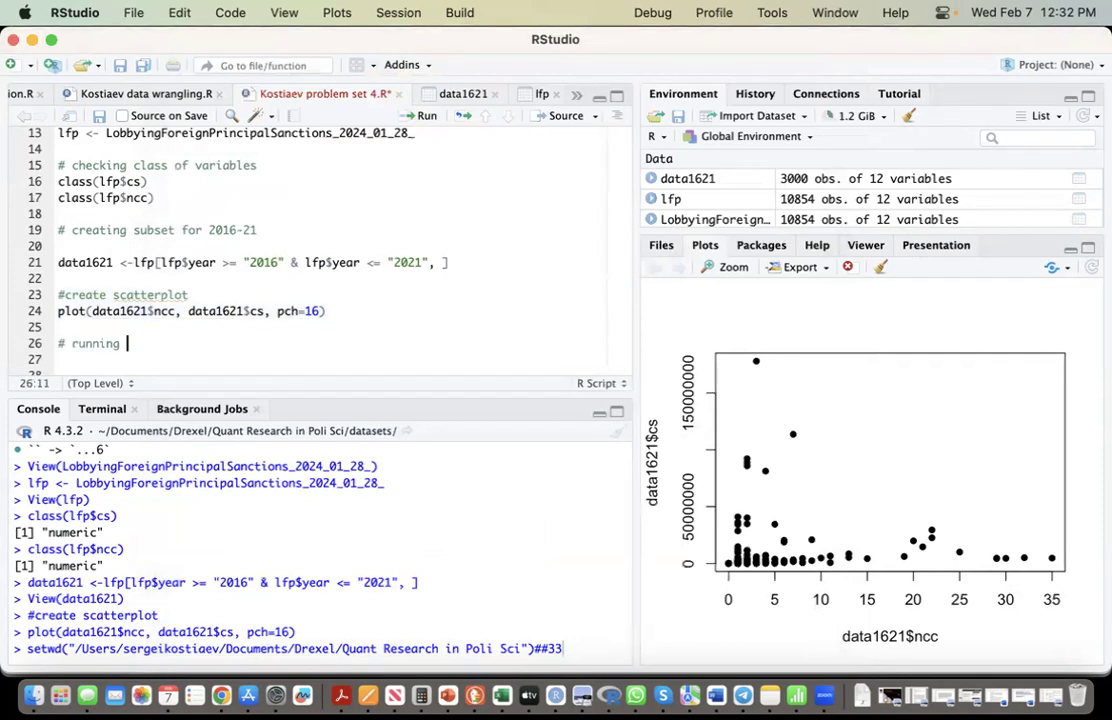
{"action": "type", "text": "correlation"}
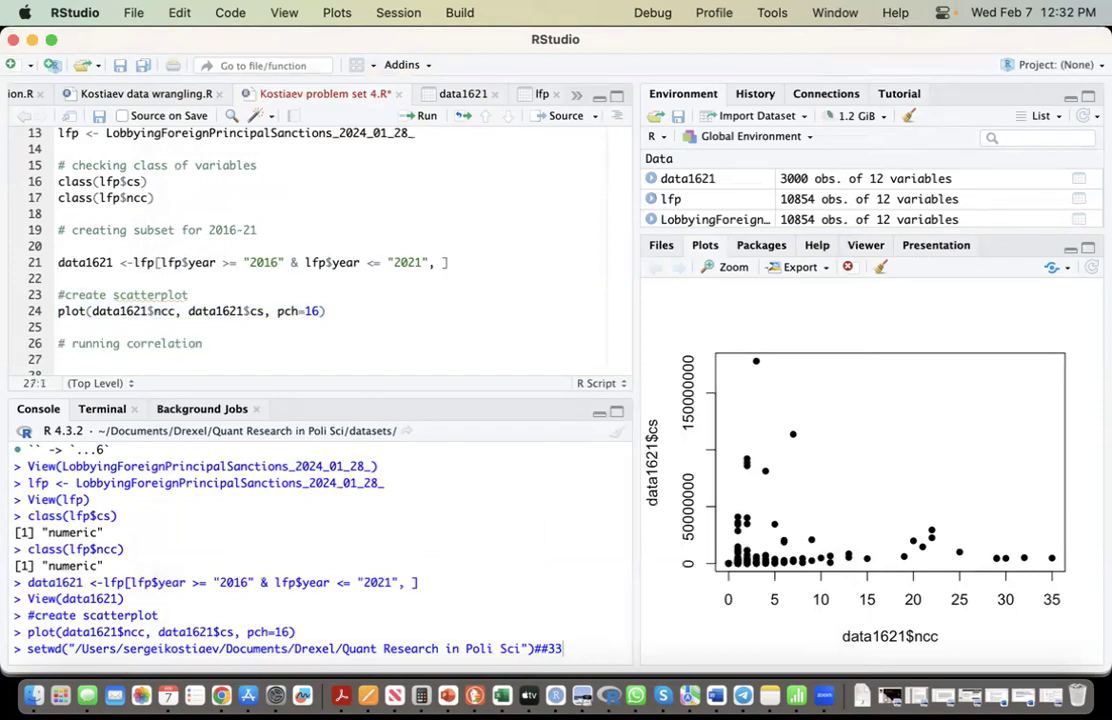
{"action": "type", "text": "cor"}
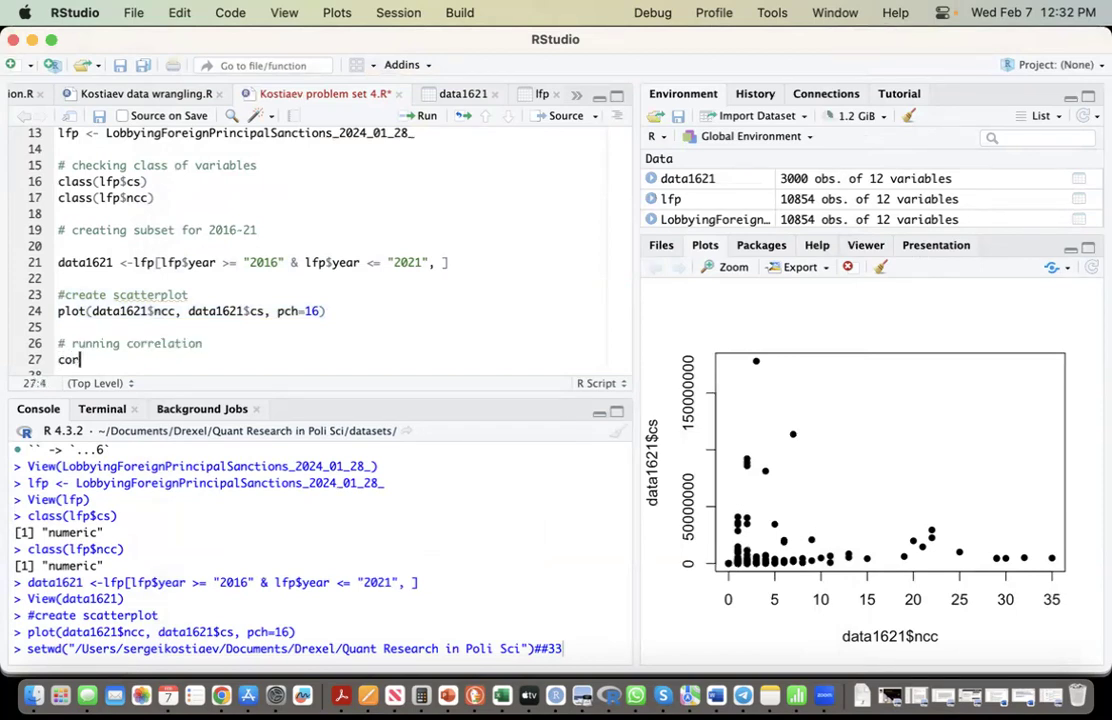
{"action": "type", "text": "."}
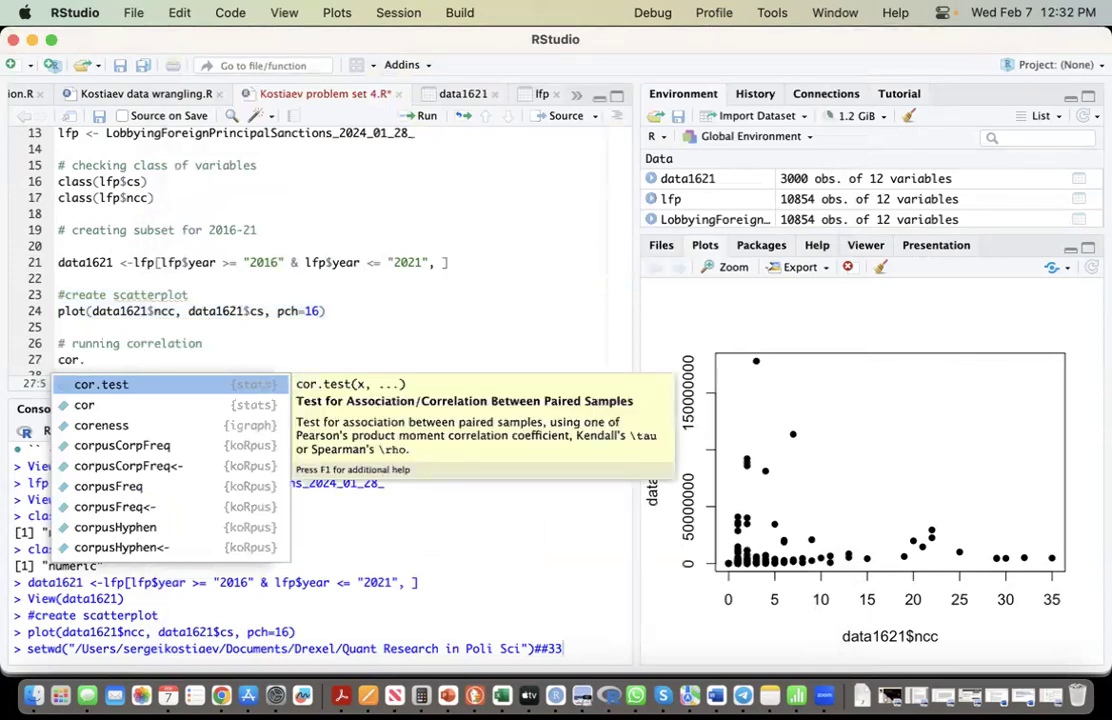
{"action": "left_click", "coordinate": [100, 384]}
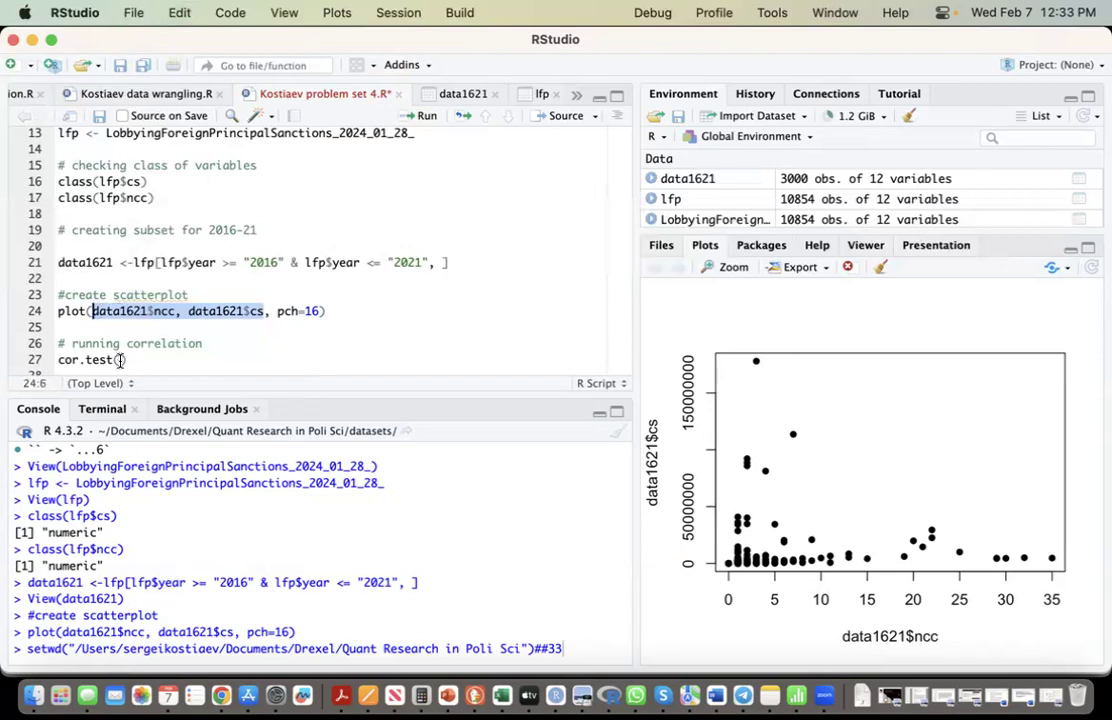
{"action": "left_click", "coordinate": [117, 359]}
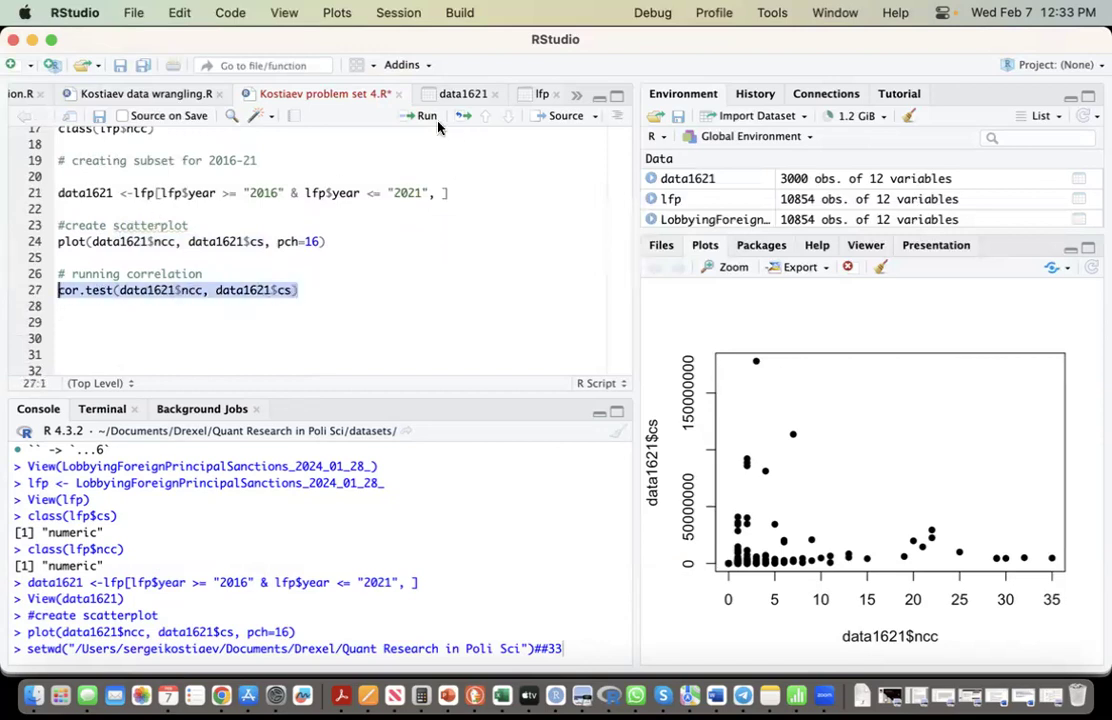
Step: Run cor.test, showing Pearson correlation 0.206 between ncc and cs with p < 2.2e-16
{"action": "left_click", "coordinate": [420, 115]}
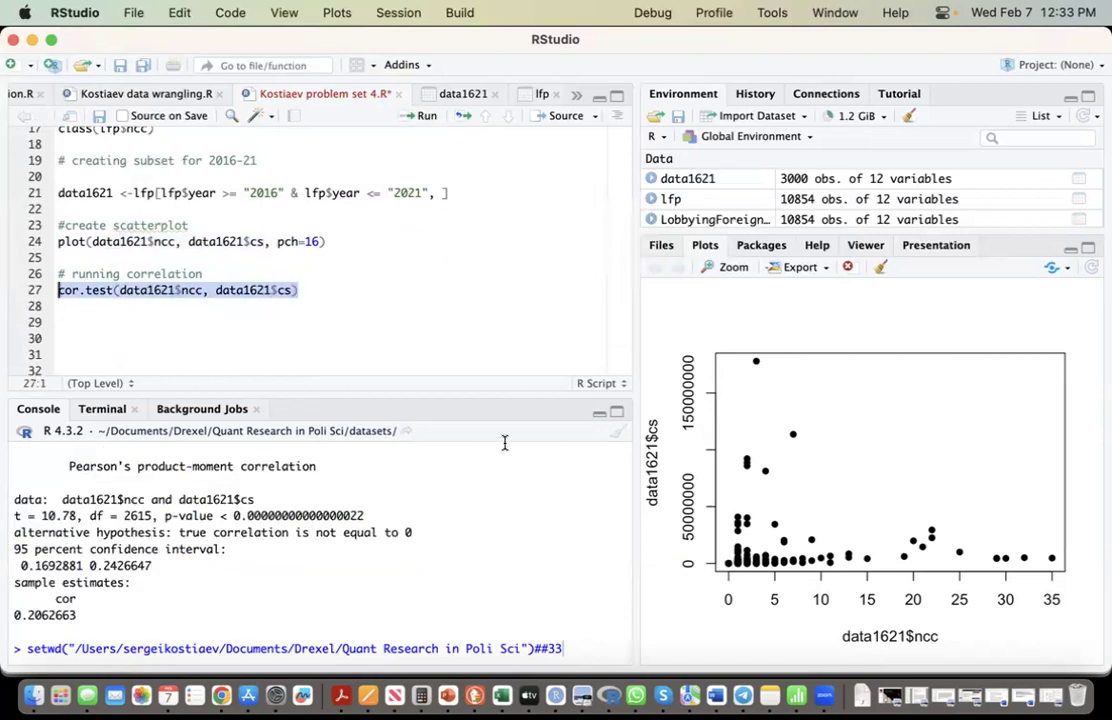
{"action": "mouse_move", "coordinate": [640, 293]}
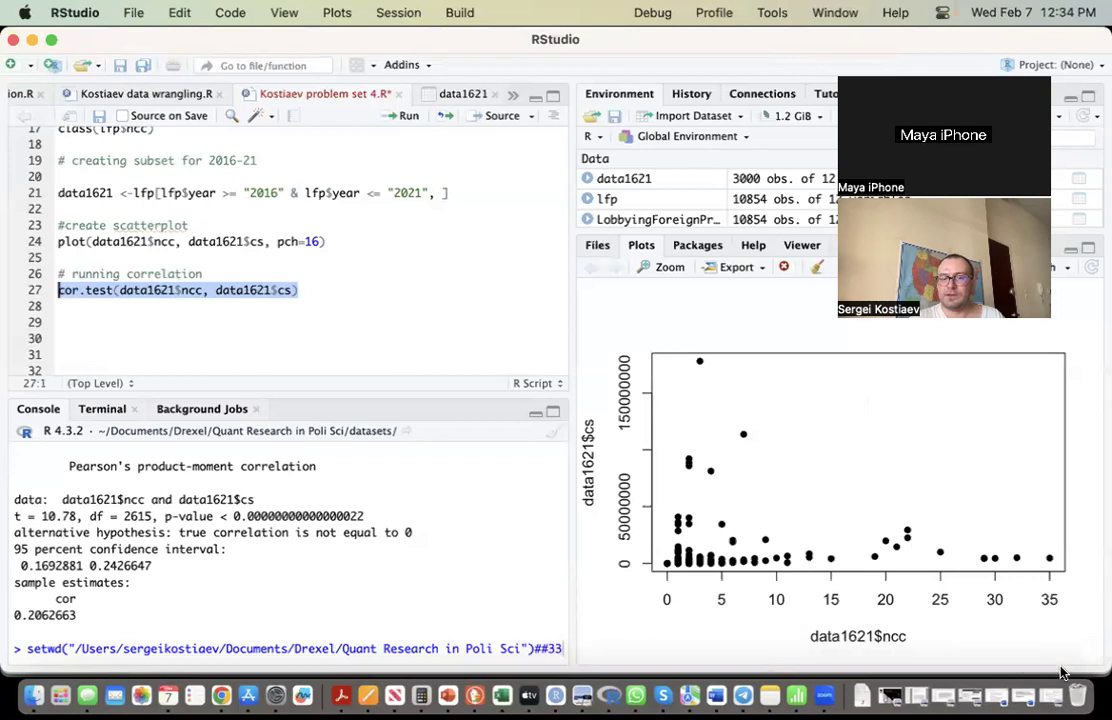
{"action": "mouse_move", "coordinate": [957, 535]}
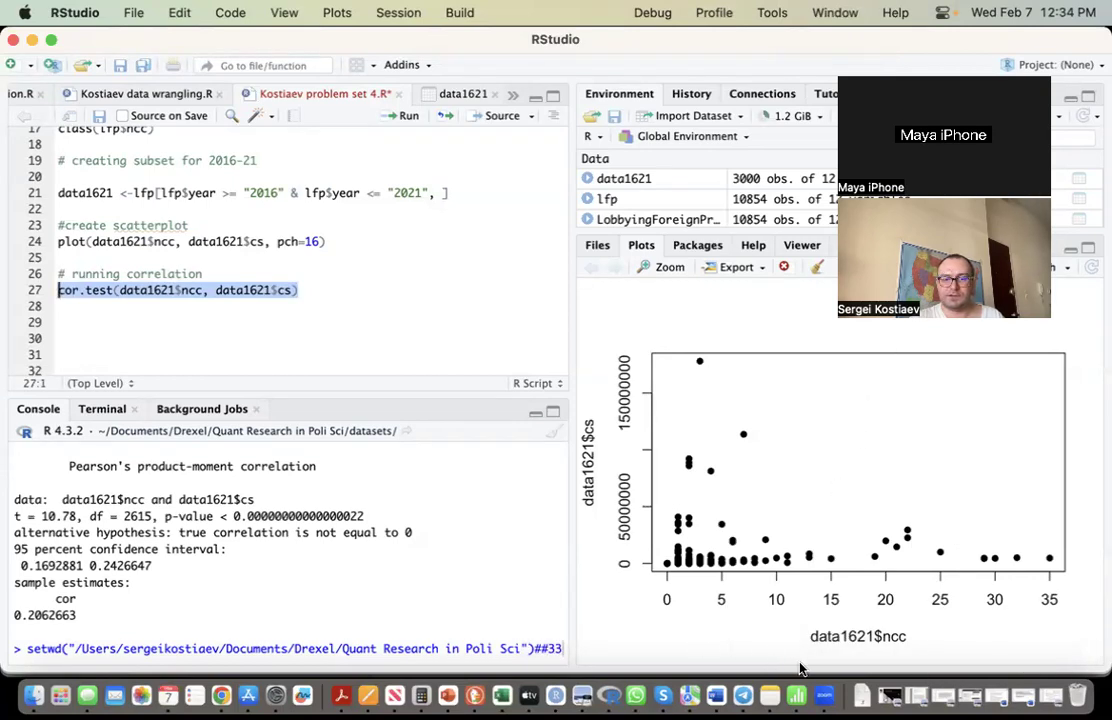
{"action": "mouse_move", "coordinate": [581, 693]}
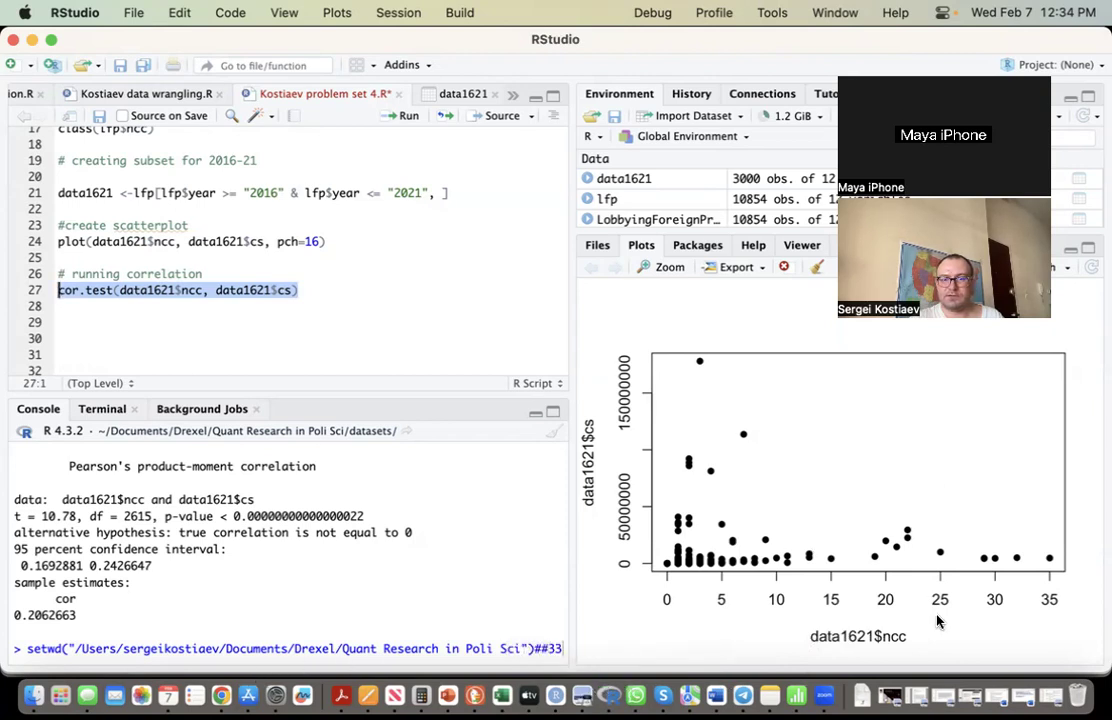
{"action": "mouse_move", "coordinate": [812, 675]}
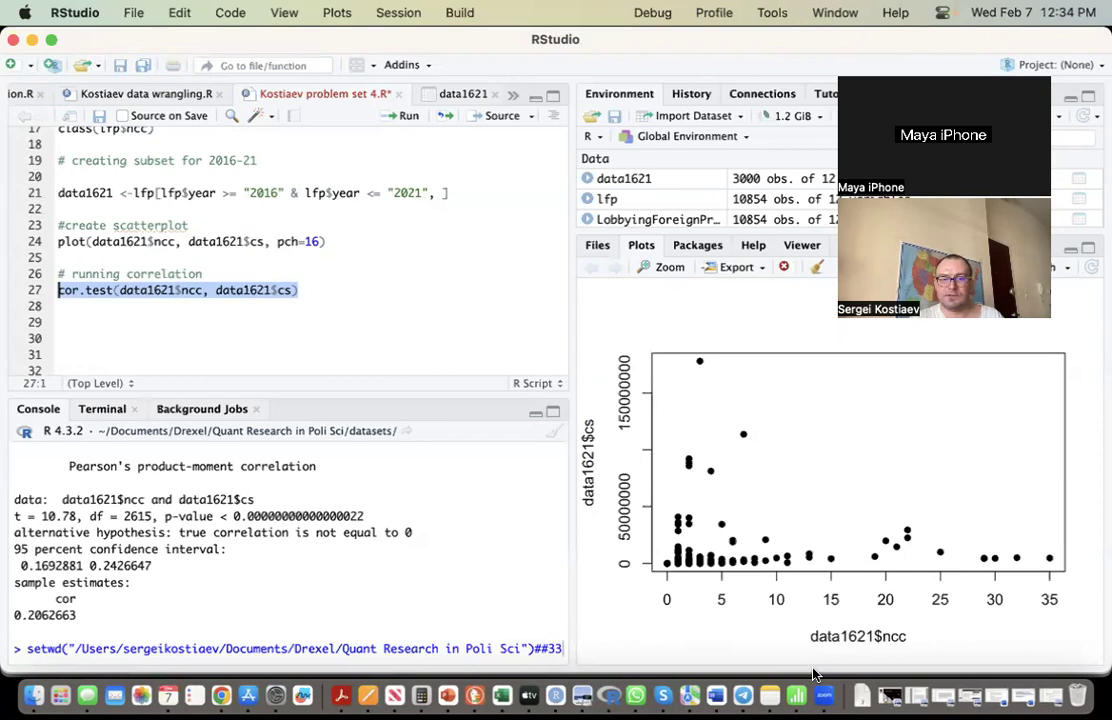
{"action": "mouse_move", "coordinate": [716, 694]}
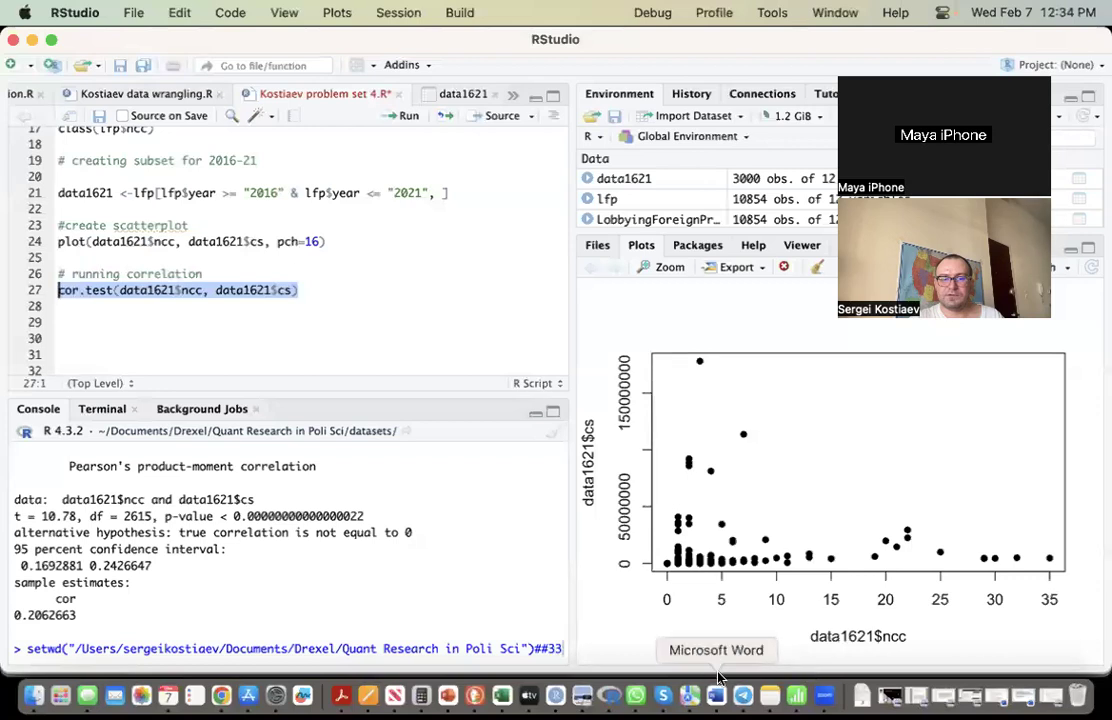